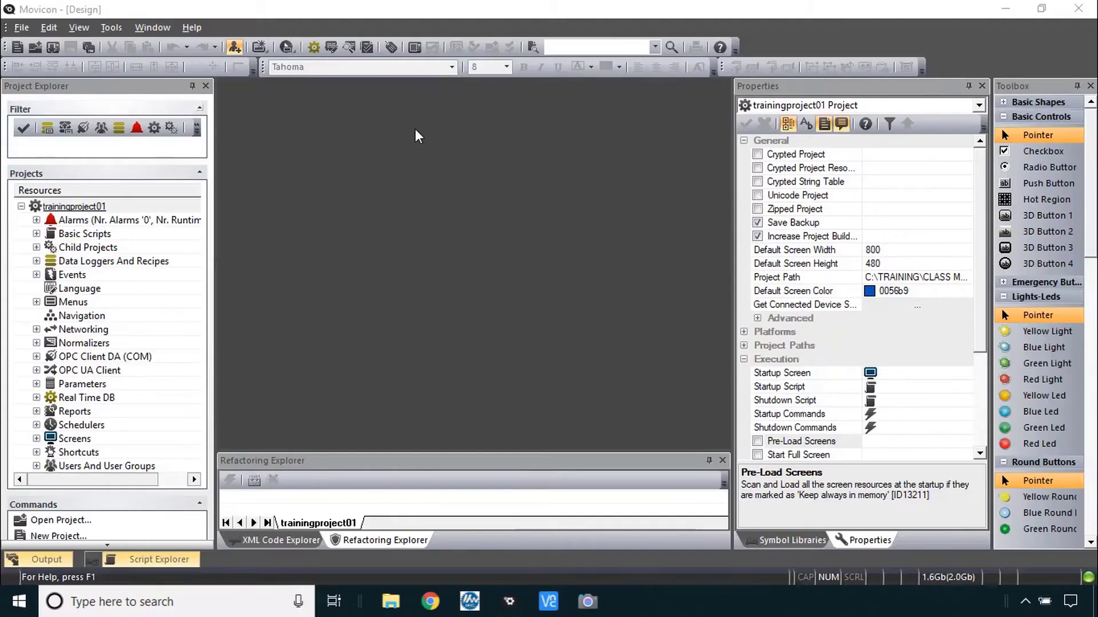
# - Set the upload device path's last folder to TrainingProject in the Upload Project window
pyautogui.click(414, 46)
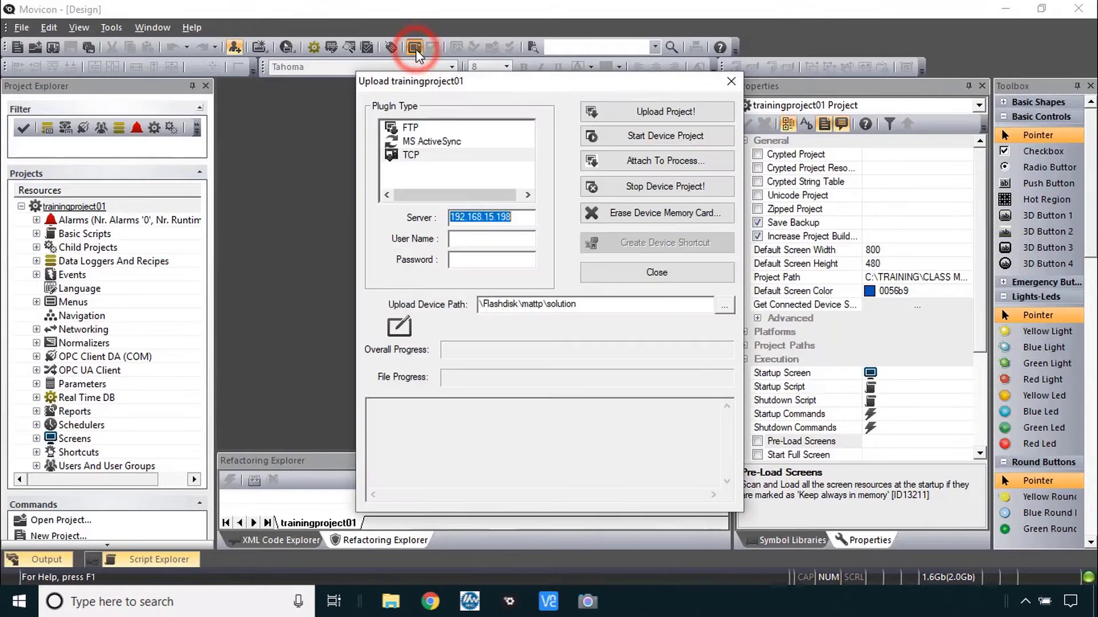
pyautogui.doubleClick(562, 304)
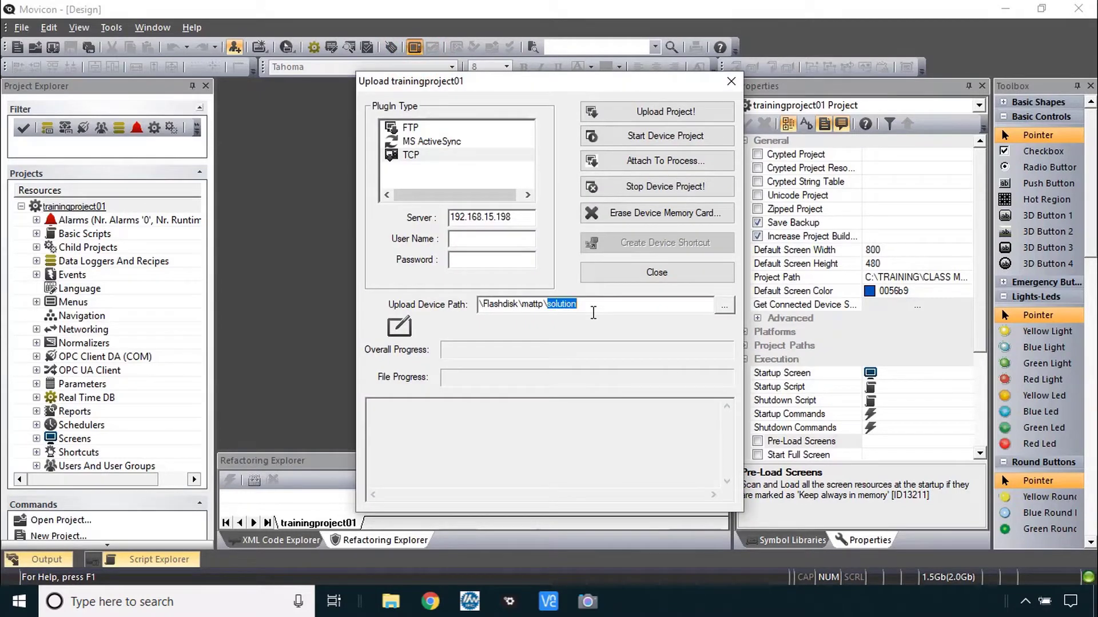
pyautogui.write('TrainingProject')
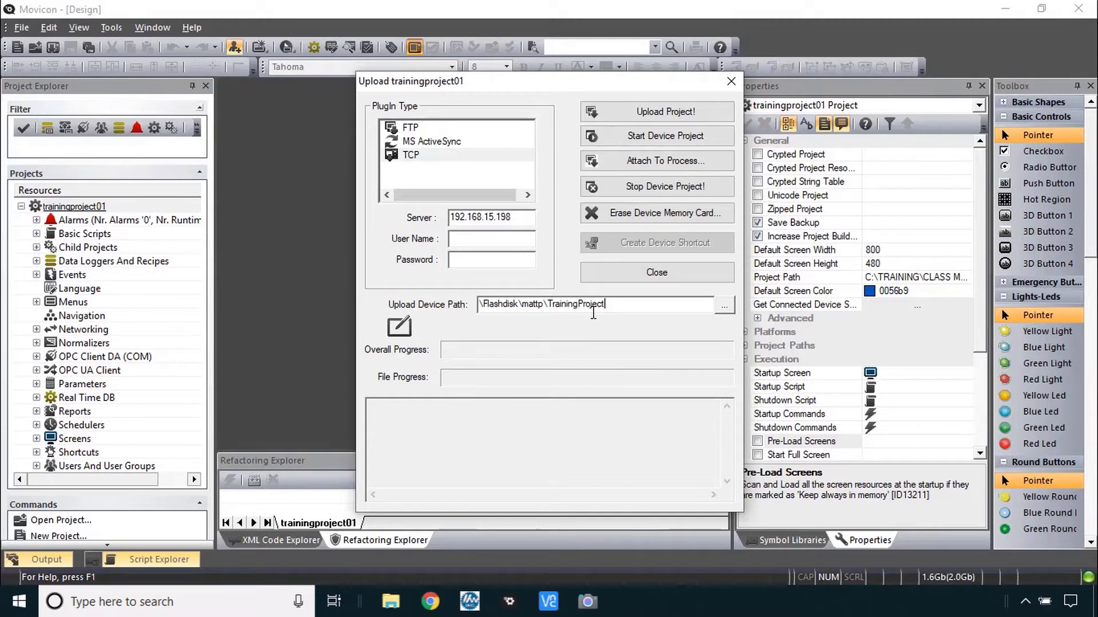
# - Upload the project without a startup screen at the default local network speed
pyautogui.click(665, 111)
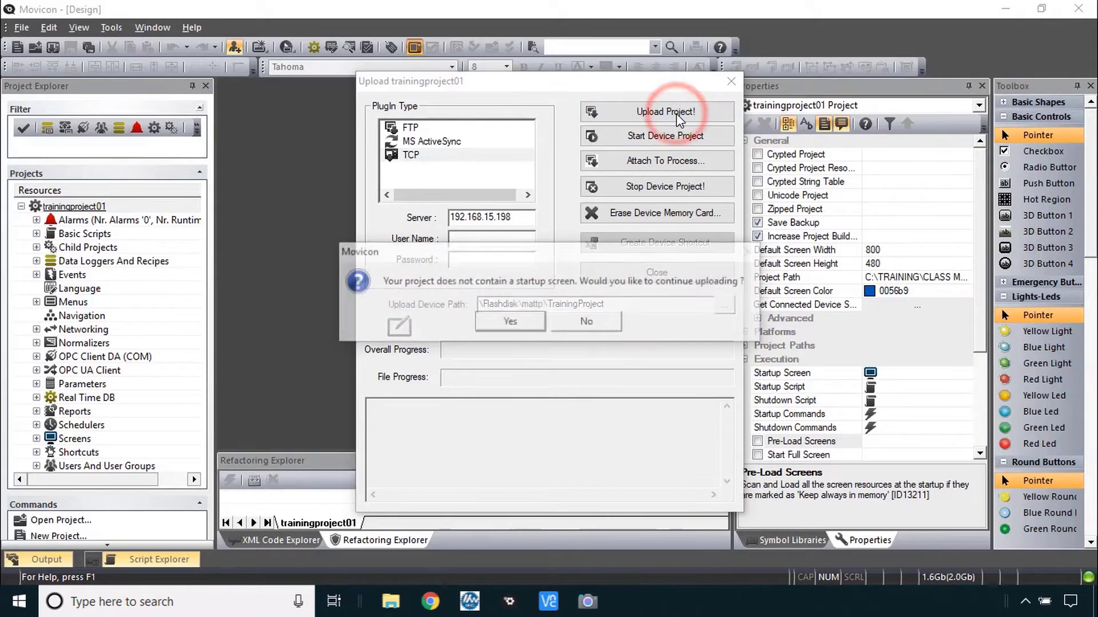
pyautogui.click(510, 322)
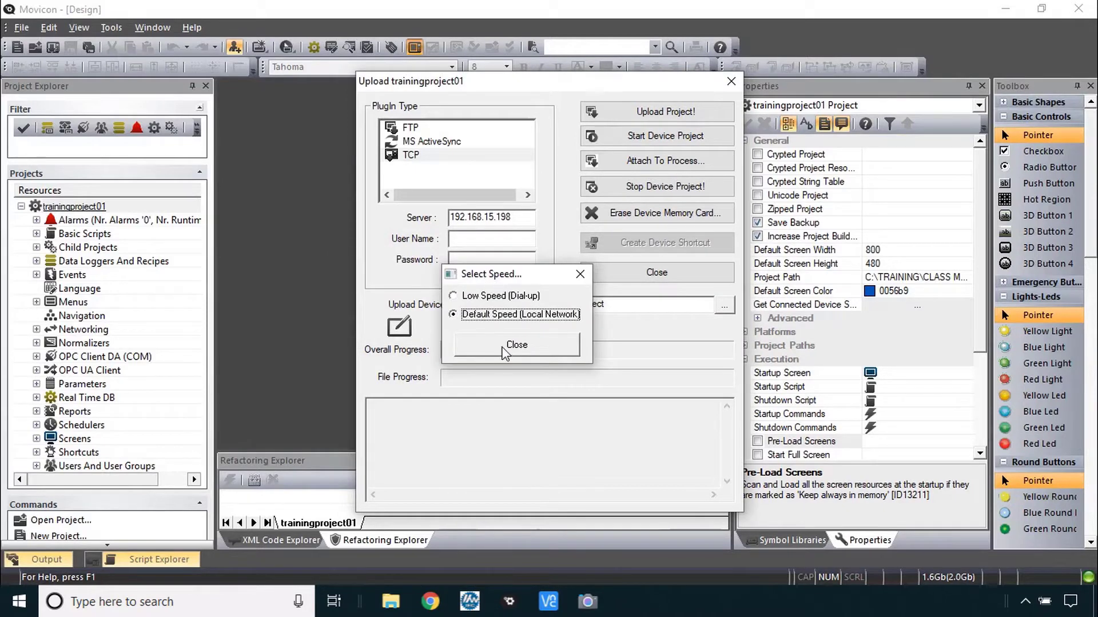
pyautogui.click(516, 344)
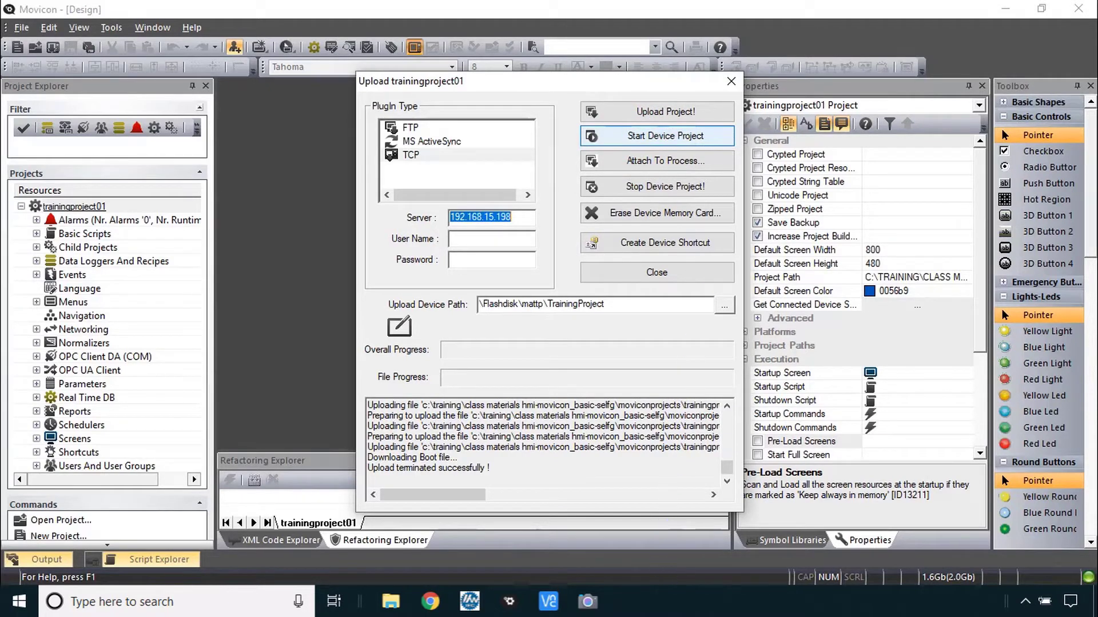
# - Start the uploaded project on the device and switch the remote HMI to the Setup screen
pyautogui.click(656, 136)
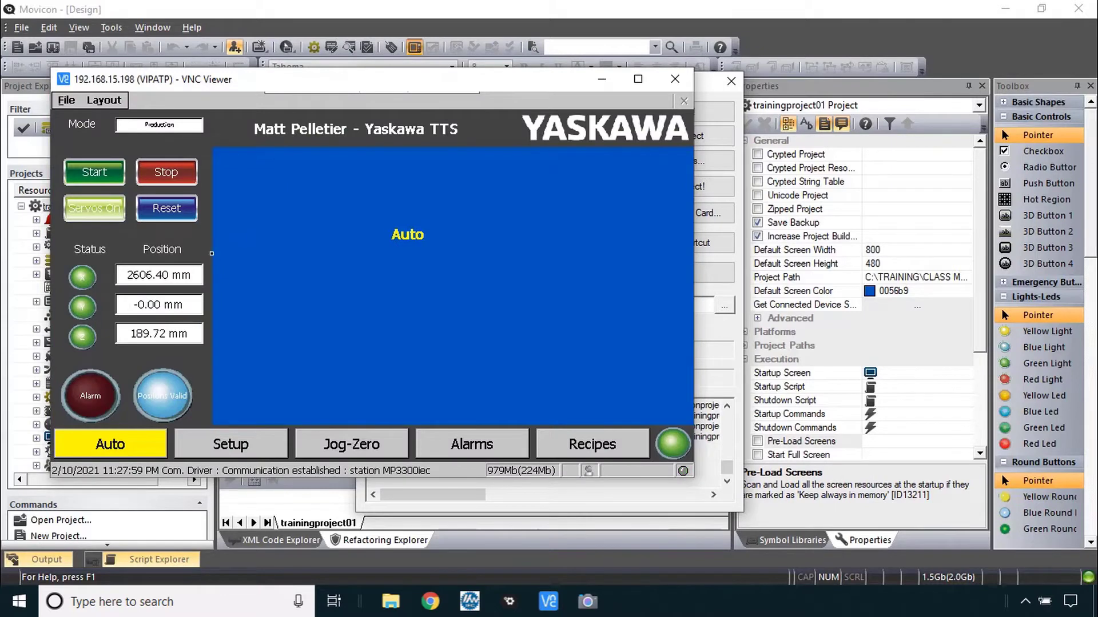
pyautogui.click(230, 445)
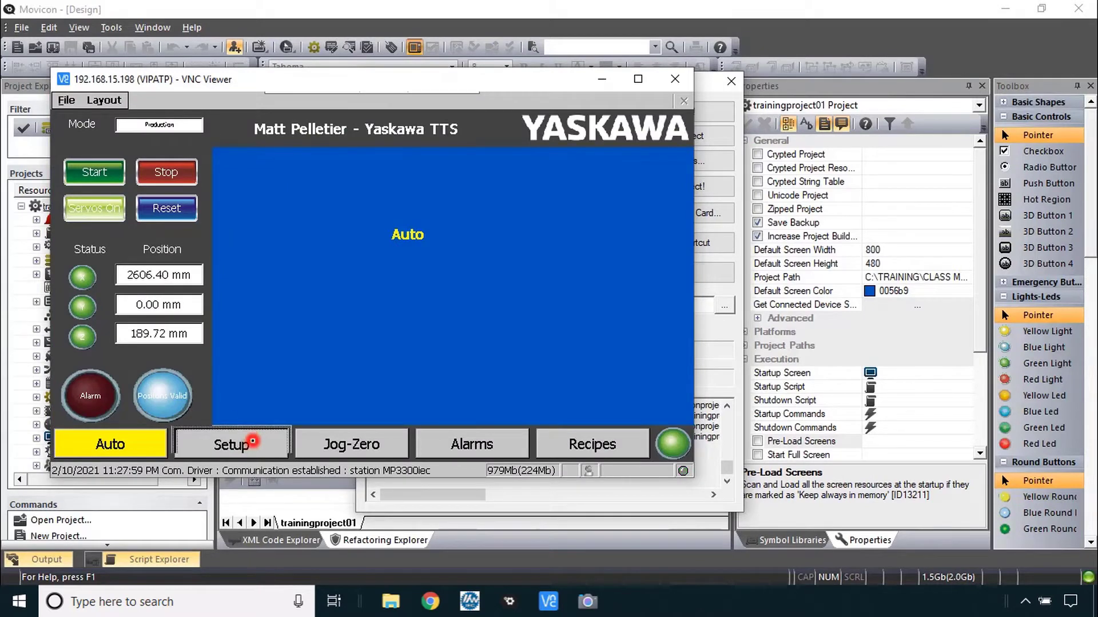
pyautogui.click(230, 444)
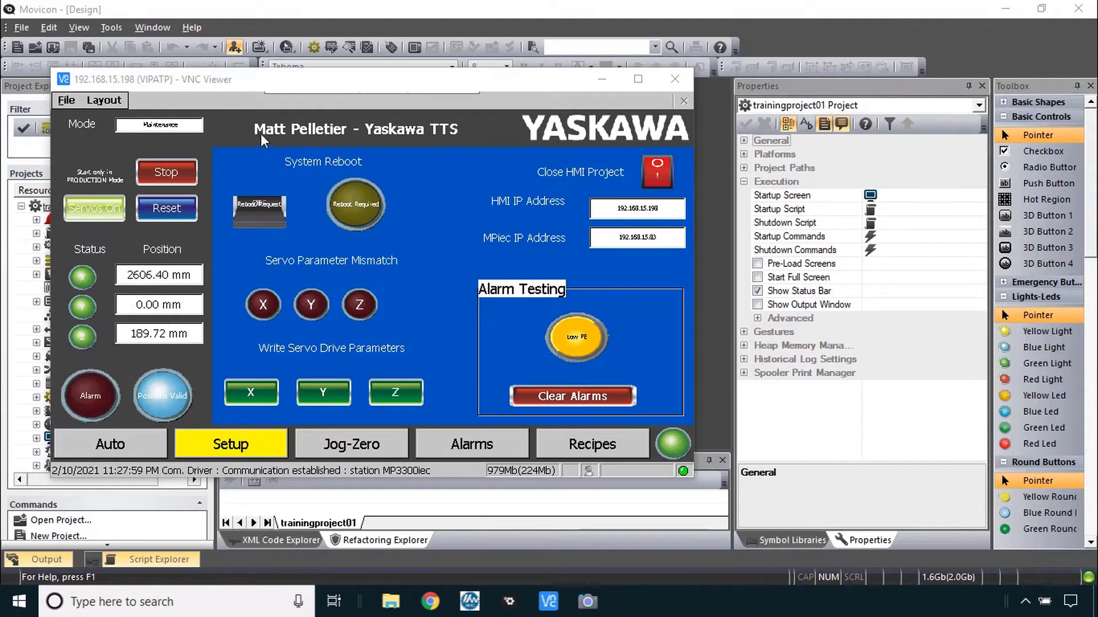
pyautogui.moveTo(658, 324)
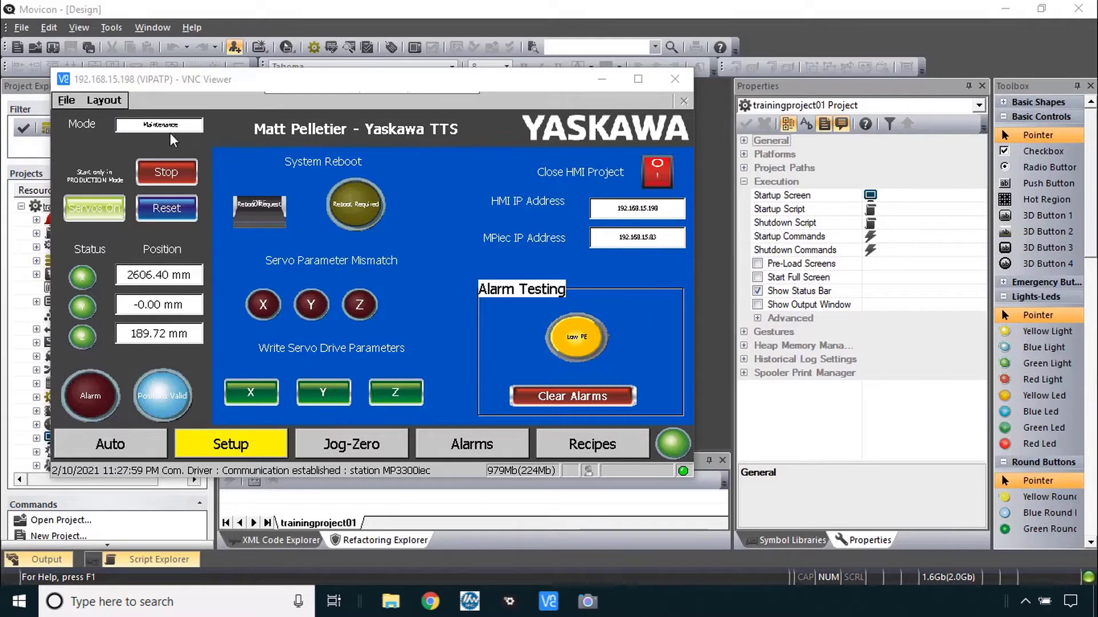
pyautogui.moveTo(104, 110)
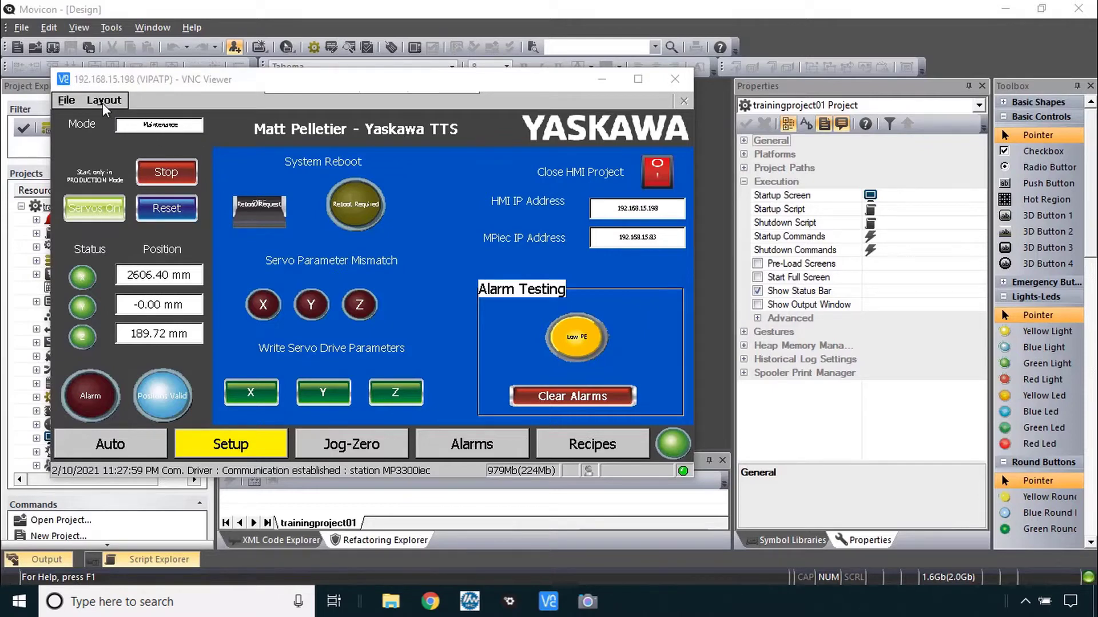
# - Expand the project's Screens list and close the VNC Viewer window
pyautogui.click(66, 100)
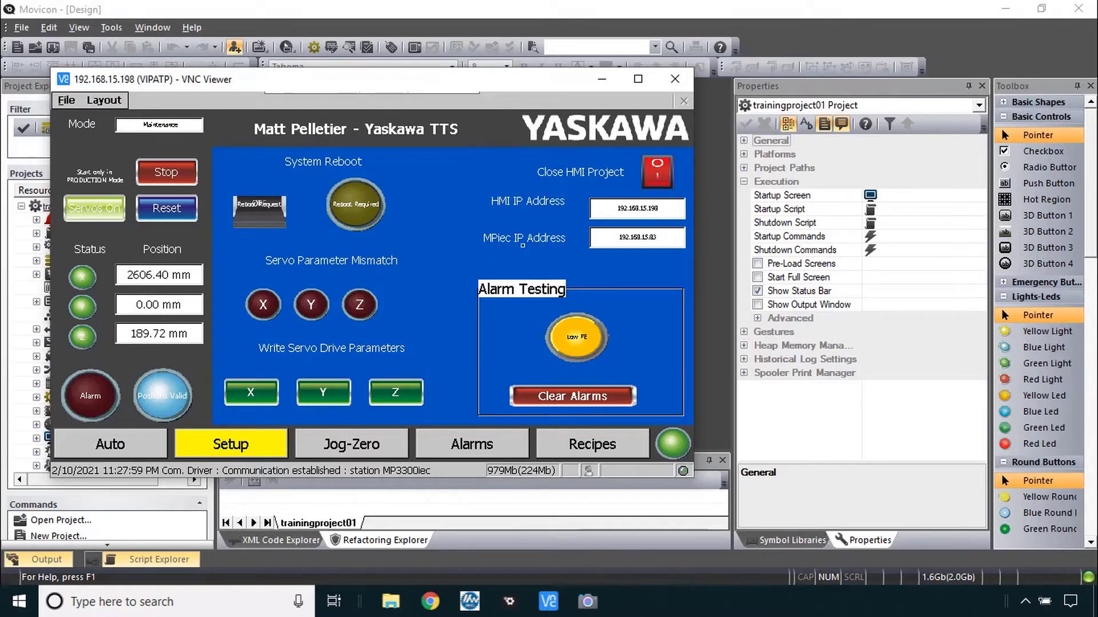
pyautogui.click(675, 78)
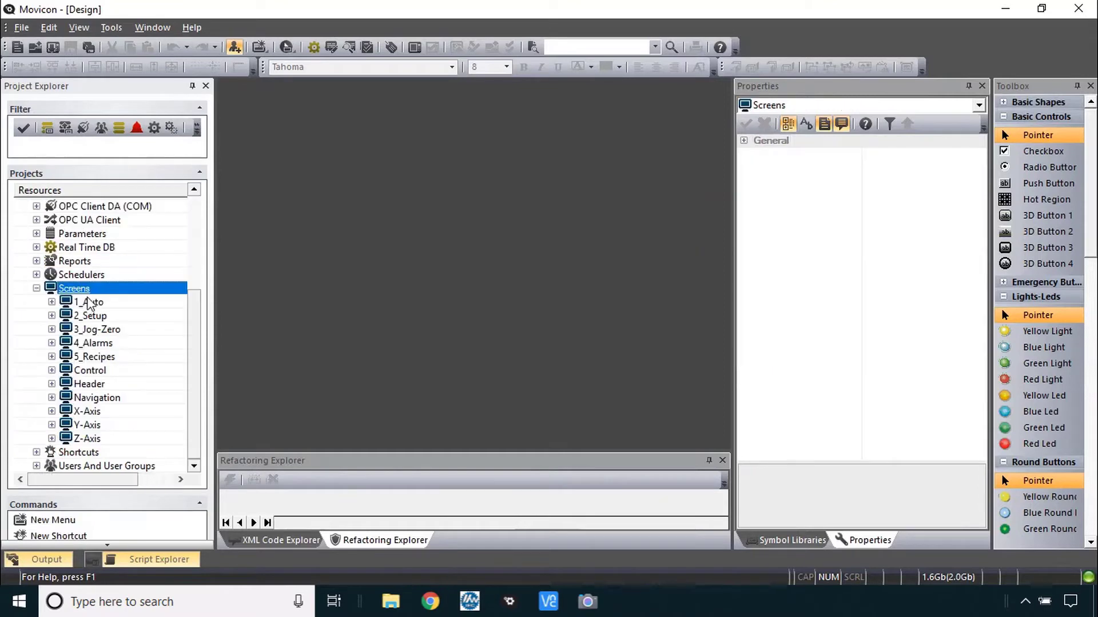
# - Select screens 1_Auto through 5_Recipes and uncheck Fit in Window for all of them
pyautogui.click(88, 302)
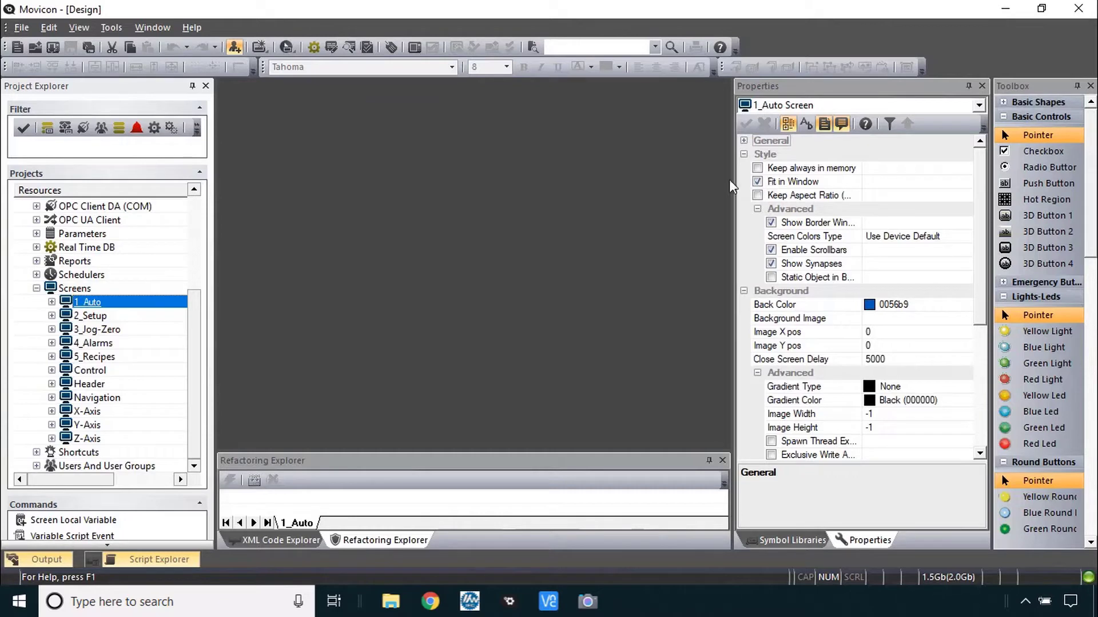
pyautogui.click(94, 357)
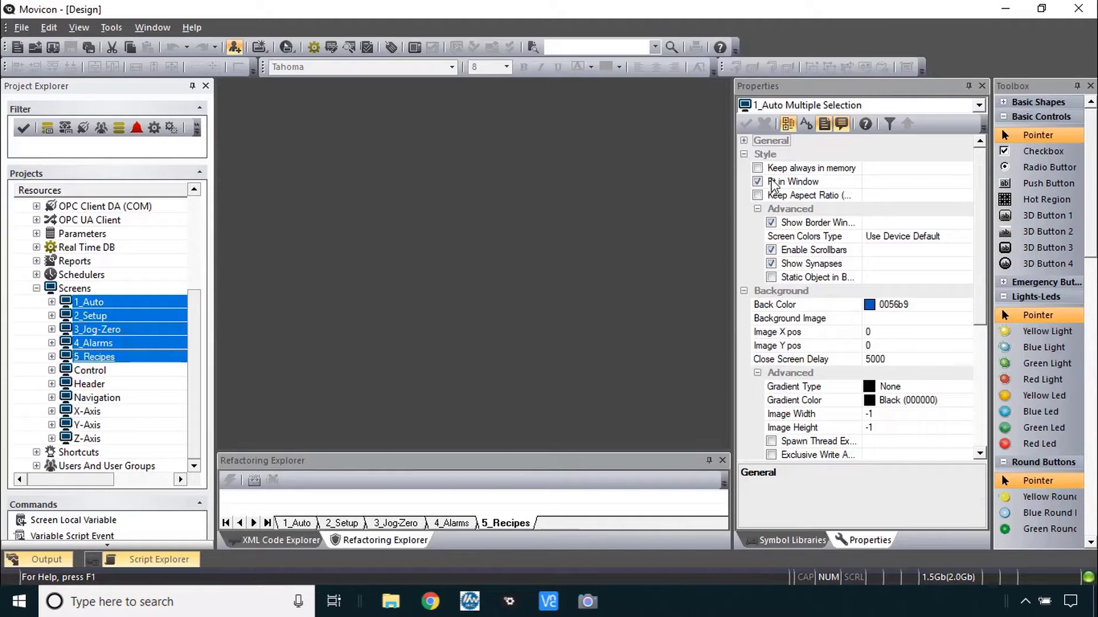
pyautogui.click(757, 182)
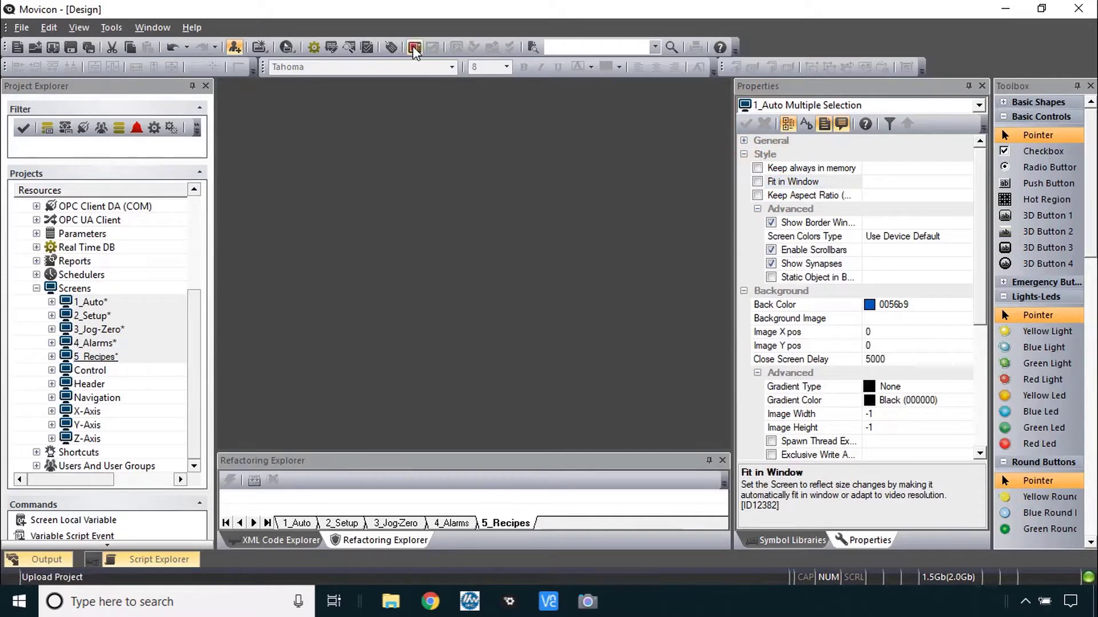
# - Re-upload the changed project, answering Yes to all to overwrite existing device files
pyautogui.click(414, 47)
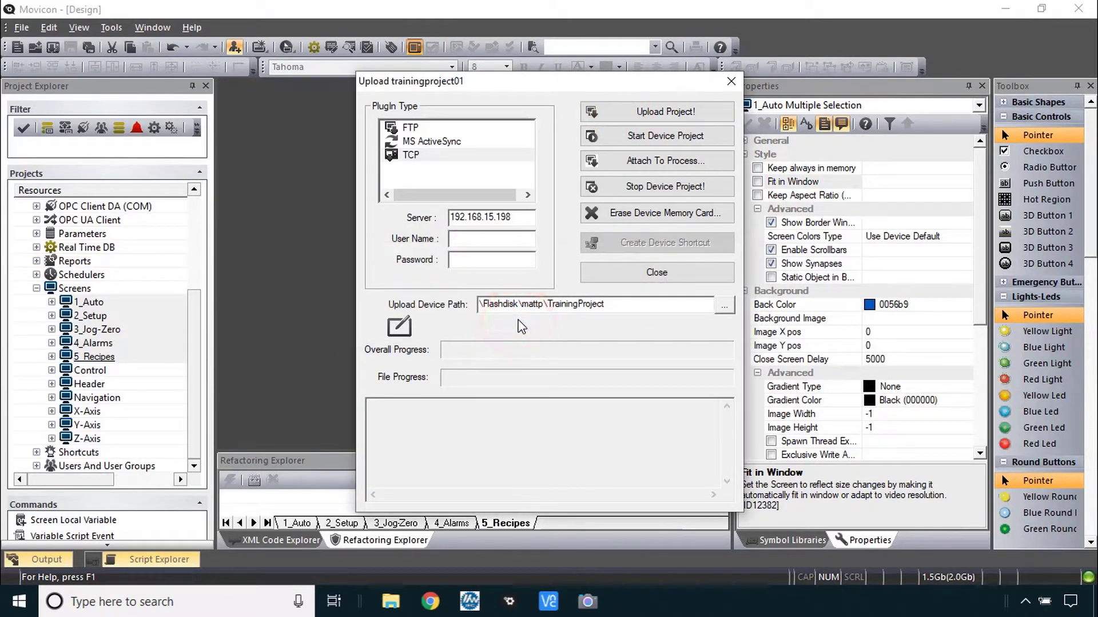
pyautogui.click(665, 111)
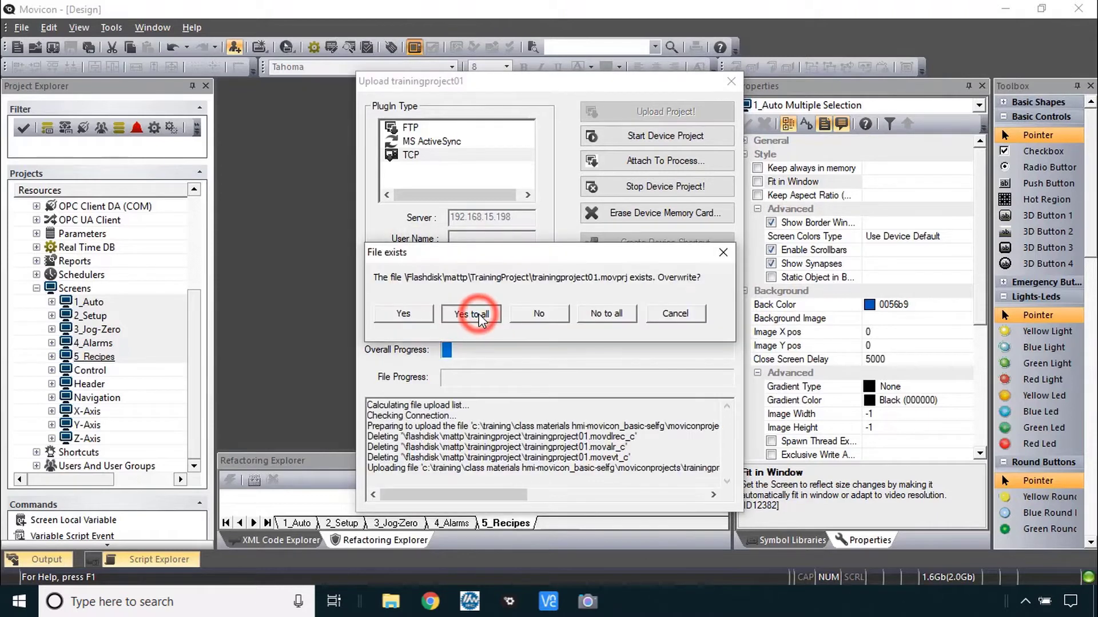
pyautogui.click(471, 313)
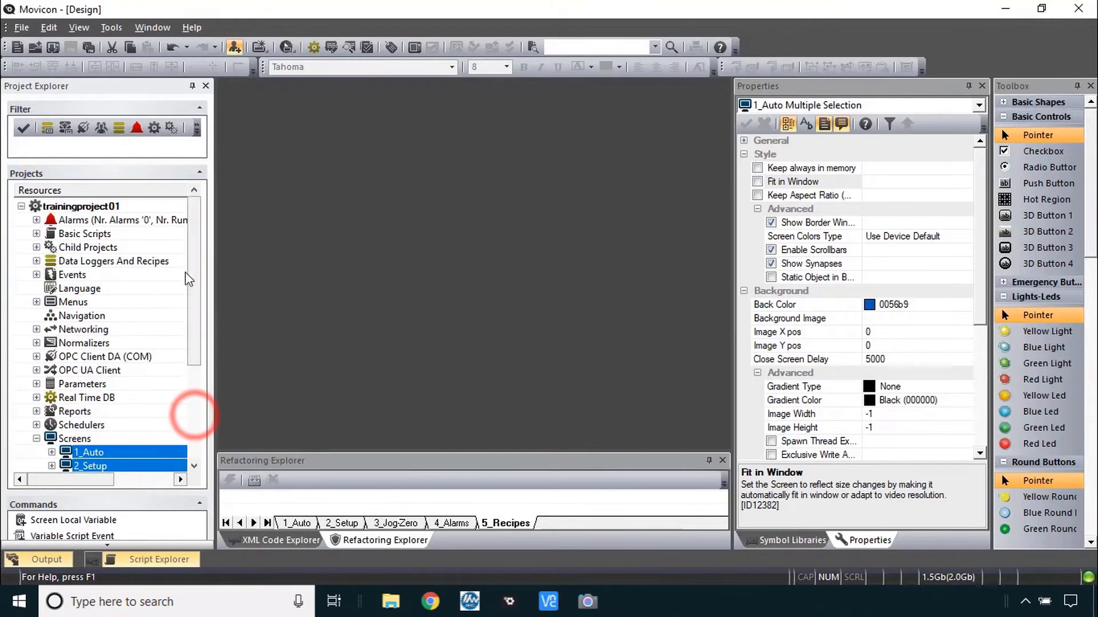
# - Set 3_Jog-Zero as the project's startup screen in the Execution properties
pyautogui.click(82, 206)
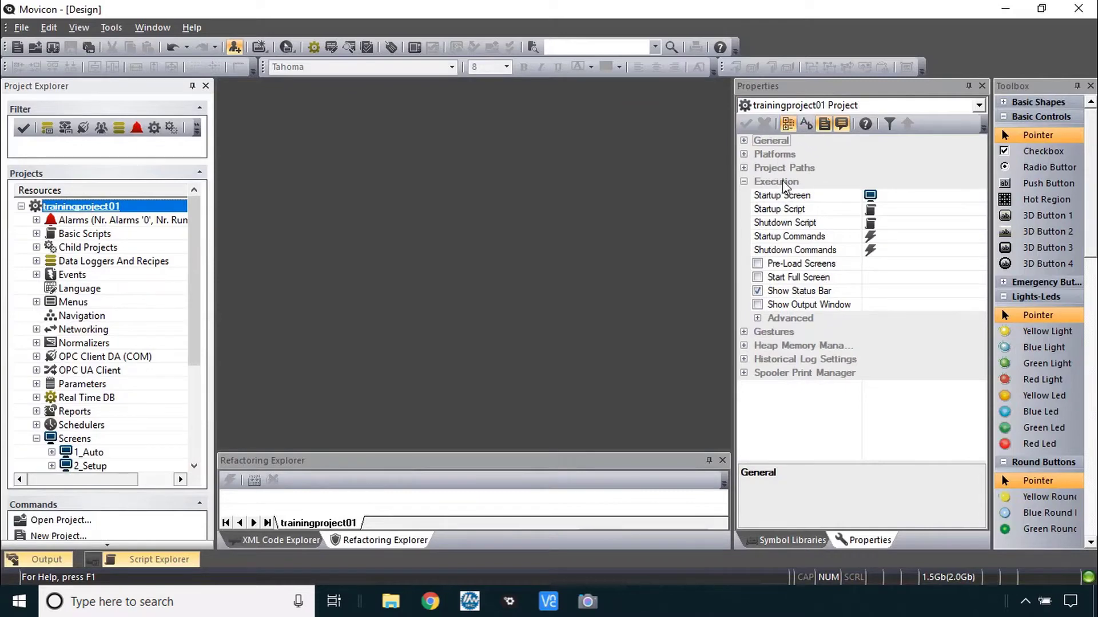
pyautogui.click(775, 182)
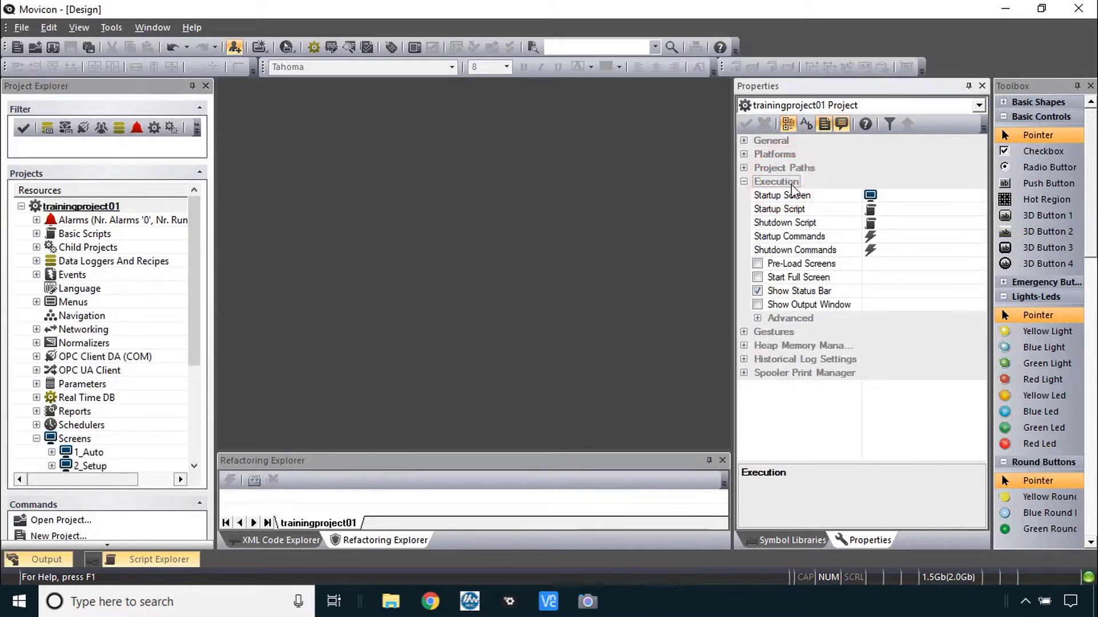
pyautogui.click(798, 290)
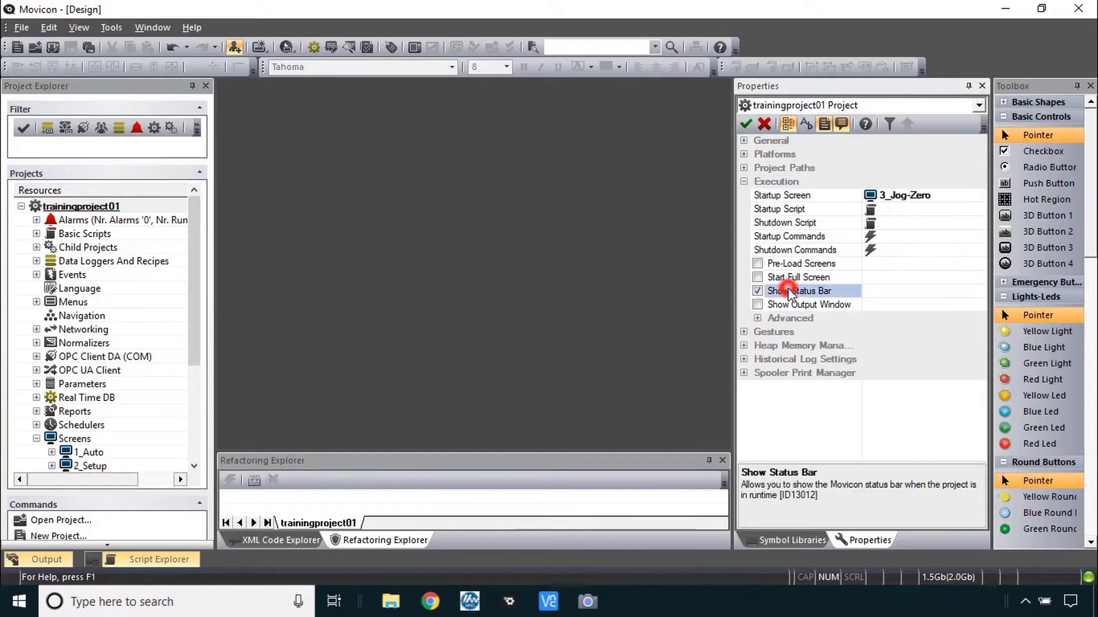
# - Uncheck Show Status Bar and check Start Full Screen for the project
pyautogui.click(757, 291)
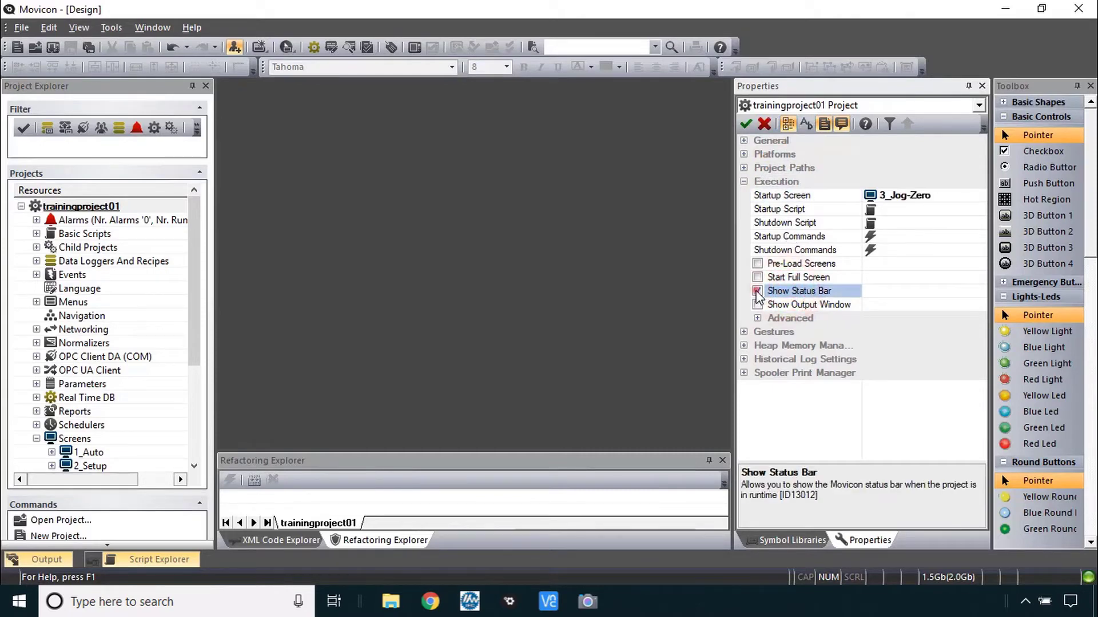
pyautogui.click(757, 290)
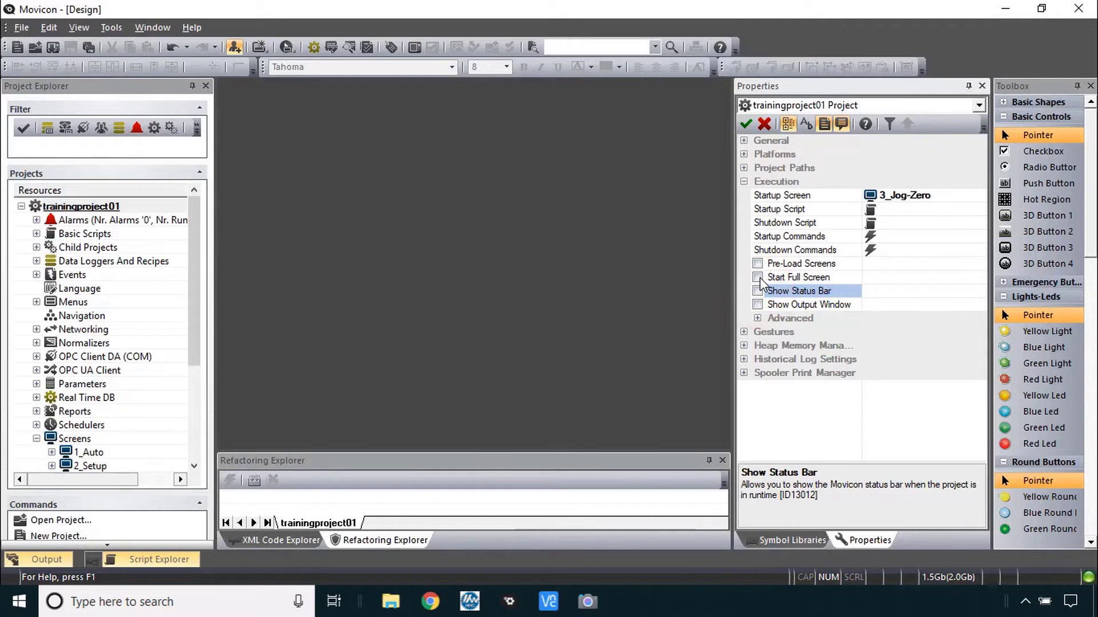
pyautogui.click(757, 277)
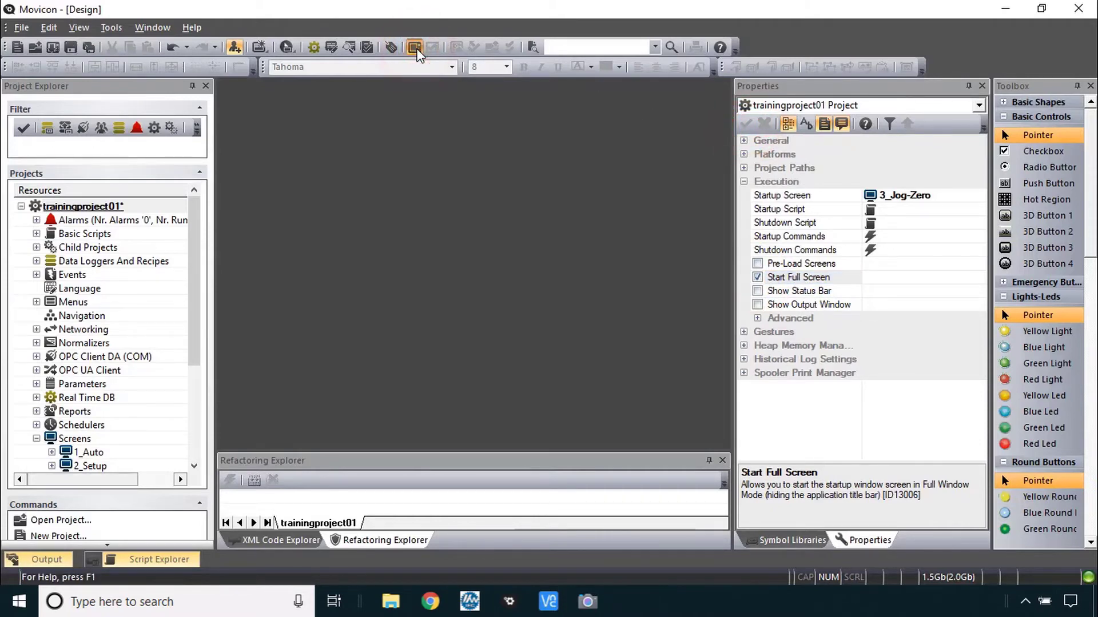
# - Upload the project with the new startup settings at default network speed
pyautogui.click(415, 47)
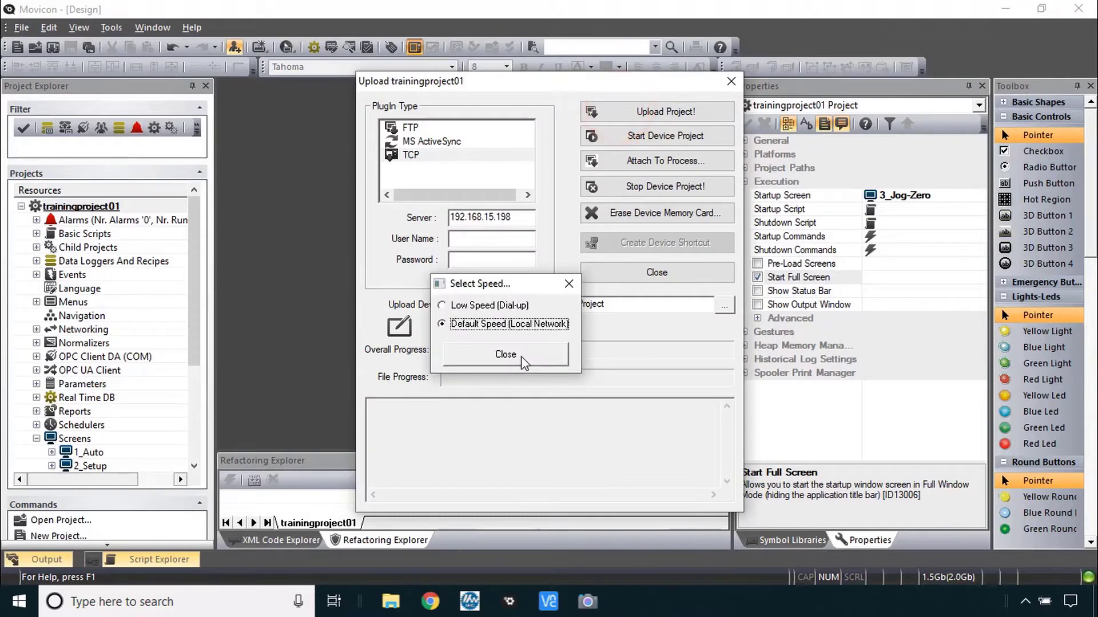
pyautogui.click(506, 354)
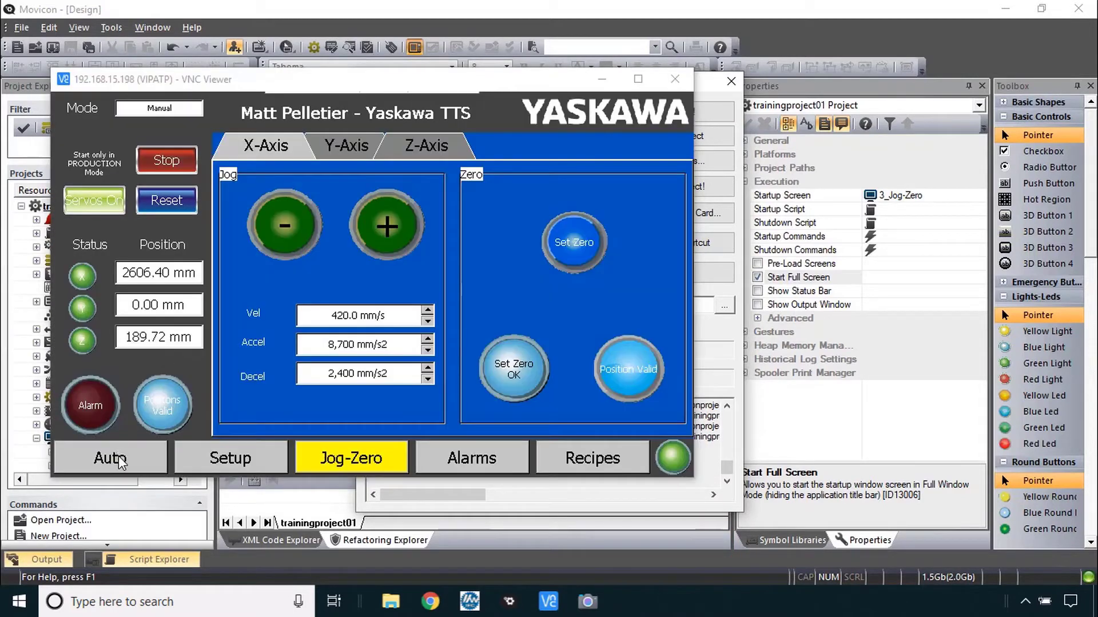
# - Switch the running HMI through Auto, Setup, Jog-Zero and Alarms, returning to Setup
pyautogui.click(109, 457)
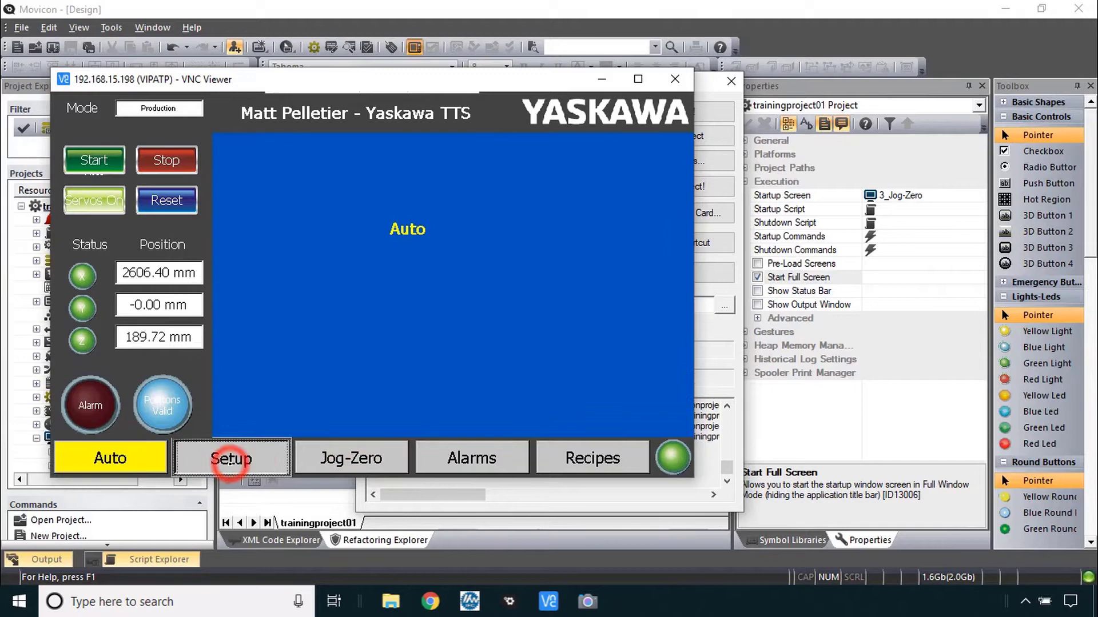
pyautogui.click(229, 457)
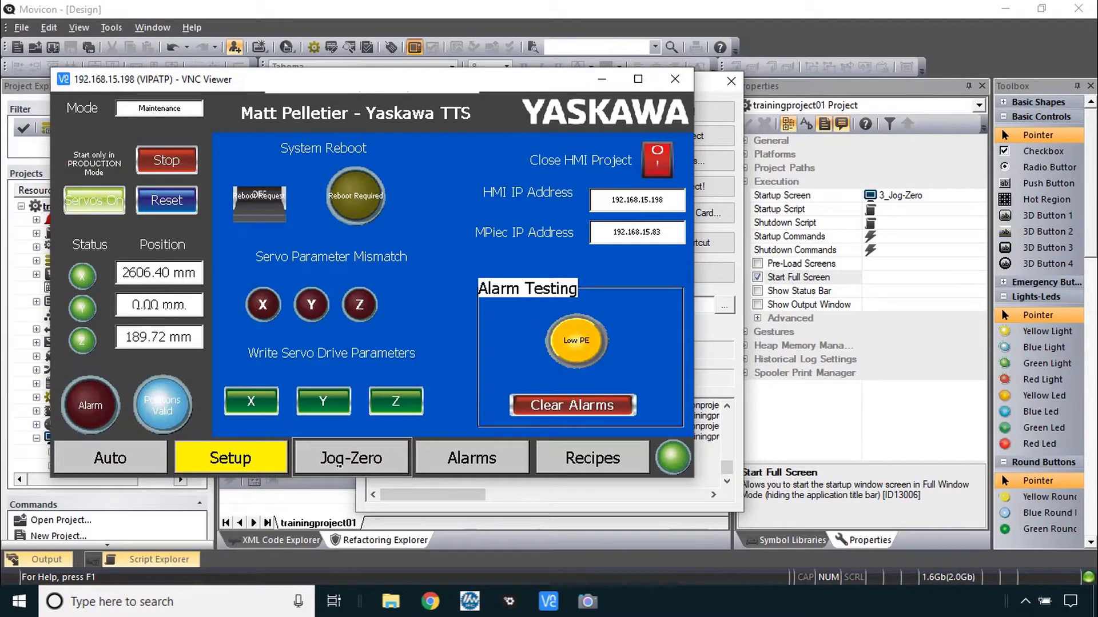
pyautogui.click(351, 458)
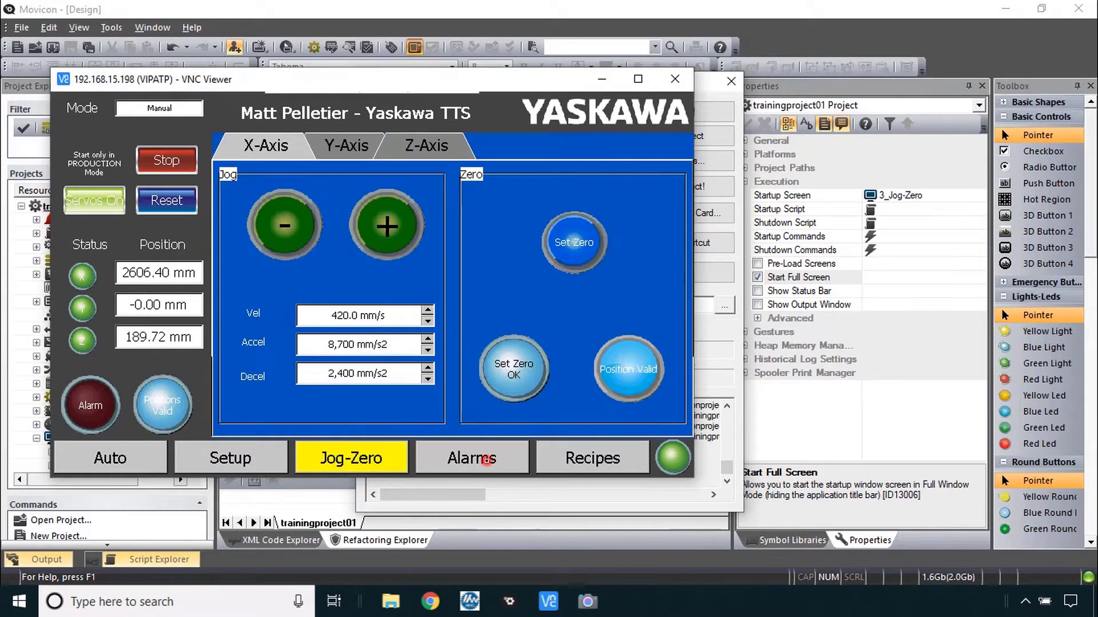
pyautogui.click(471, 457)
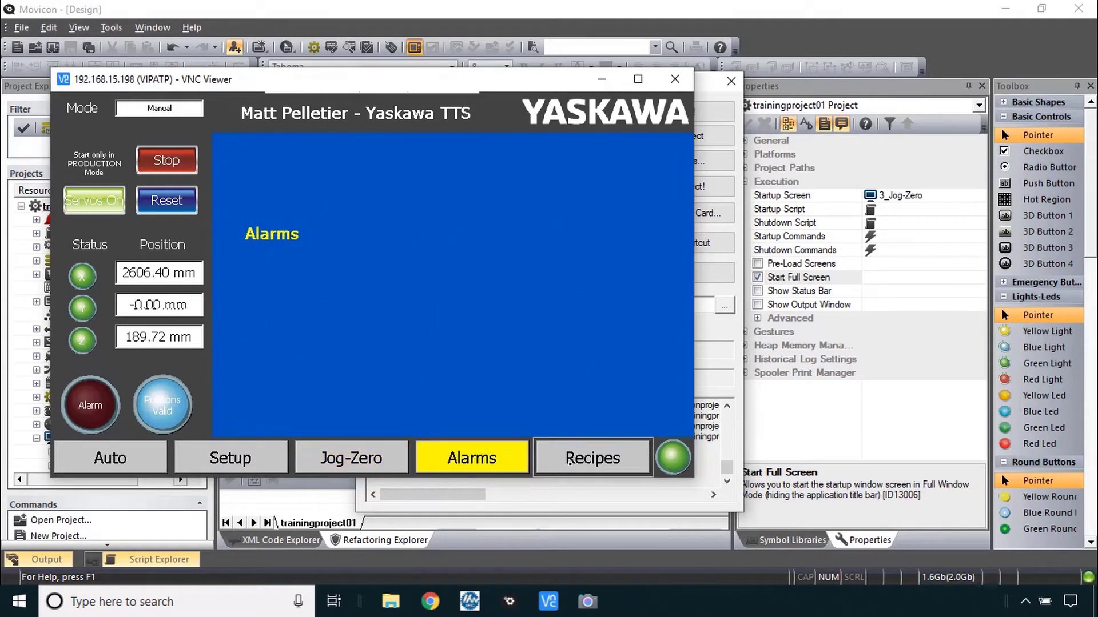
pyautogui.click(230, 457)
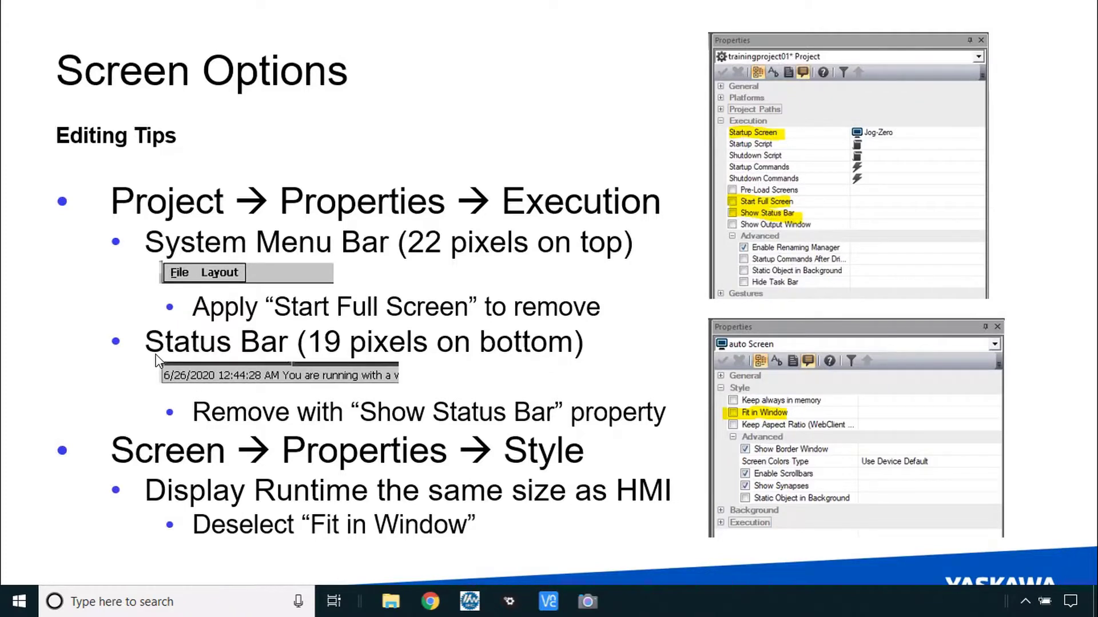
pyautogui.moveTo(241, 352)
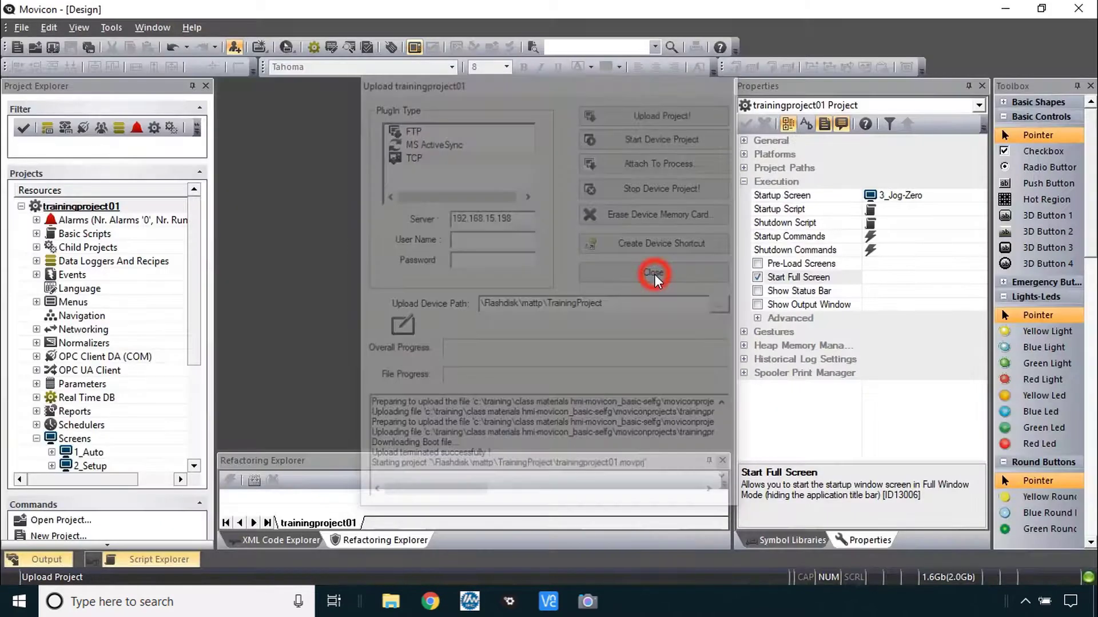
# - Set screens 1_Auto through 5_Recipes to Height 461 without rescaling their symbols
pyautogui.click(653, 273)
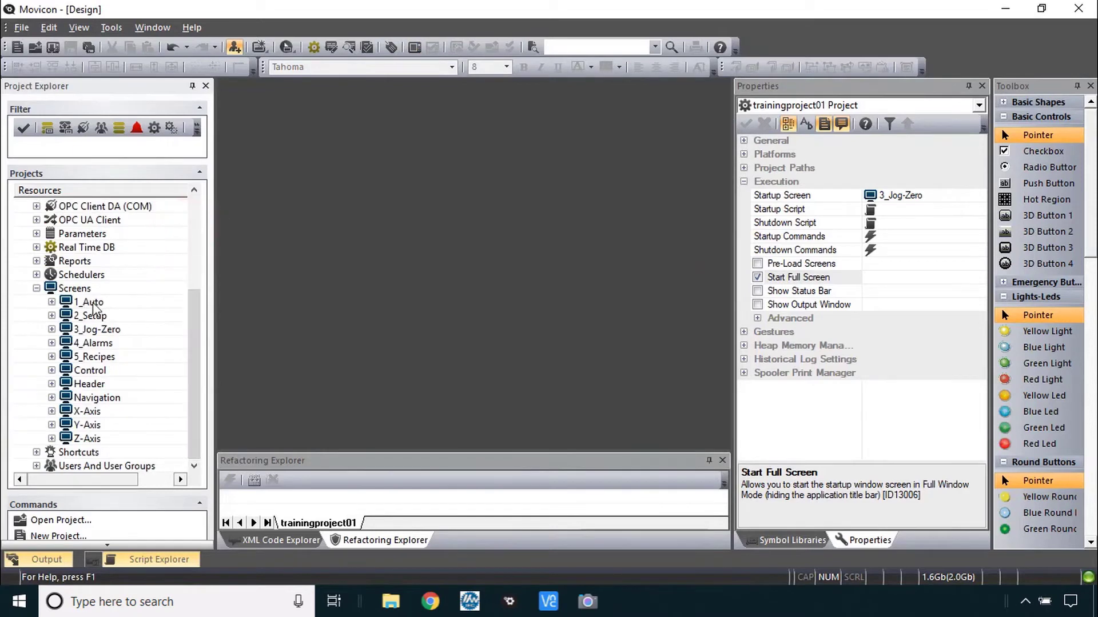
pyautogui.click(95, 357)
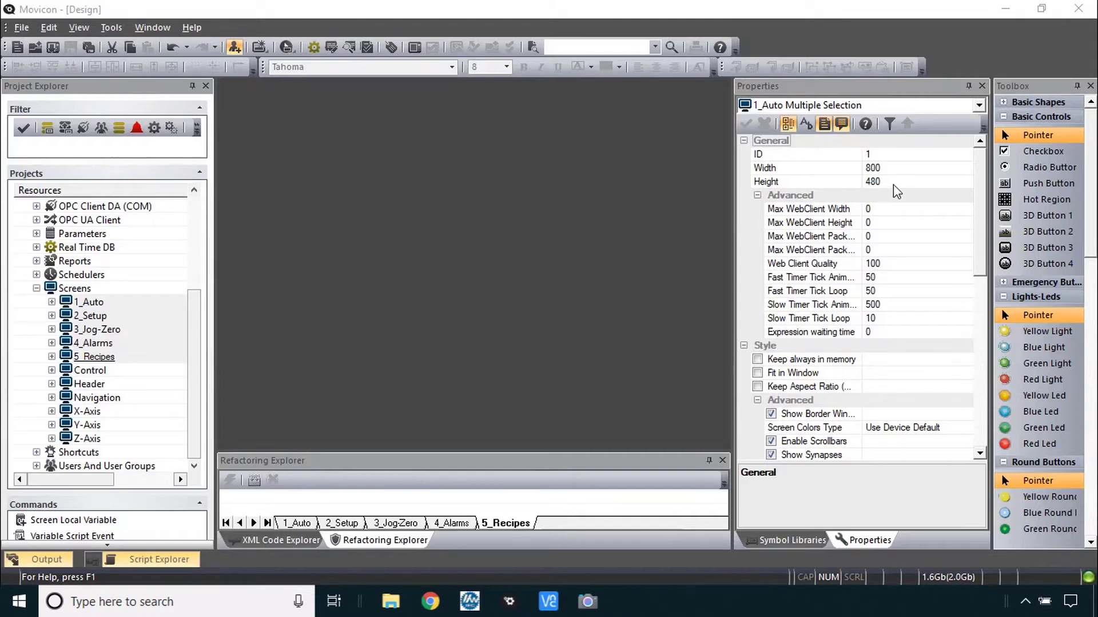
pyautogui.click(872, 182)
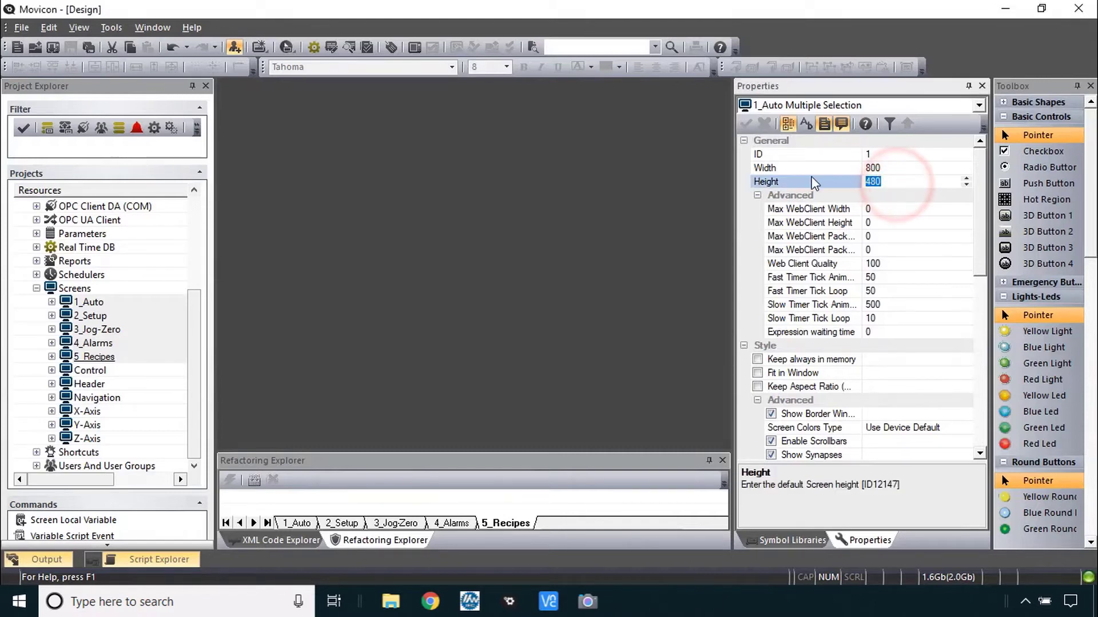
pyautogui.write('461')
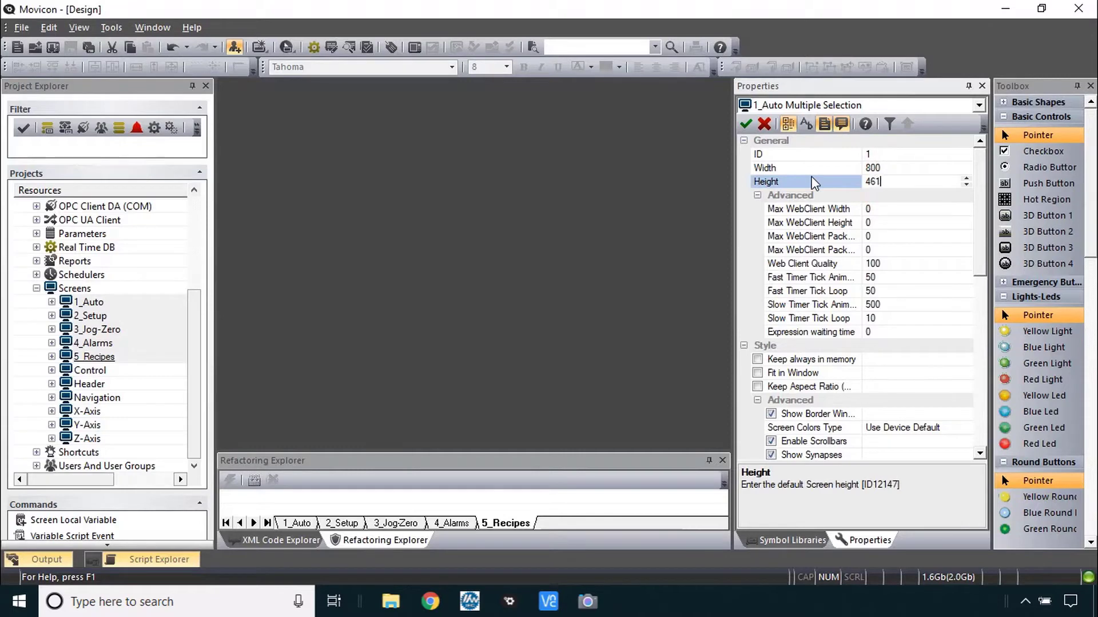
pyautogui.click(747, 123)
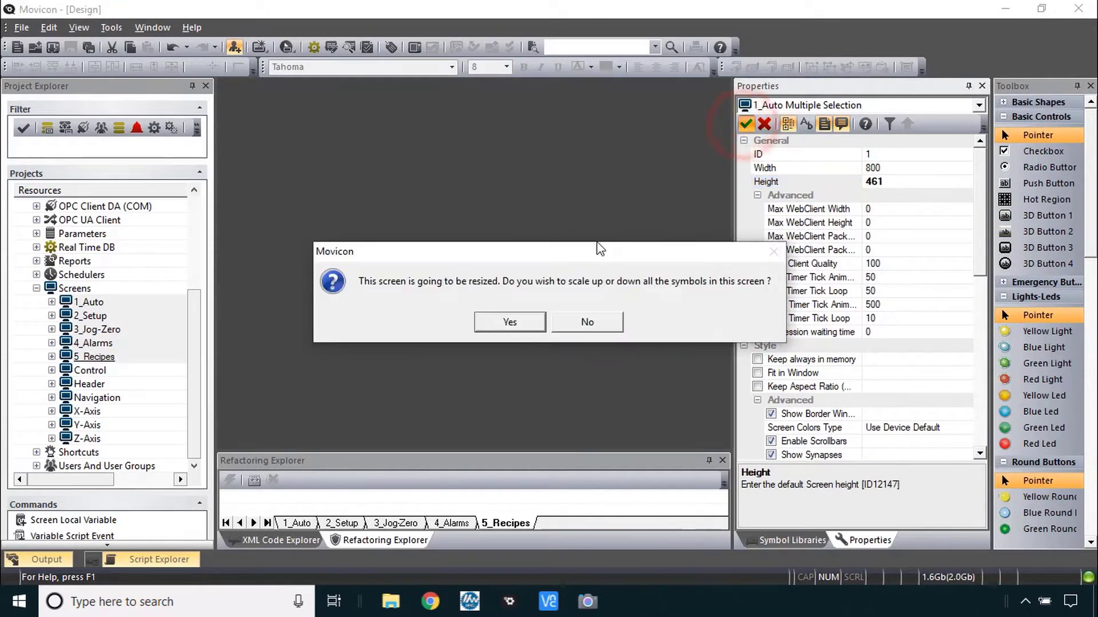
pyautogui.moveTo(736, 303)
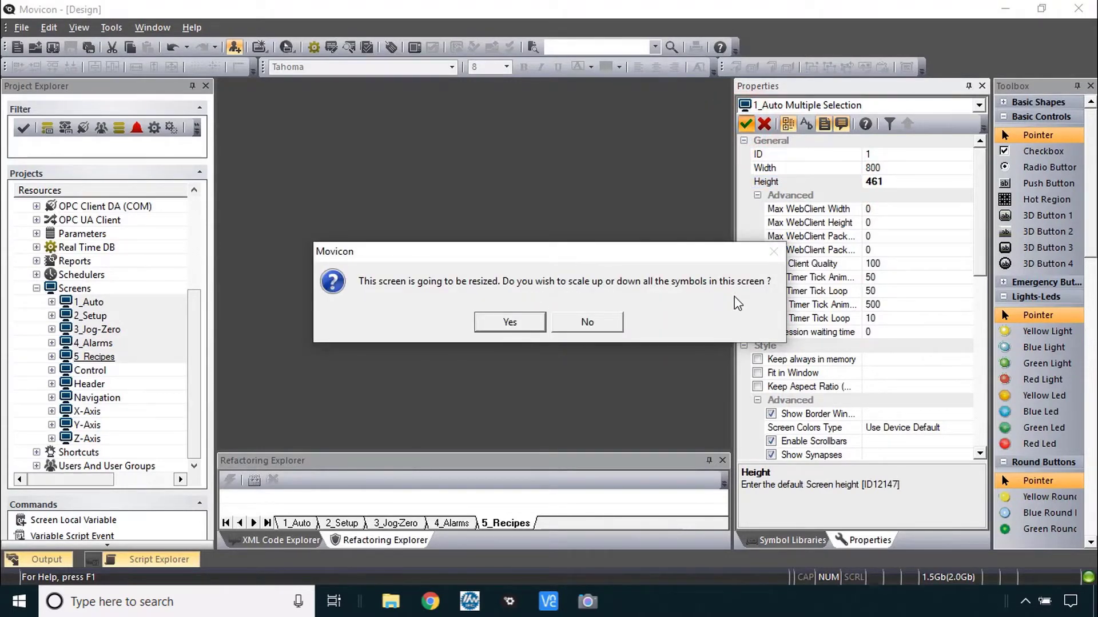
pyautogui.moveTo(741, 302)
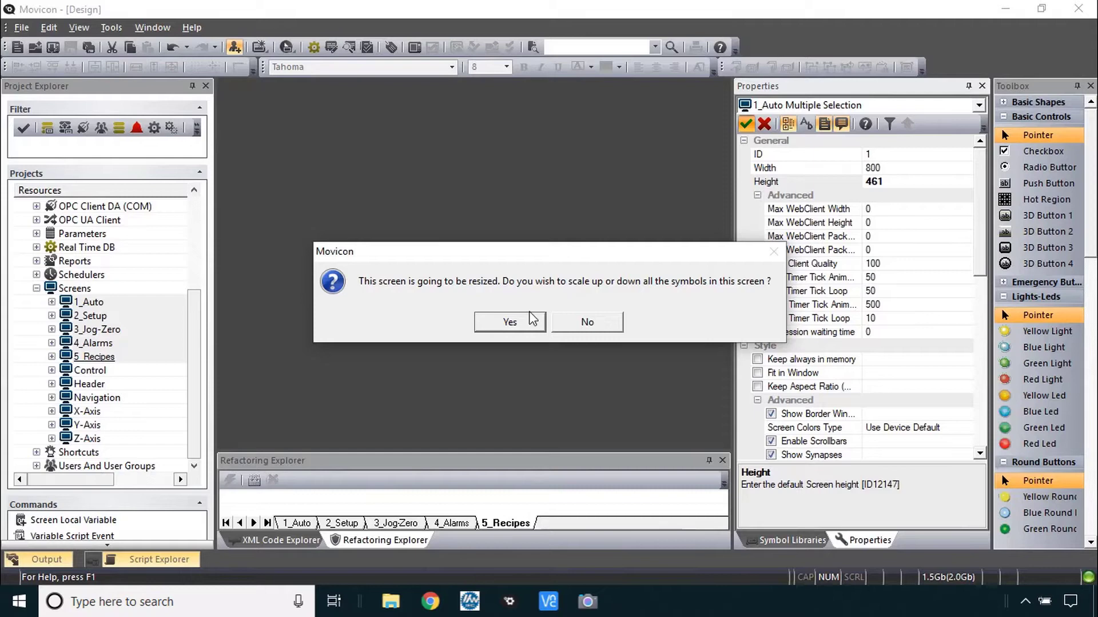
pyautogui.click(587, 322)
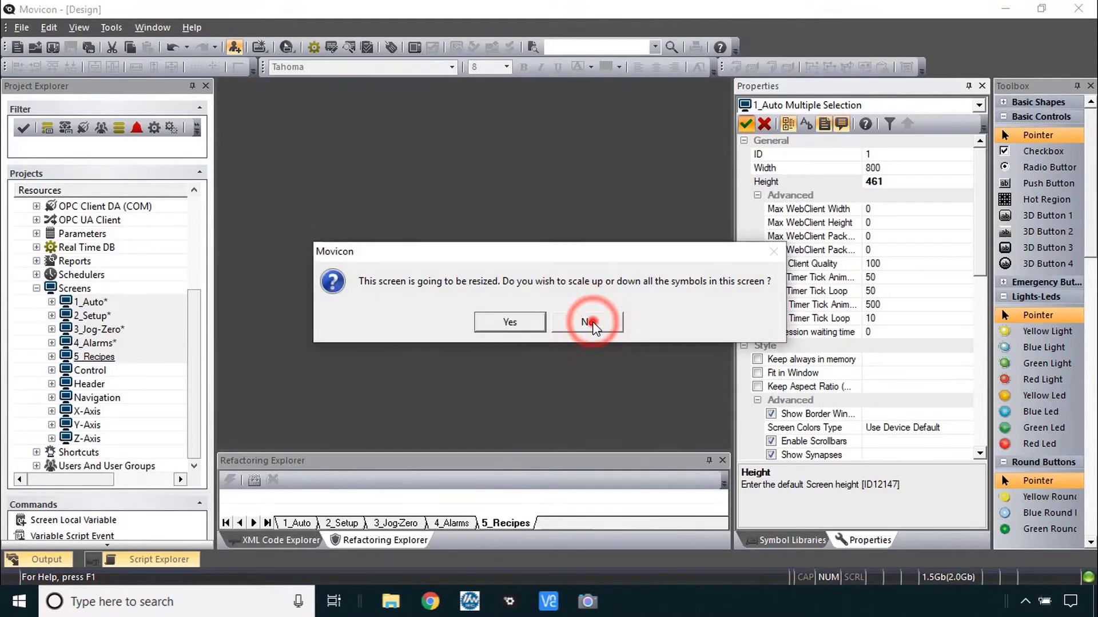
pyautogui.click(587, 322)
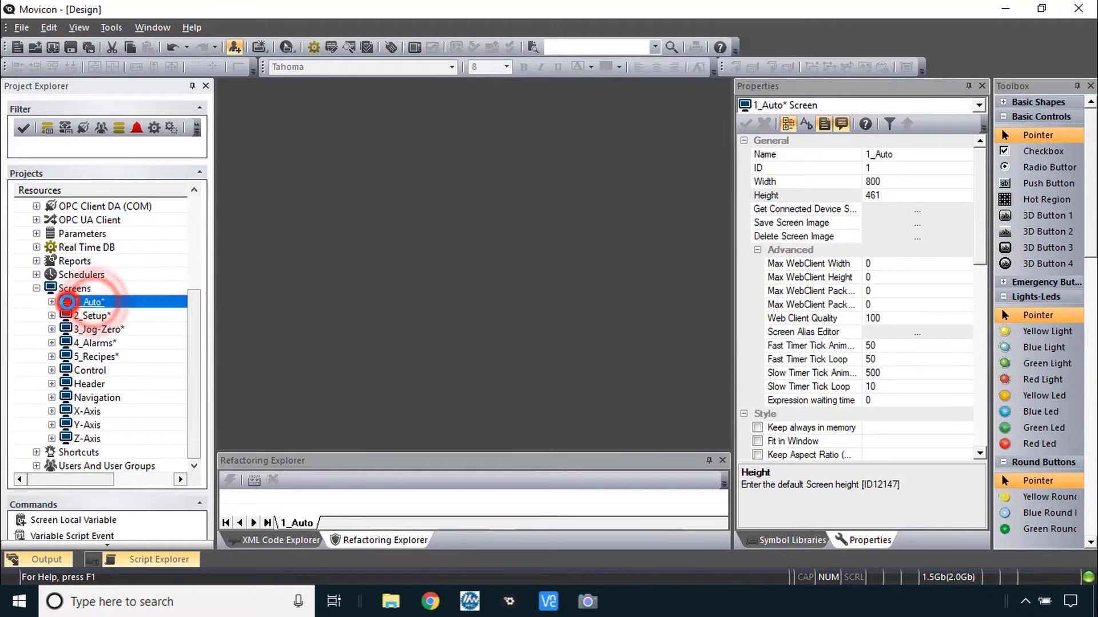
# - Set the embedded Control panel on the 1_Auto screen to Height 411
pyautogui.doubleClick(93, 302)
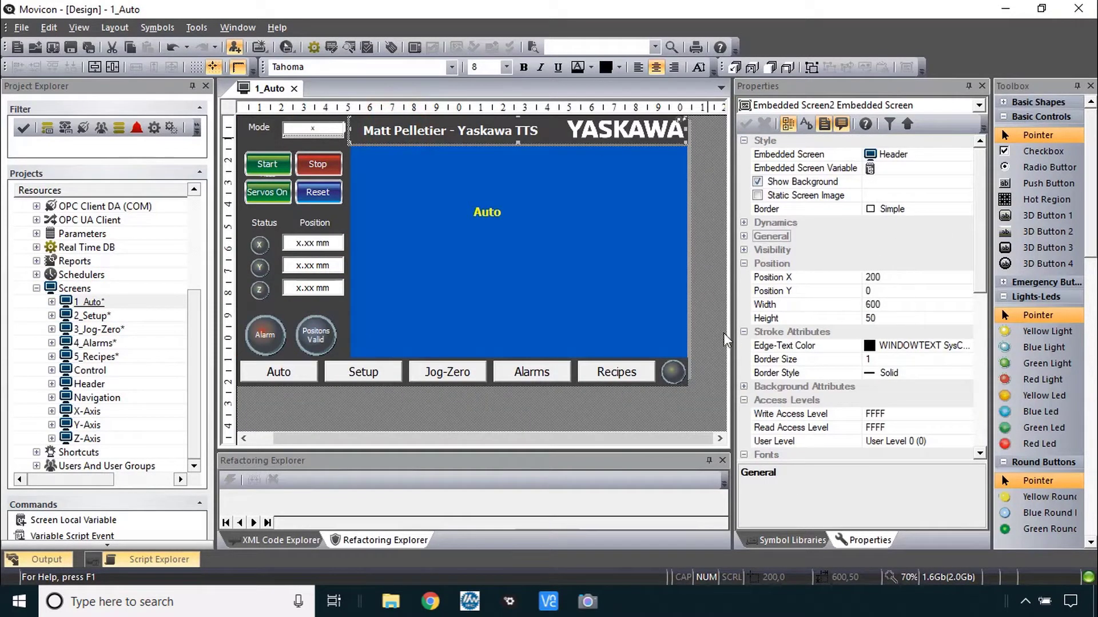
pyautogui.click(615, 372)
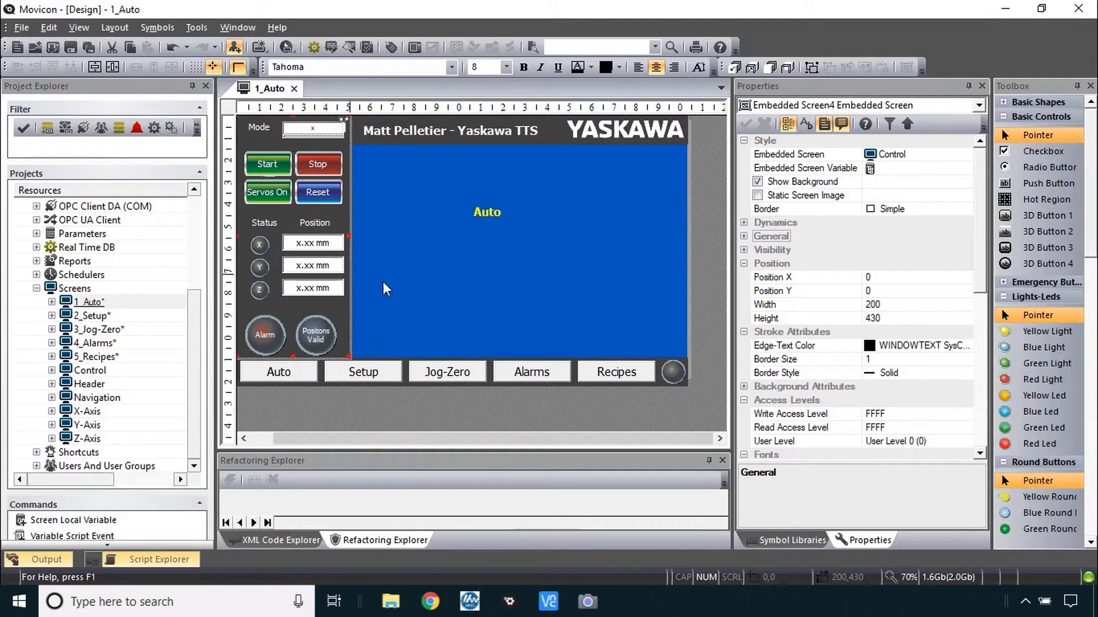
pyautogui.click(910, 318)
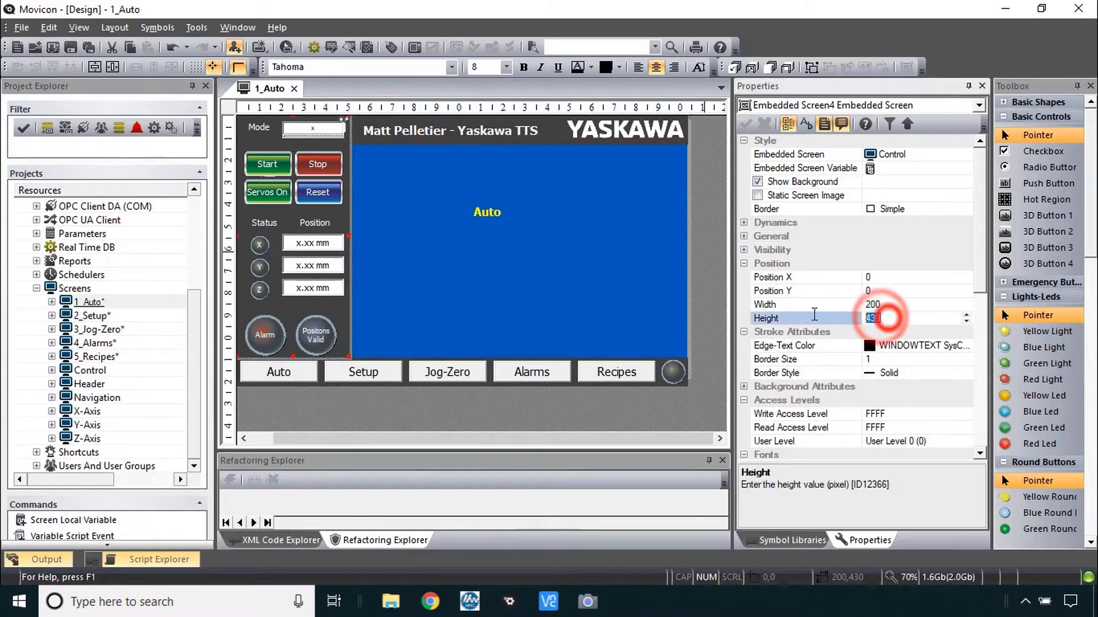
pyautogui.write('411')
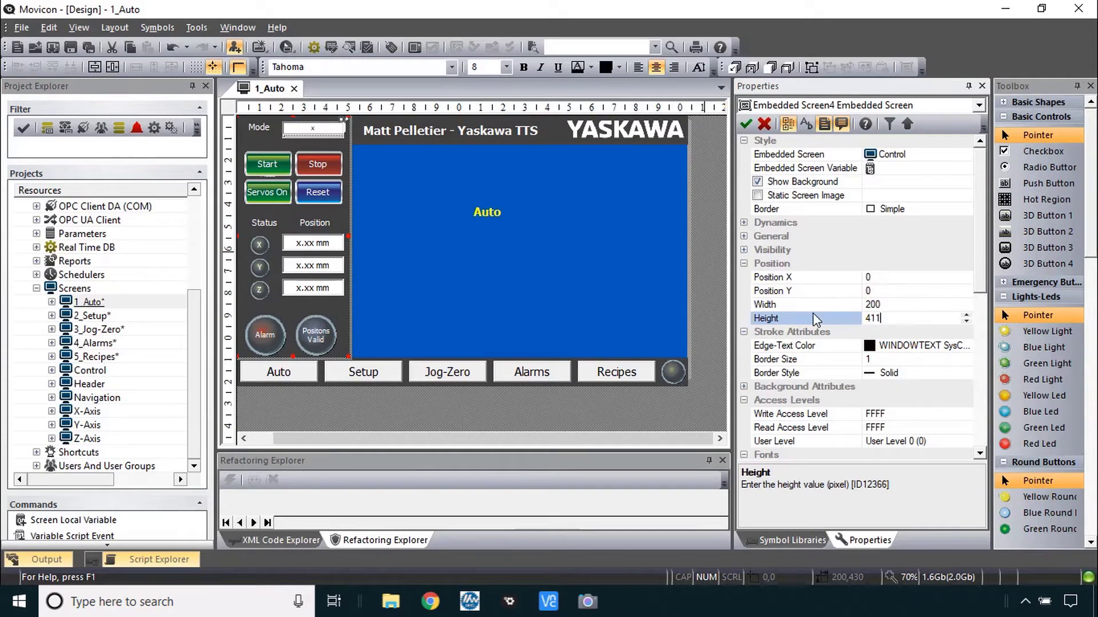
pyautogui.click(89, 369)
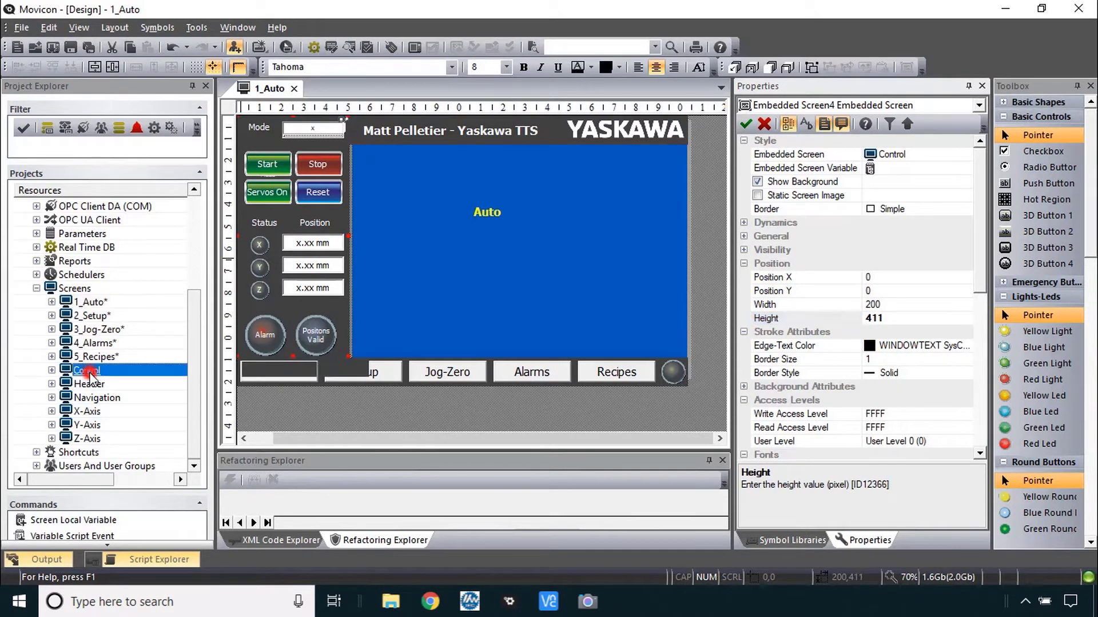
# - Open the Control screen, answer the rescale prompt, and select the Positions Valid indicator
pyautogui.doubleClick(86, 370)
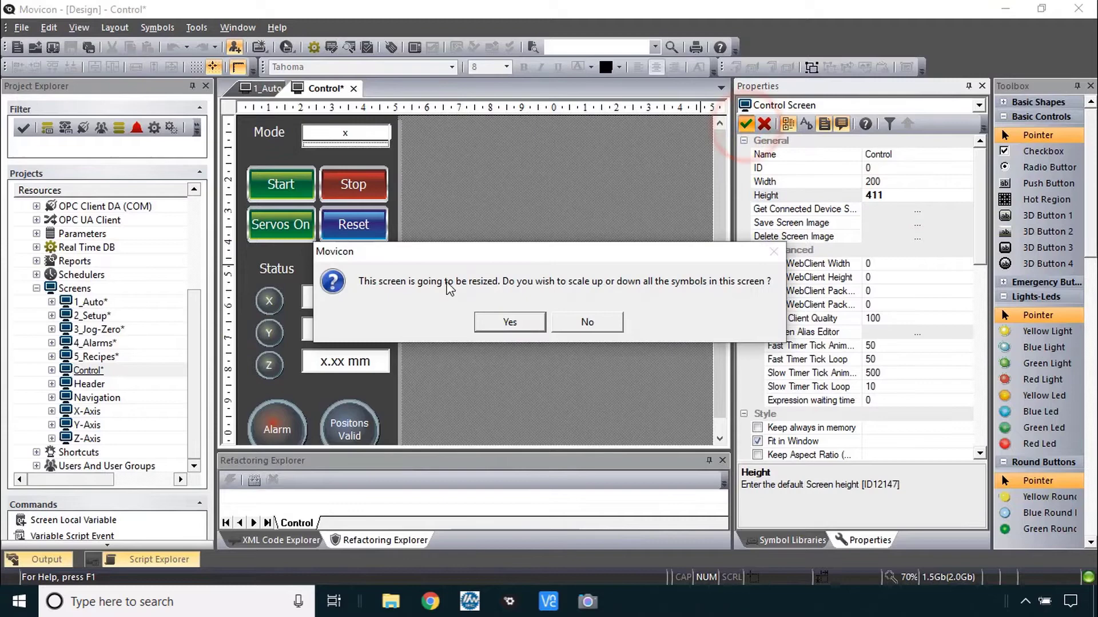
pyautogui.click(586, 322)
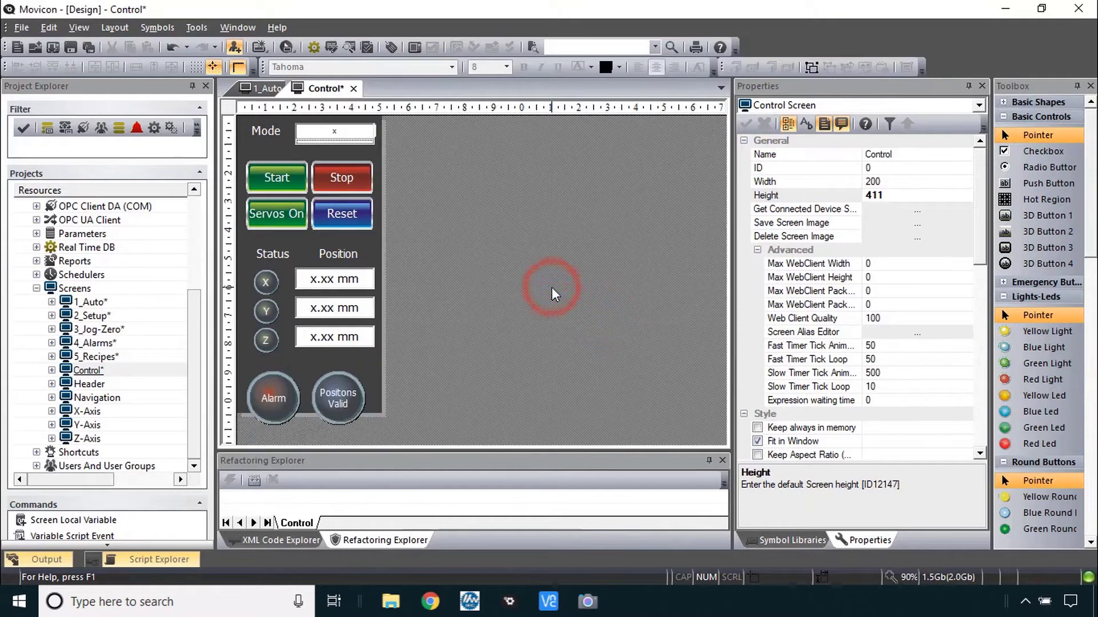
pyautogui.click(337, 375)
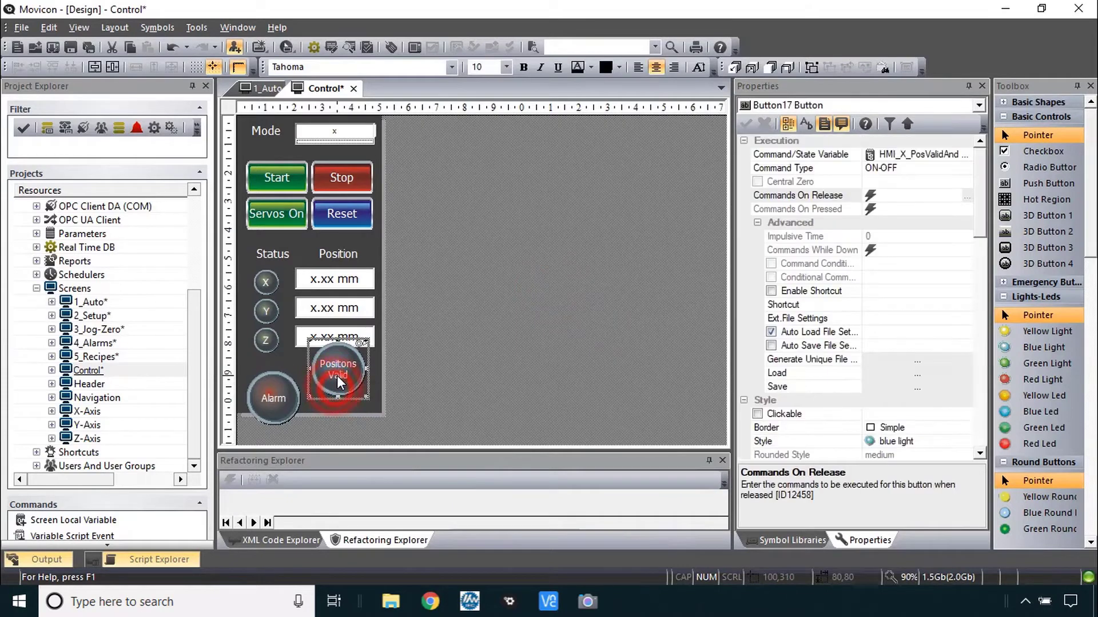
pyautogui.click(461, 359)
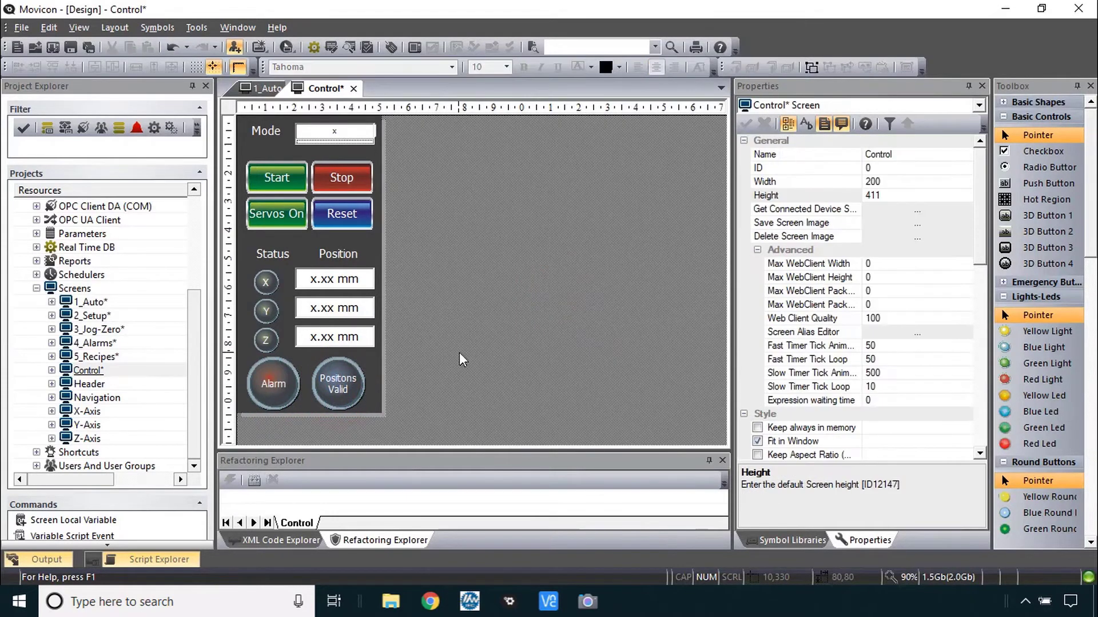
# - Turn the runtime status bar back on in the project properties
pyautogui.click(82, 206)
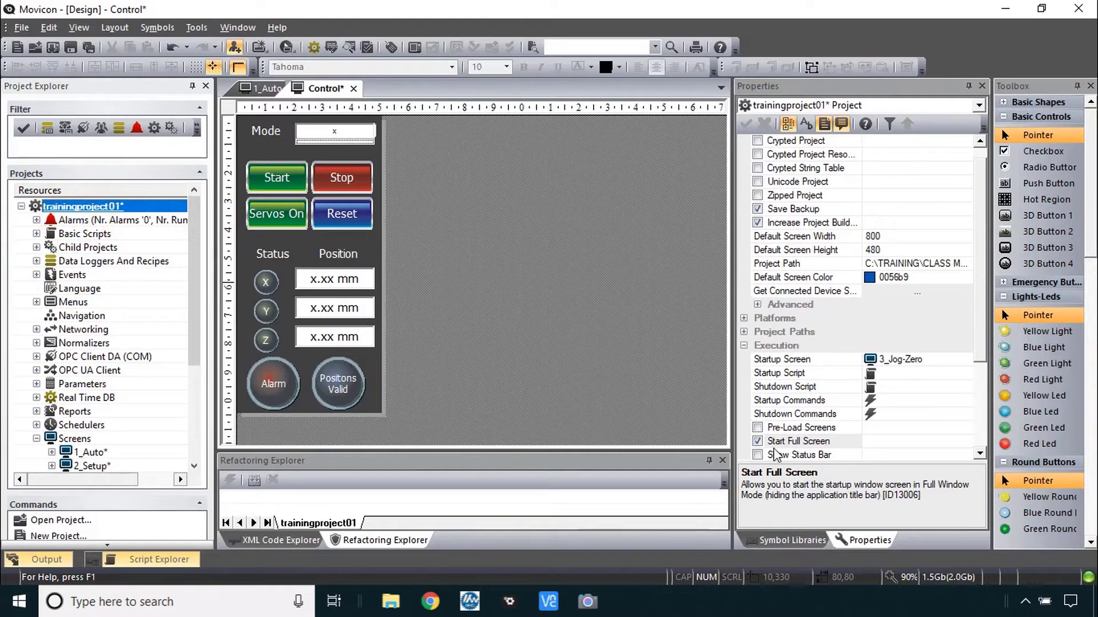
pyautogui.click(757, 441)
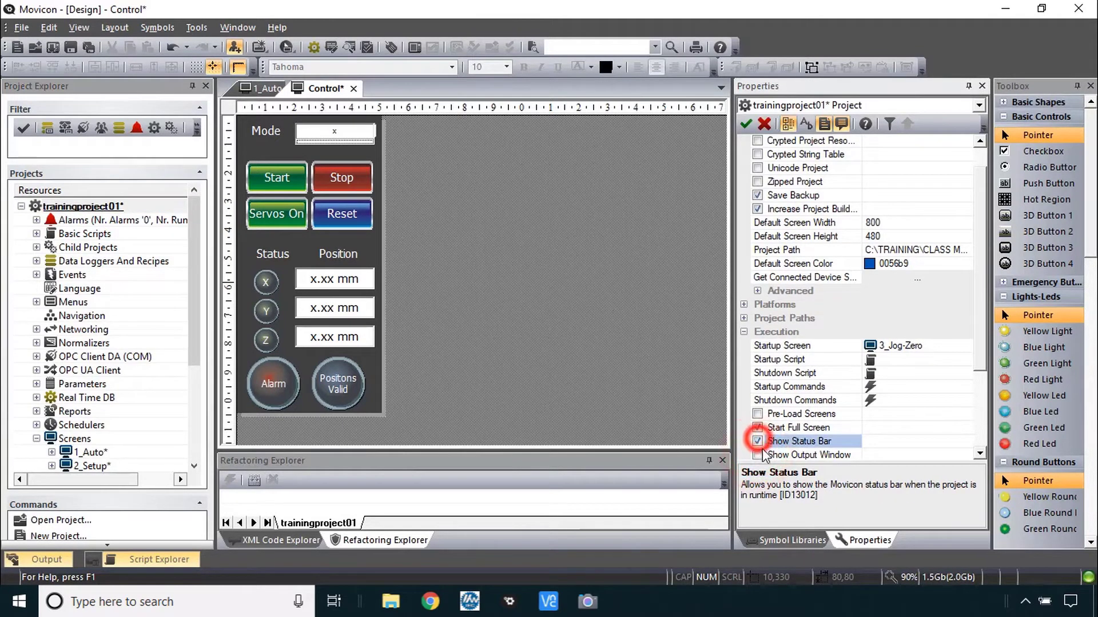
pyautogui.click(757, 428)
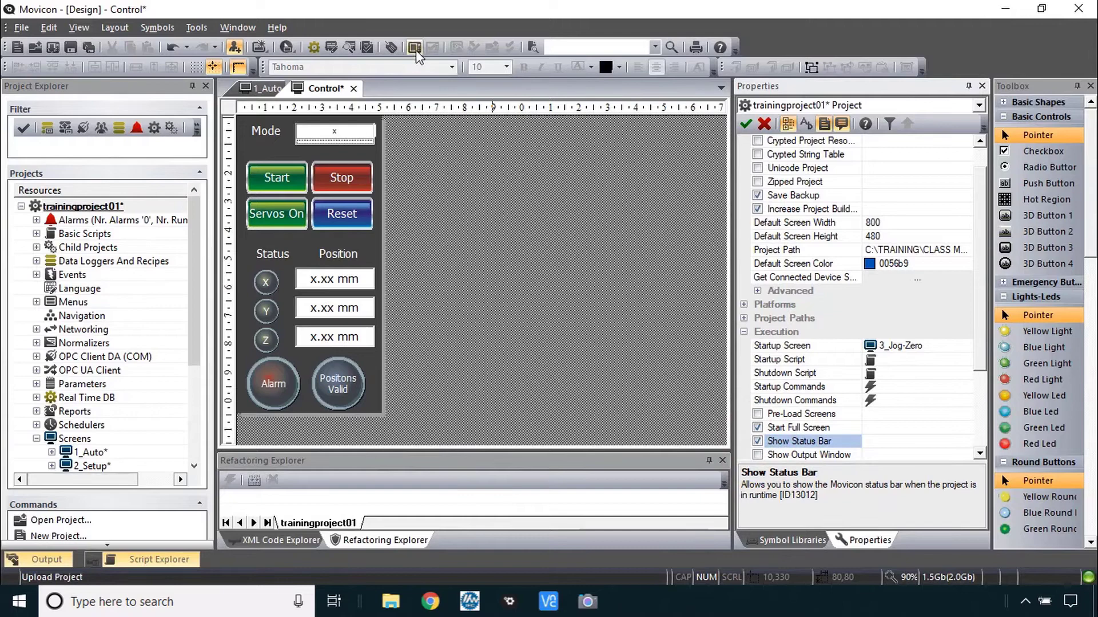
# - Upload the project to the device and start it running on the remote panel
pyautogui.click(414, 47)
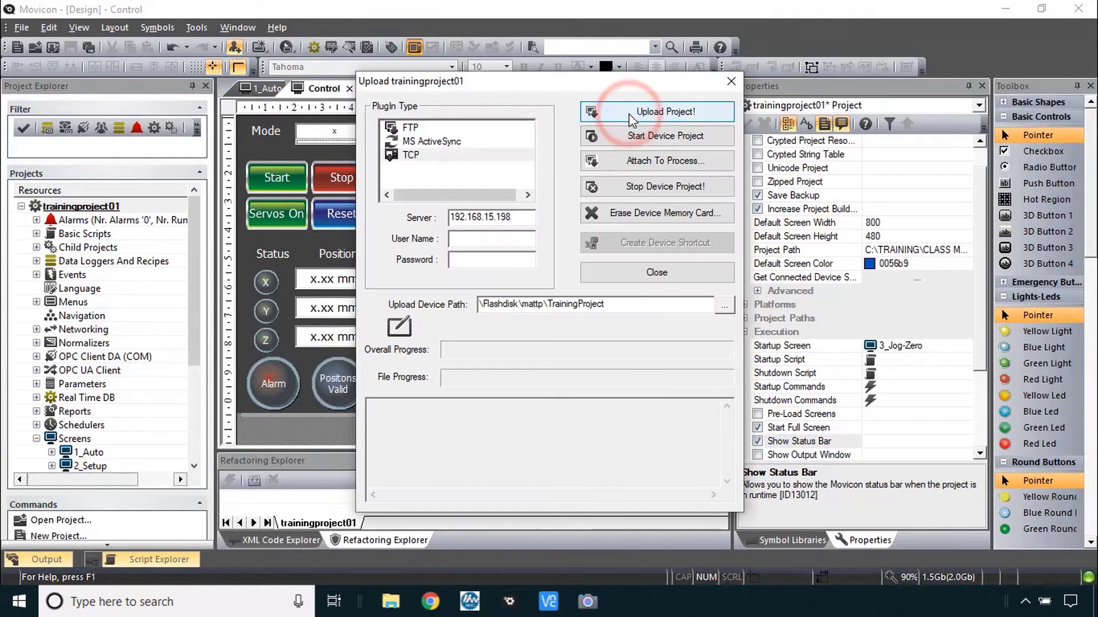
pyautogui.click(666, 111)
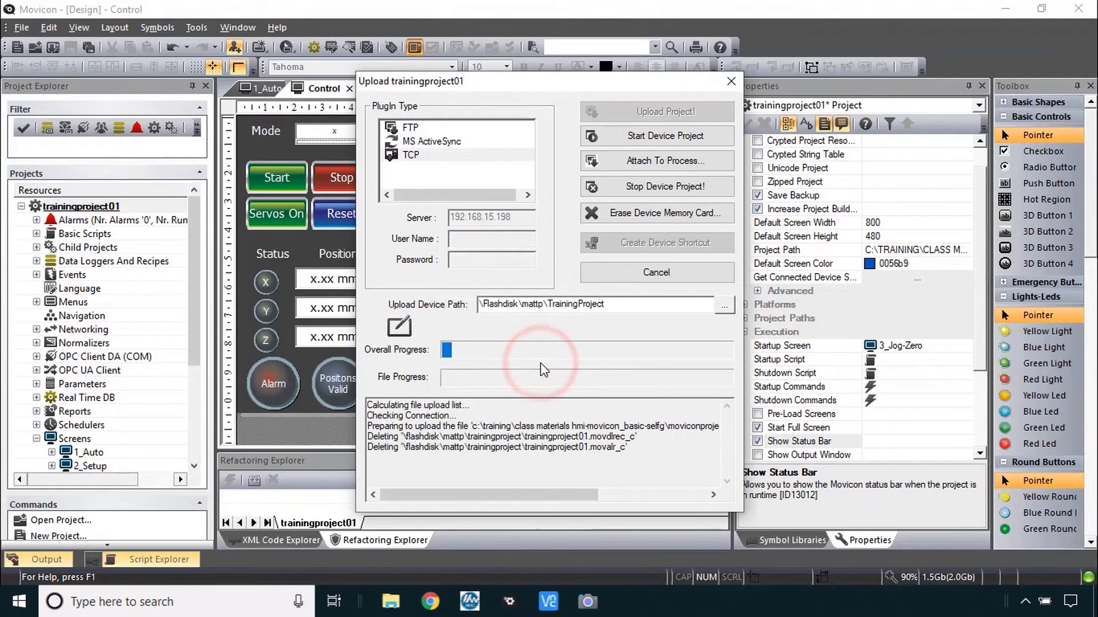
pyautogui.click(656, 135)
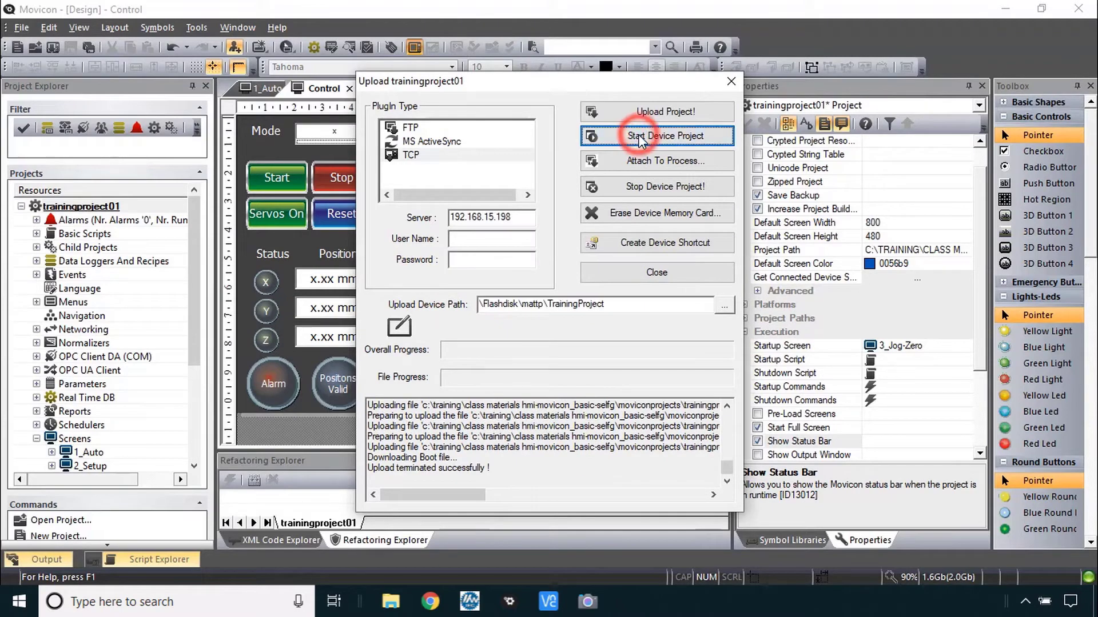
pyautogui.click(657, 136)
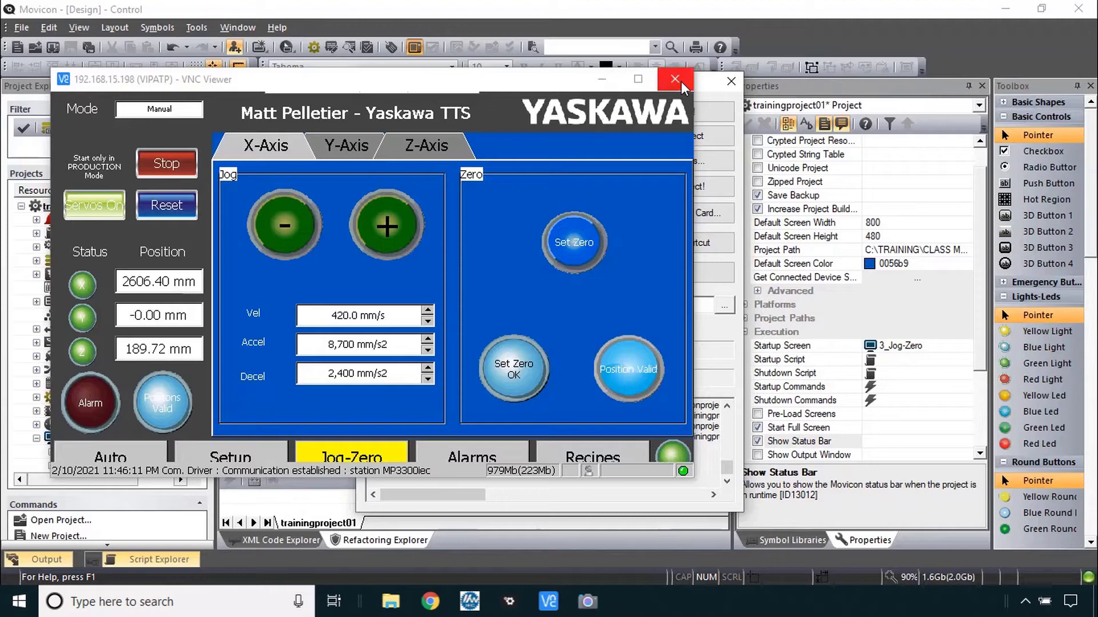
# - Close VNC Viewer and answer the deleted-objects variable prompts on the reviewed screens
pyautogui.click(675, 79)
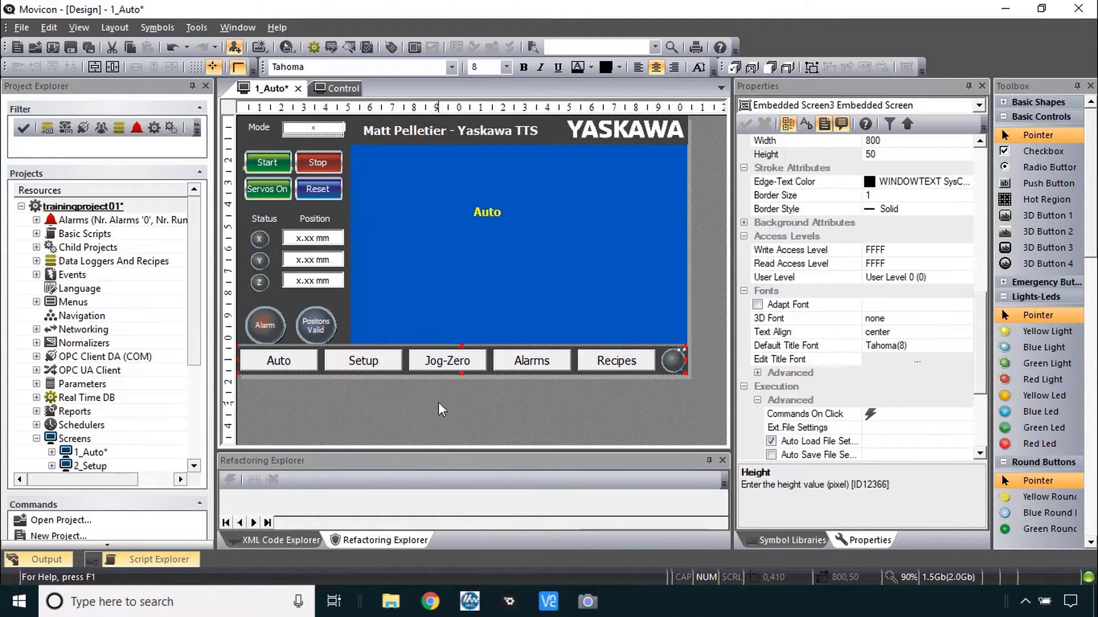
pyautogui.scroll(-3)
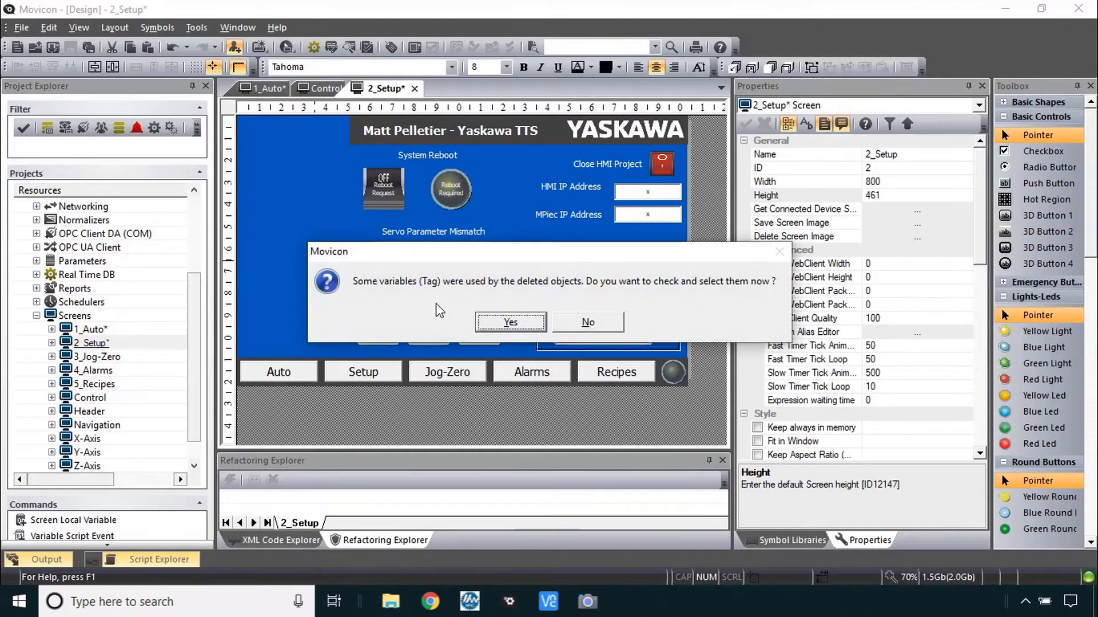
pyautogui.click(586, 323)
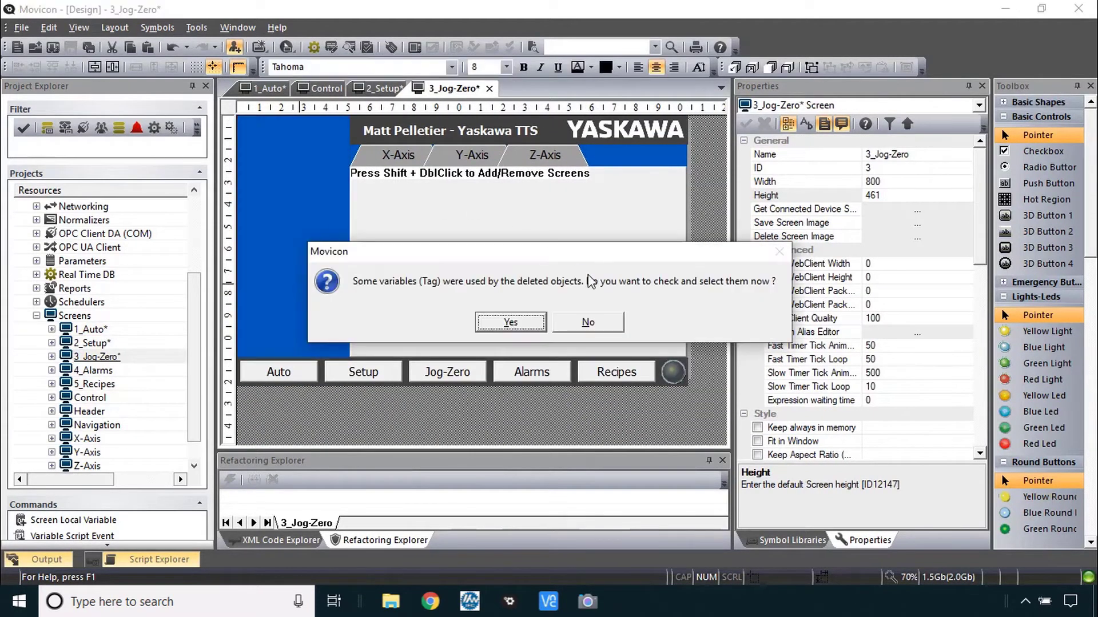
pyautogui.click(588, 322)
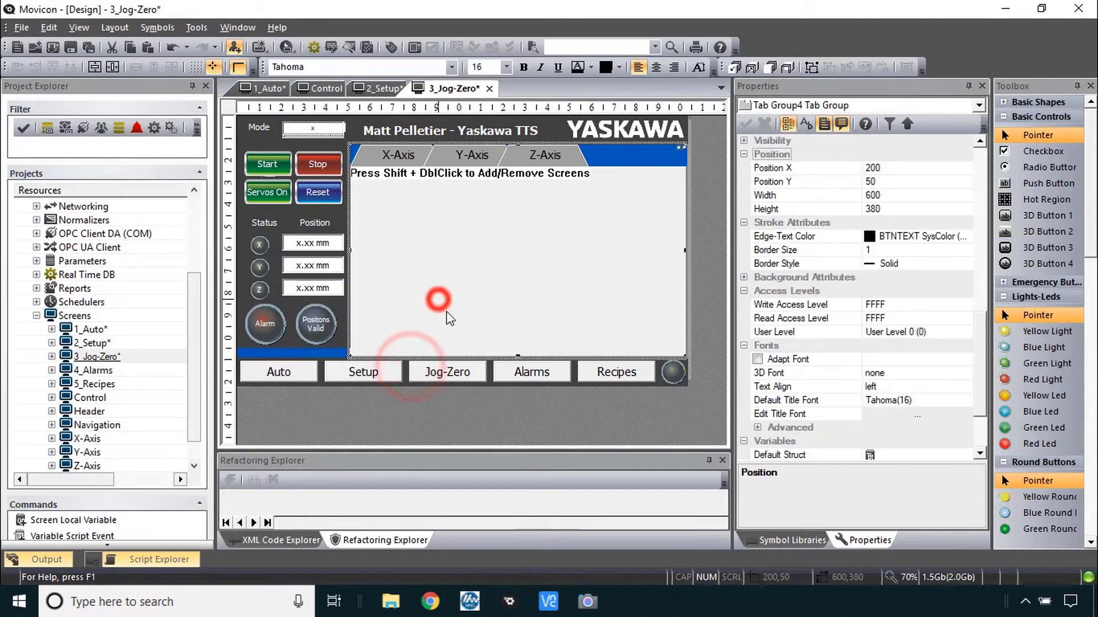
# - Select the axis tab group on the Jog-Zero screen and delete it
pyautogui.click(462, 353)
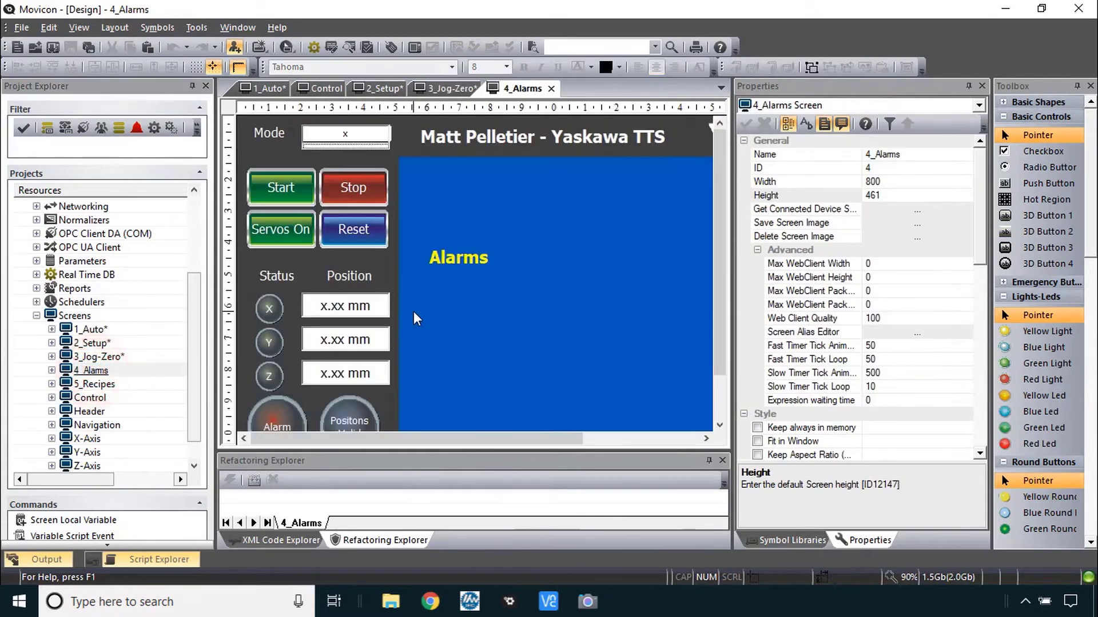
pyautogui.press('Delete')
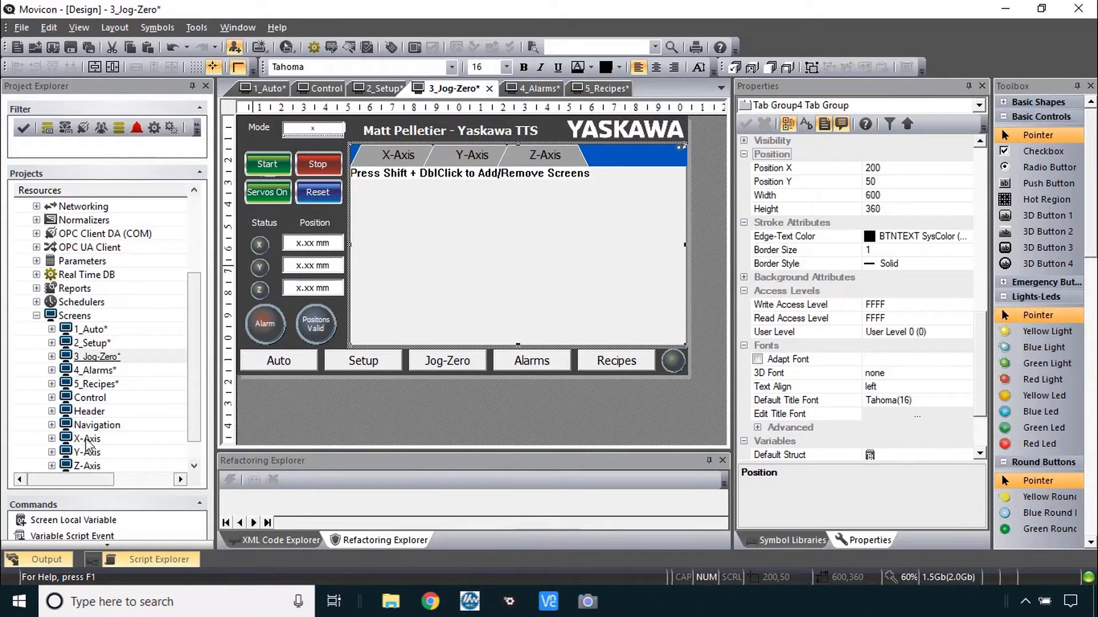
# - Resize the X, Y and Z axis screens together to 600 by 330, scaling their symbols
pyautogui.doubleClick(85, 439)
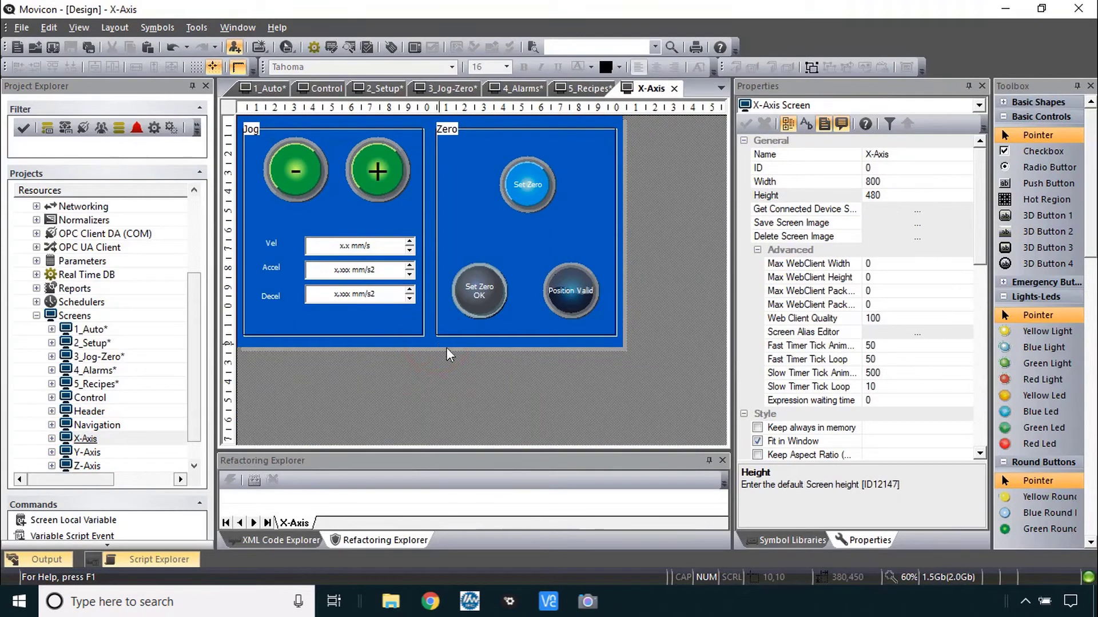
pyautogui.click(86, 425)
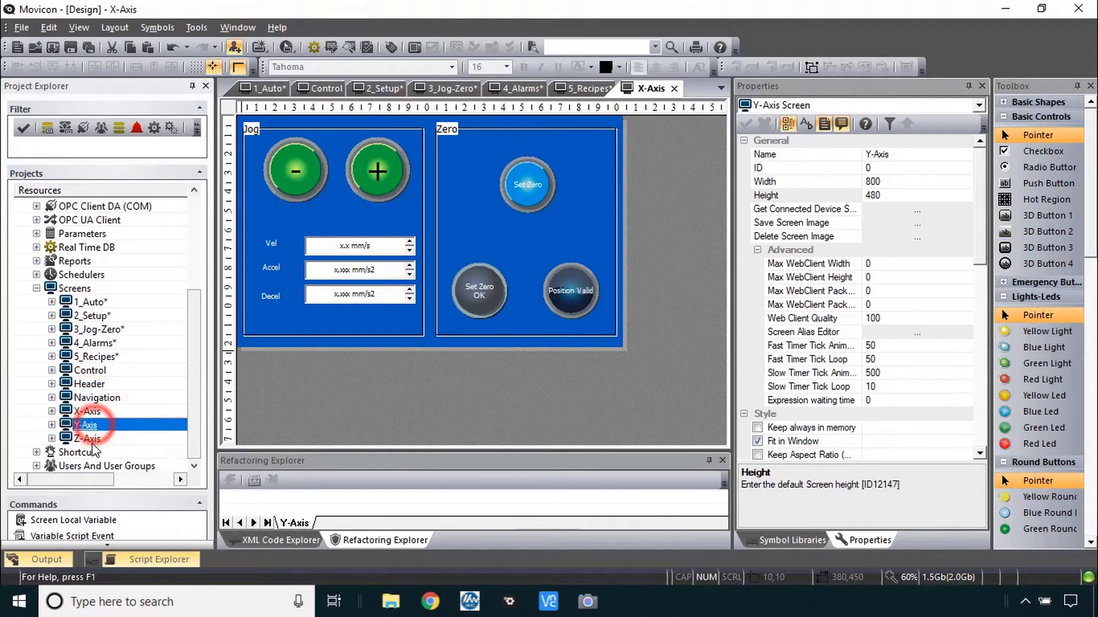
pyautogui.click(86, 410)
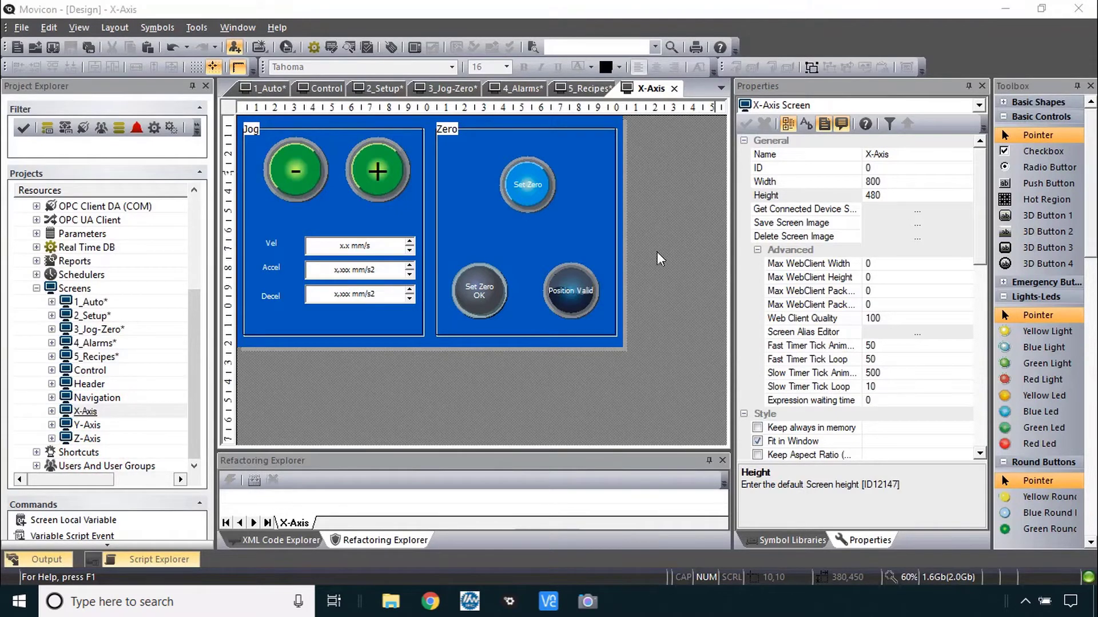
pyautogui.click(85, 437)
pyautogui.write('330')
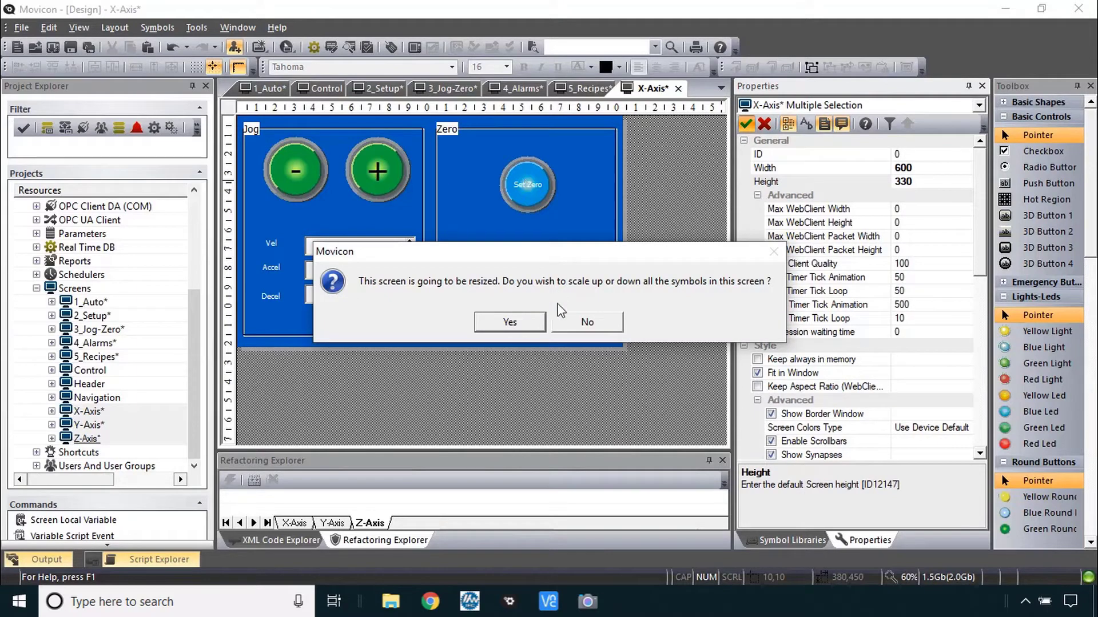
pyautogui.click(510, 322)
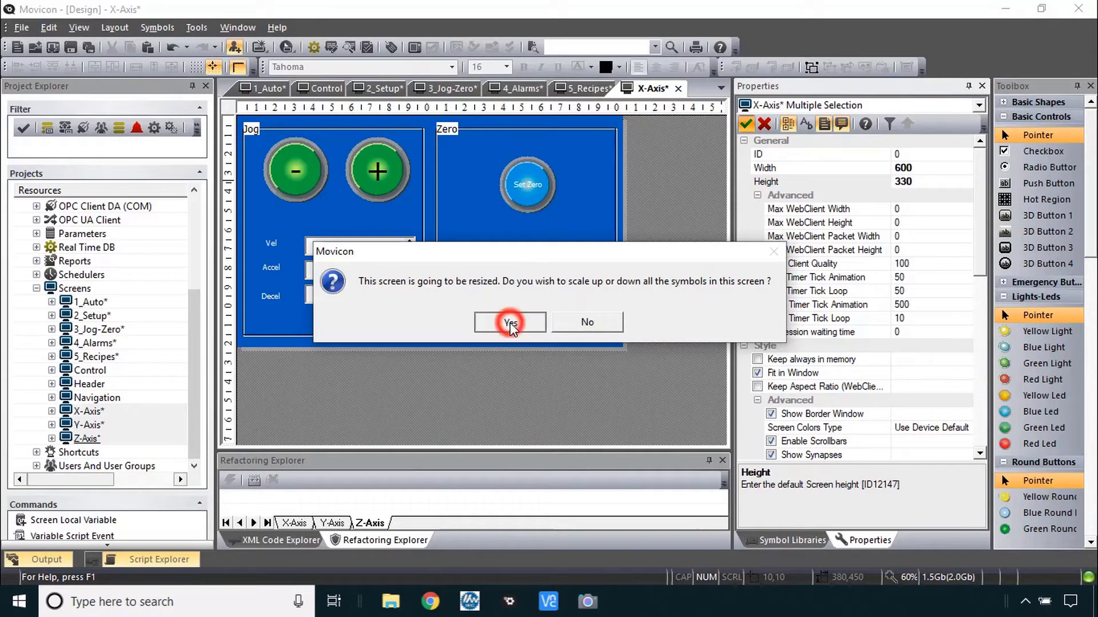
pyautogui.click(510, 322)
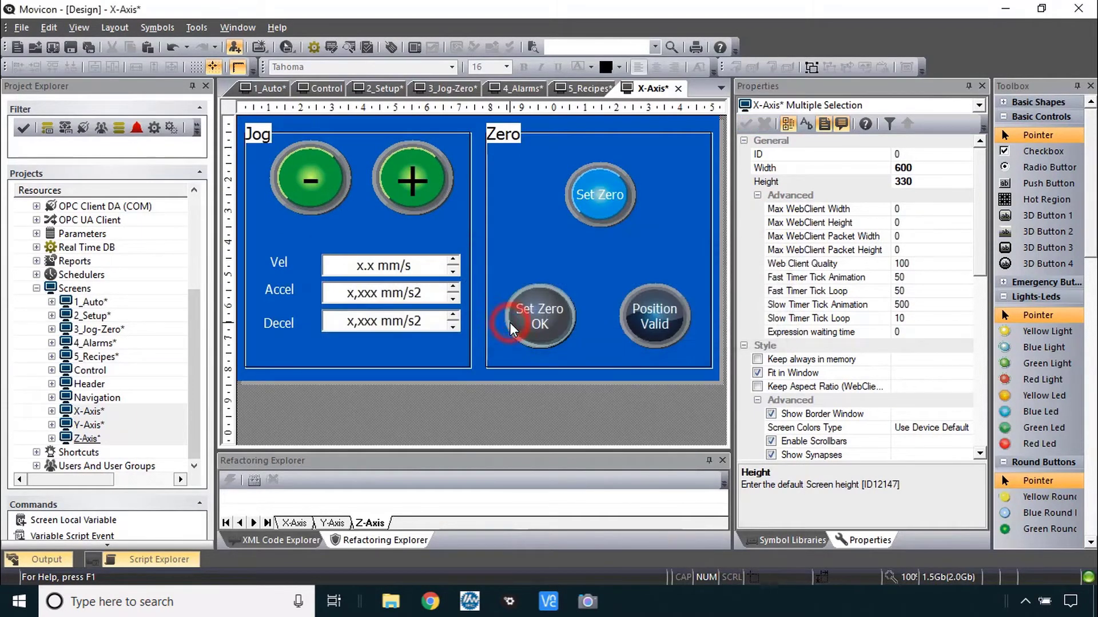
# - Make the jog buttons 100 pixels square, including the minus jog button on Z-Axis
pyautogui.click(310, 180)
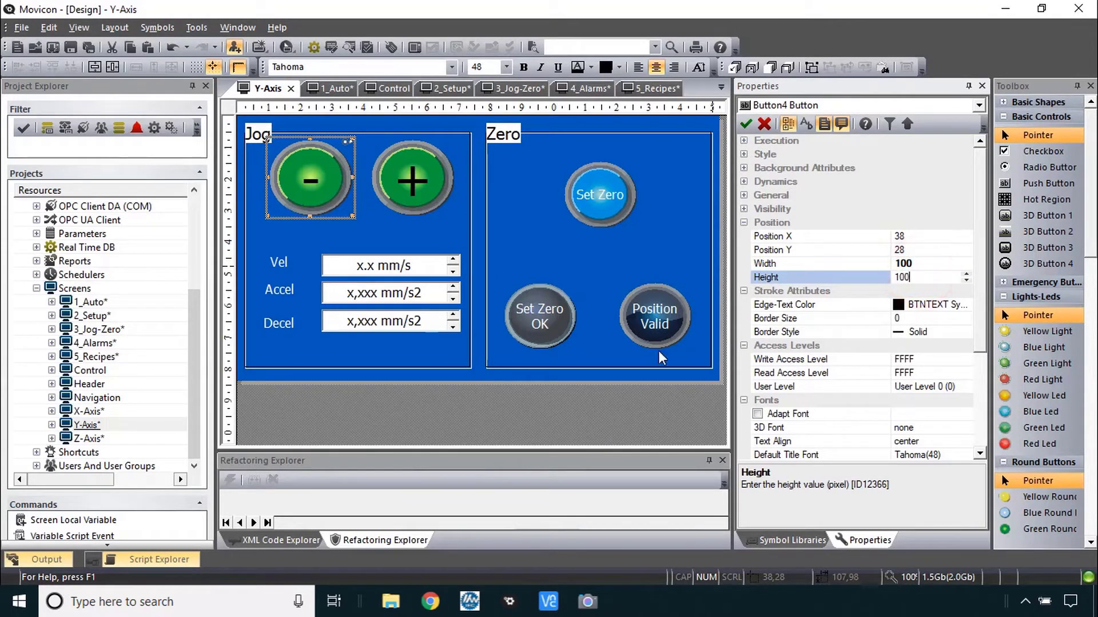
pyautogui.click(599, 194)
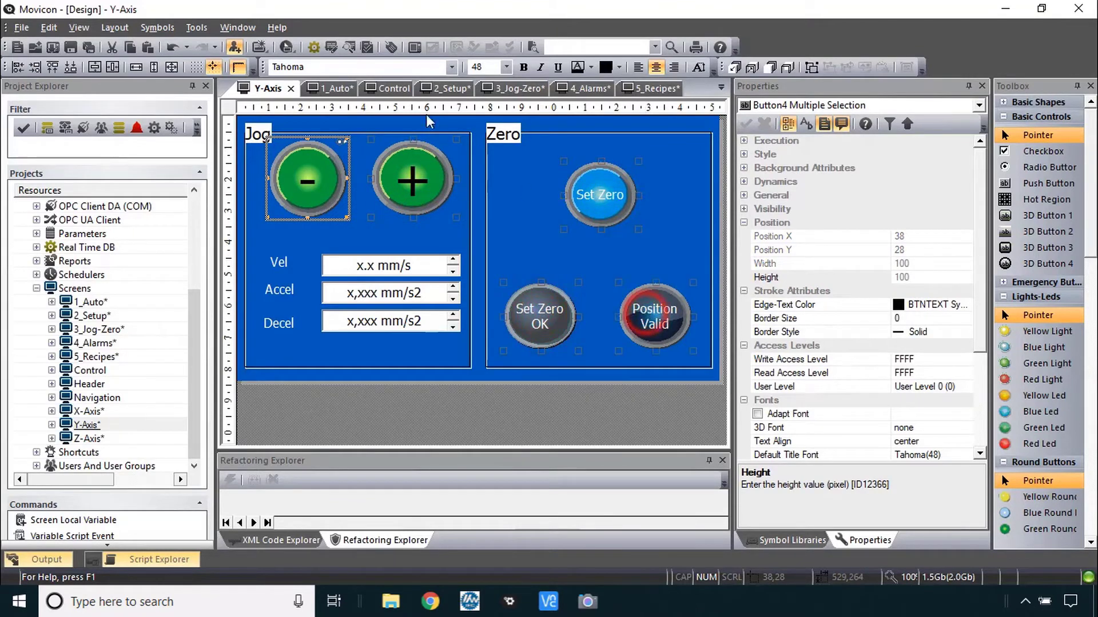
pyautogui.click(152, 66)
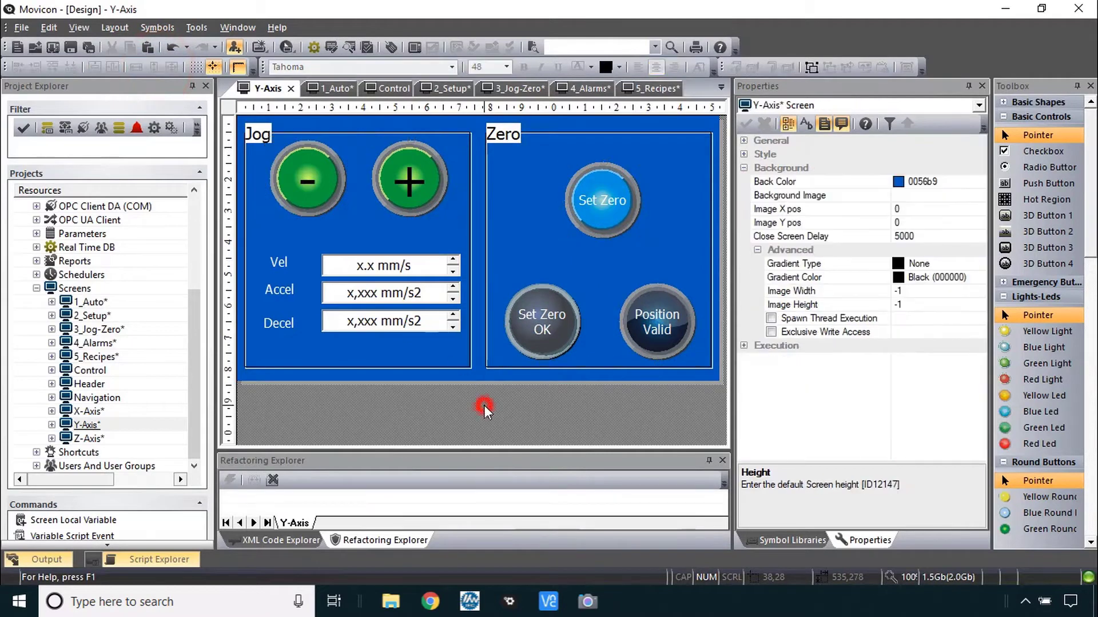
pyautogui.doubleClick(89, 439)
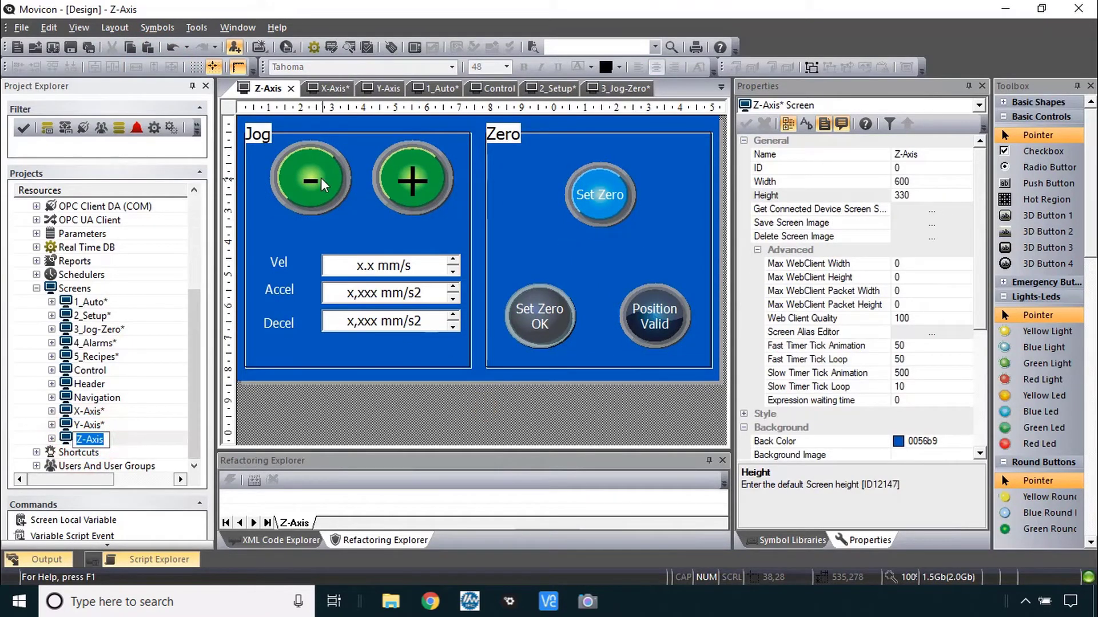
pyautogui.click(310, 179)
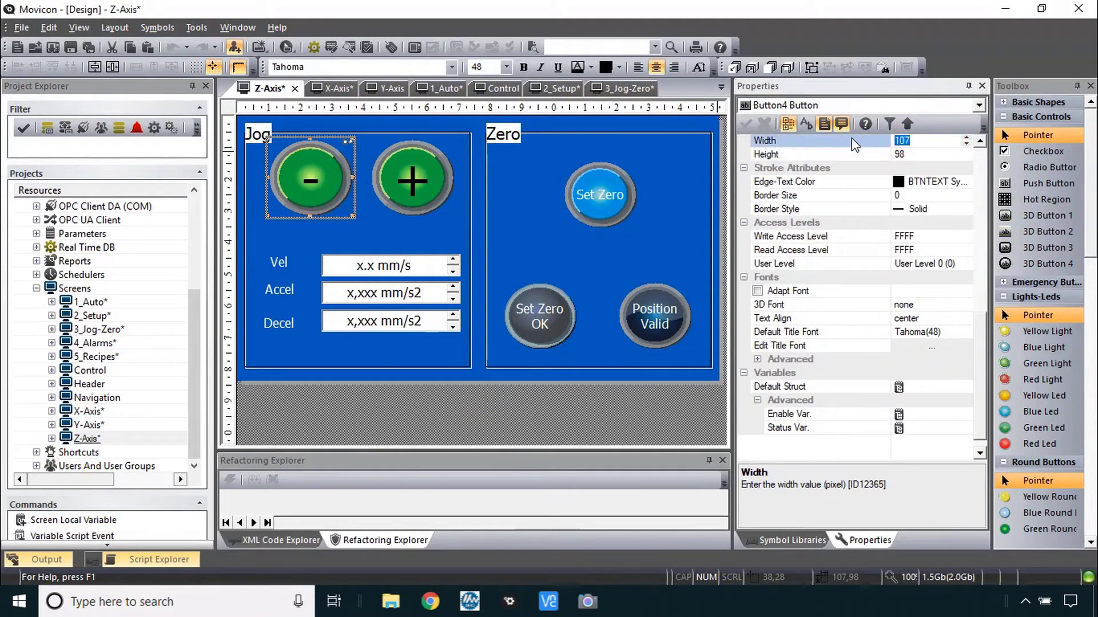
pyautogui.write('100')
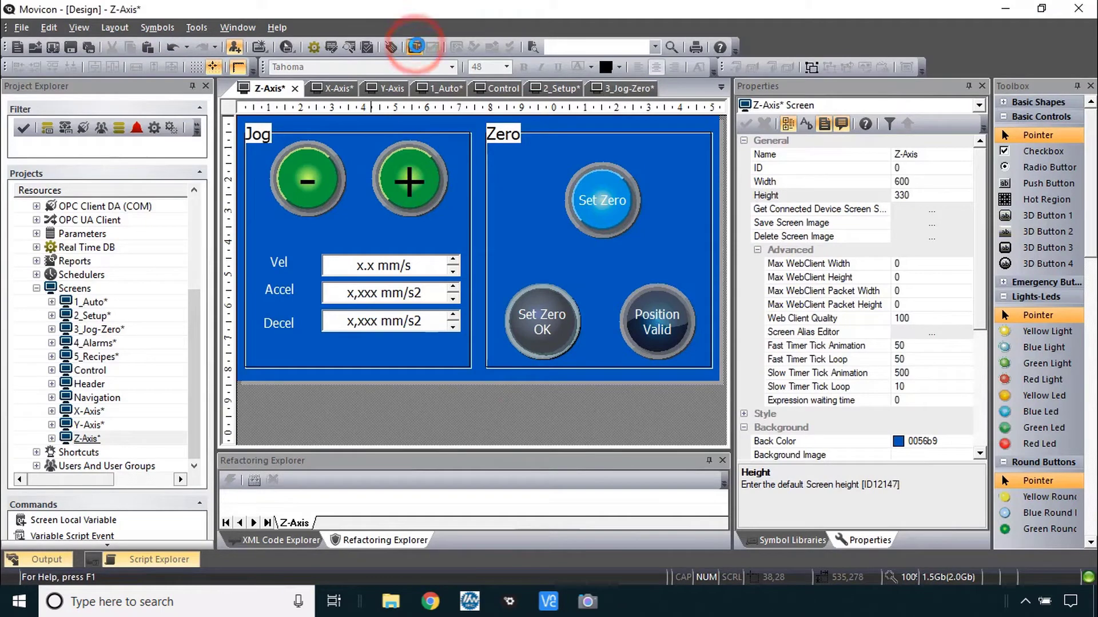
# - Upload the project to the panel and check its axis tabs remotely in VNC Viewer
pyautogui.click(415, 47)
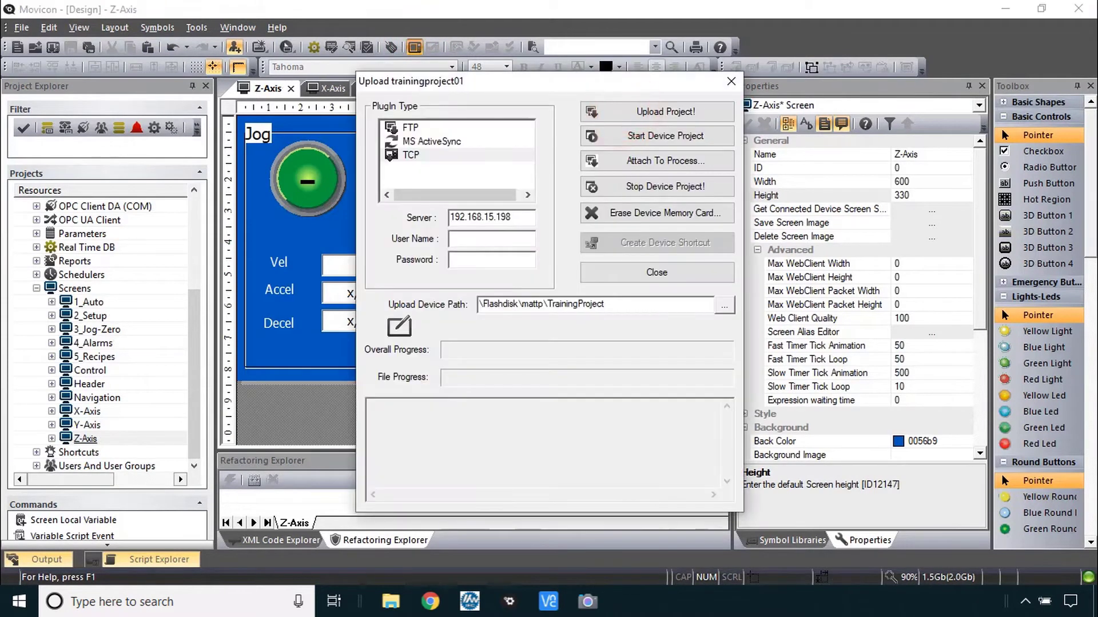
pyautogui.click(656, 111)
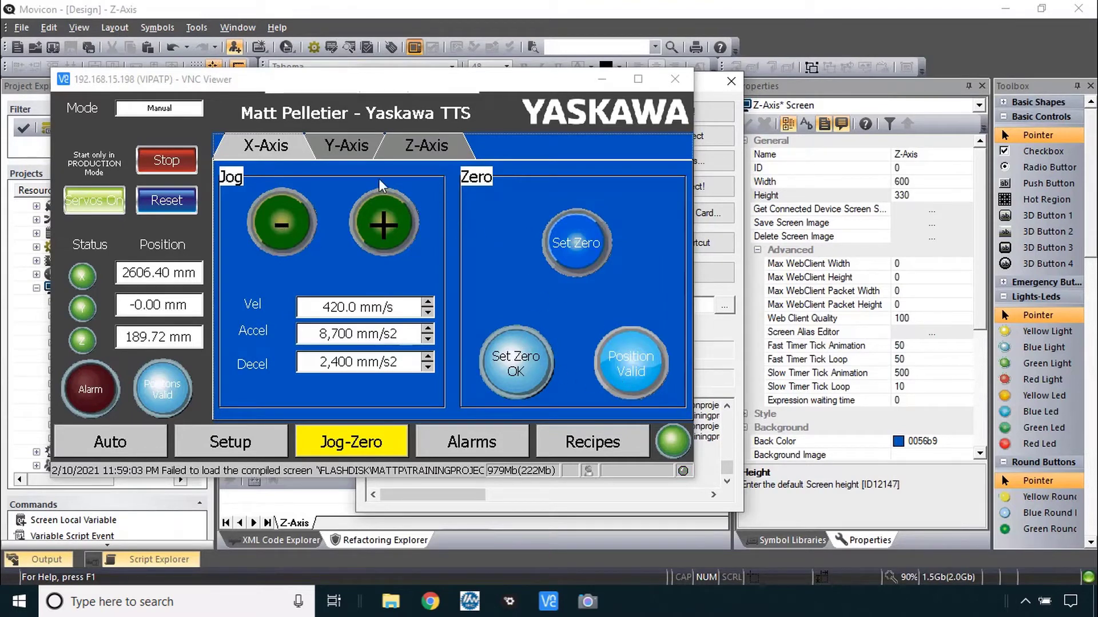
pyautogui.click(343, 146)
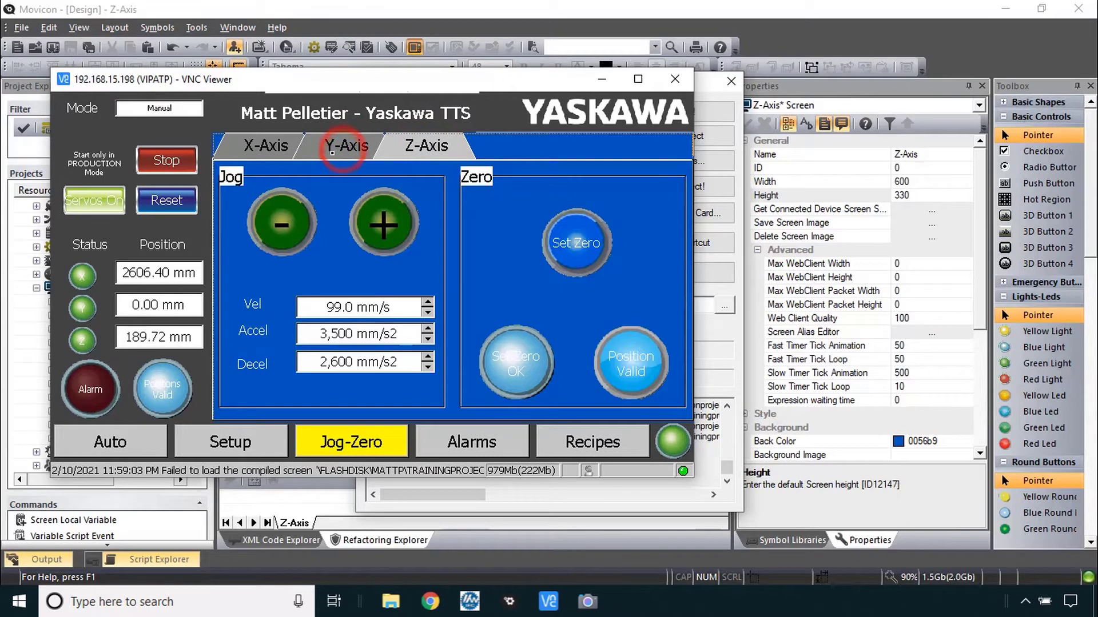
pyautogui.click(230, 441)
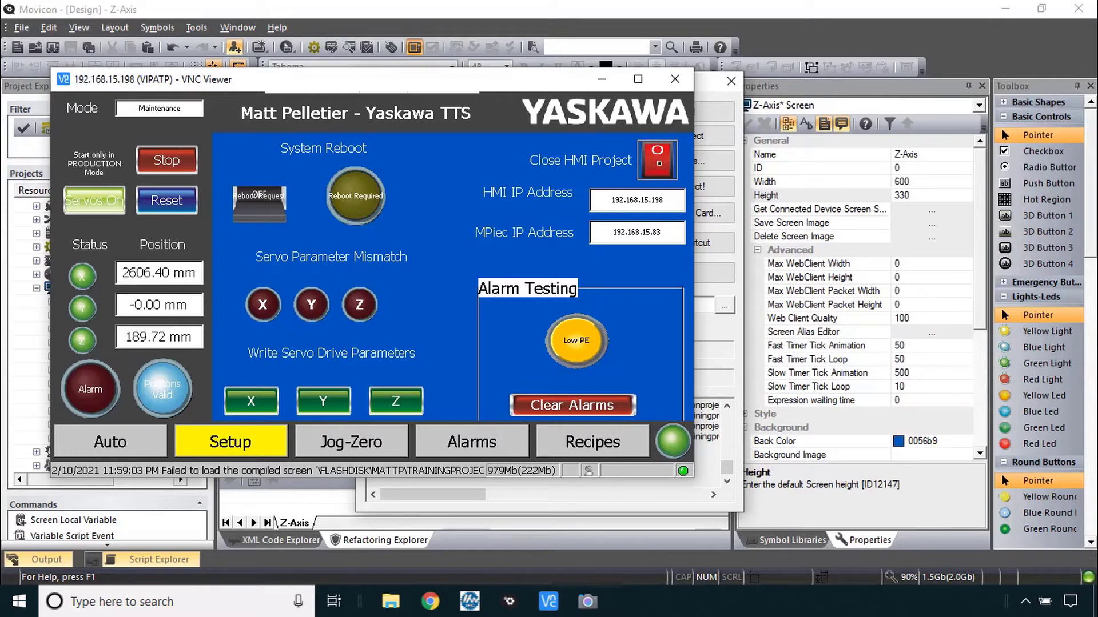
pyautogui.click(656, 161)
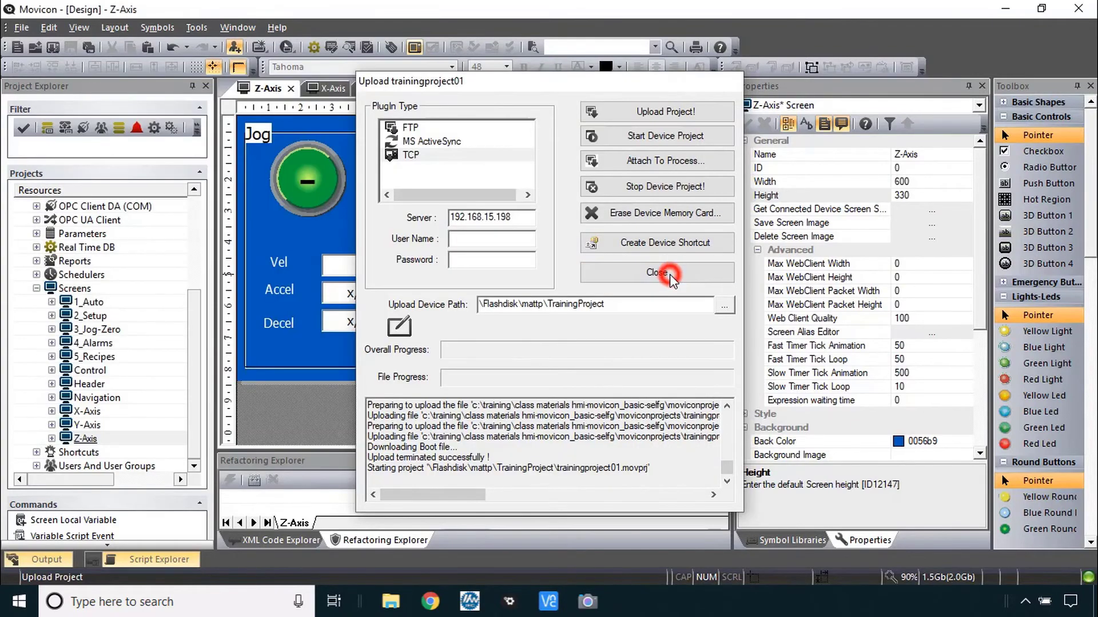
pyautogui.click(657, 272)
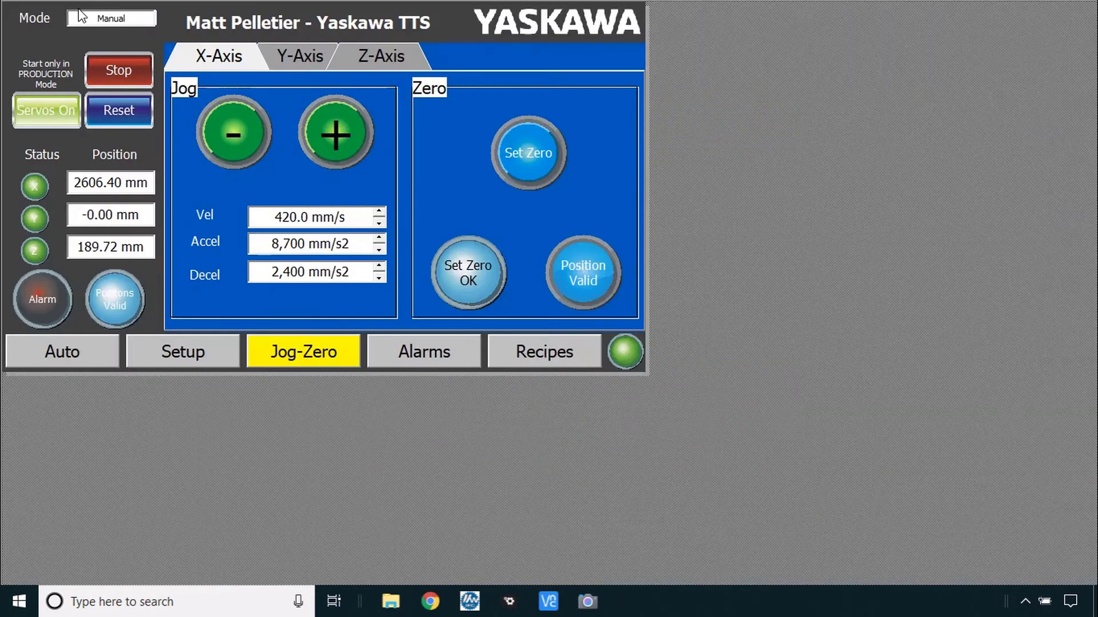
pyautogui.moveTo(1077, 561)
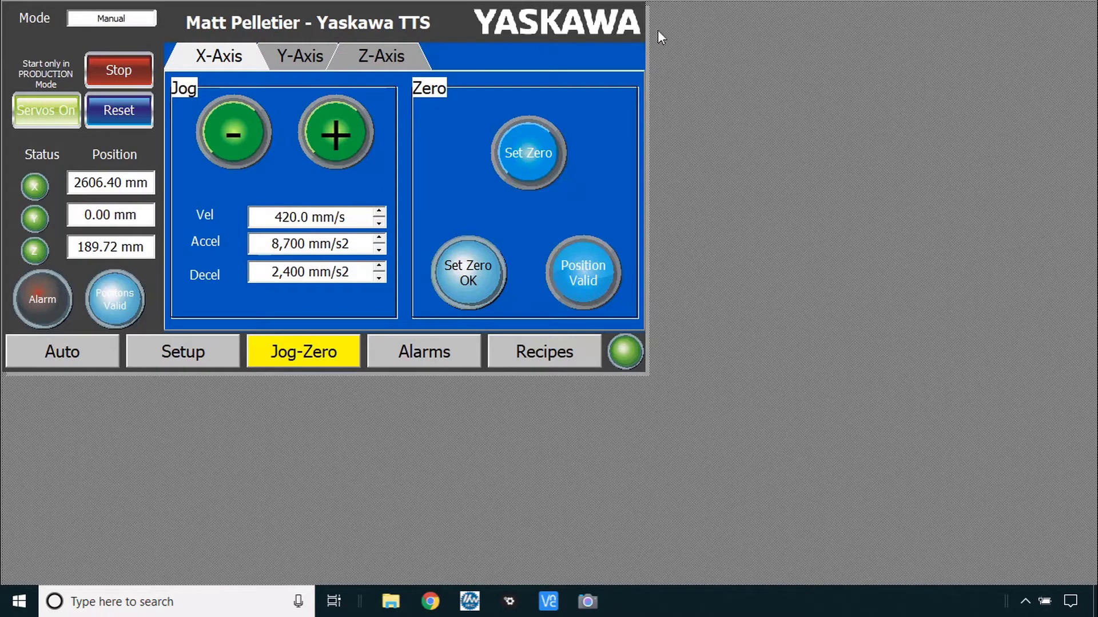
pyautogui.moveTo(750, 183)
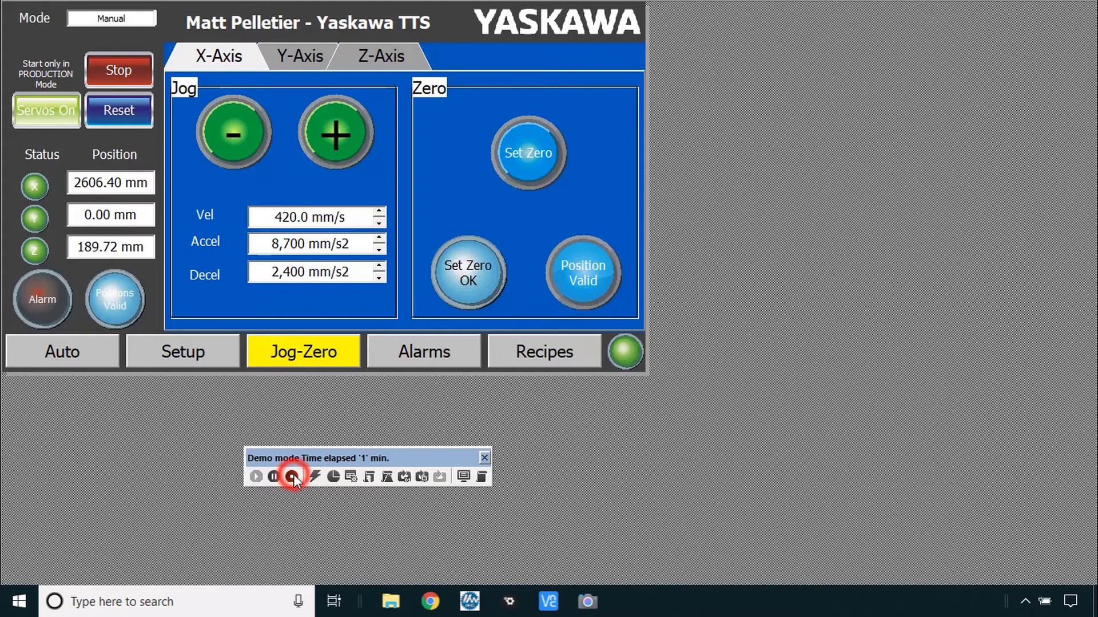
# - Stop the demo runtime and uncheck Start Full Screen in project properties
pyautogui.click(293, 477)
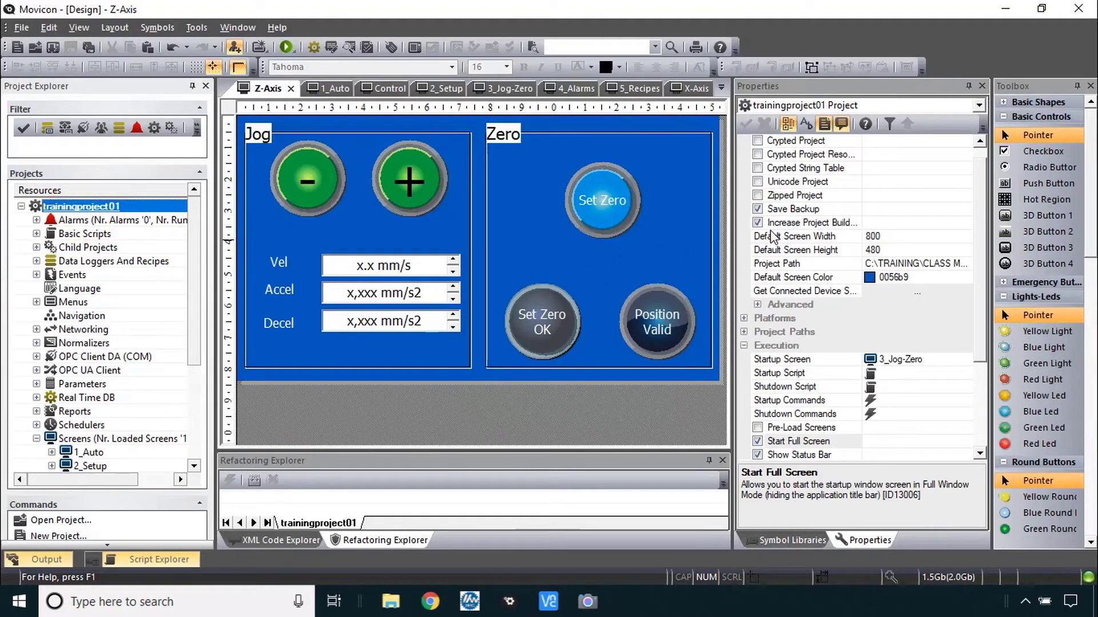
pyautogui.click(757, 441)
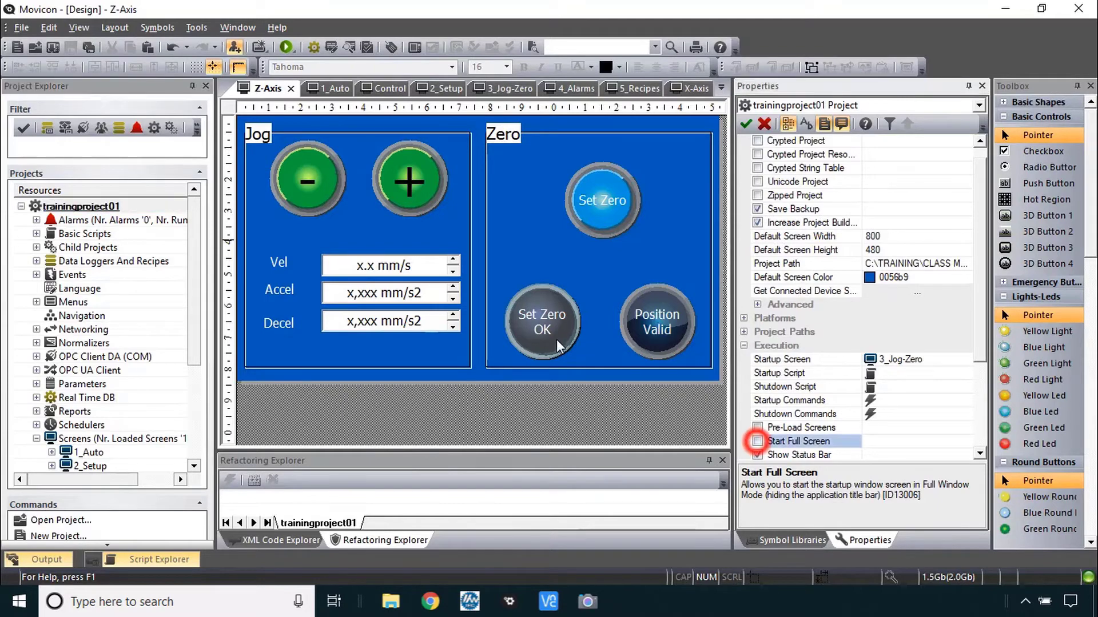
# - Leave Start Full Screen unchecked, save the project and run it in a normal window
pyautogui.click(757, 441)
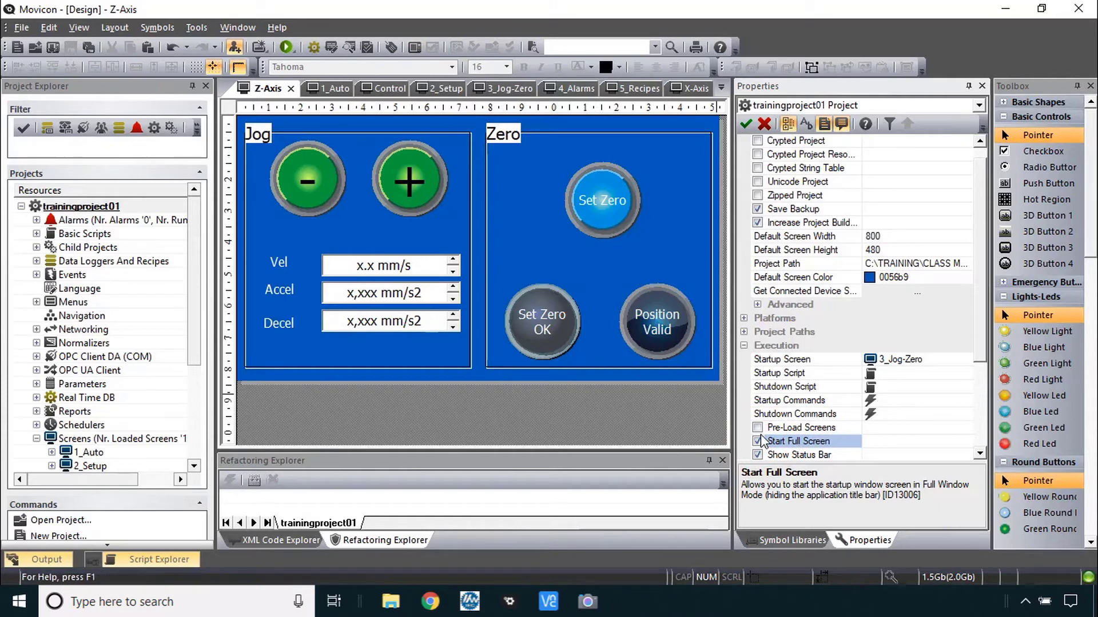
pyautogui.click(758, 441)
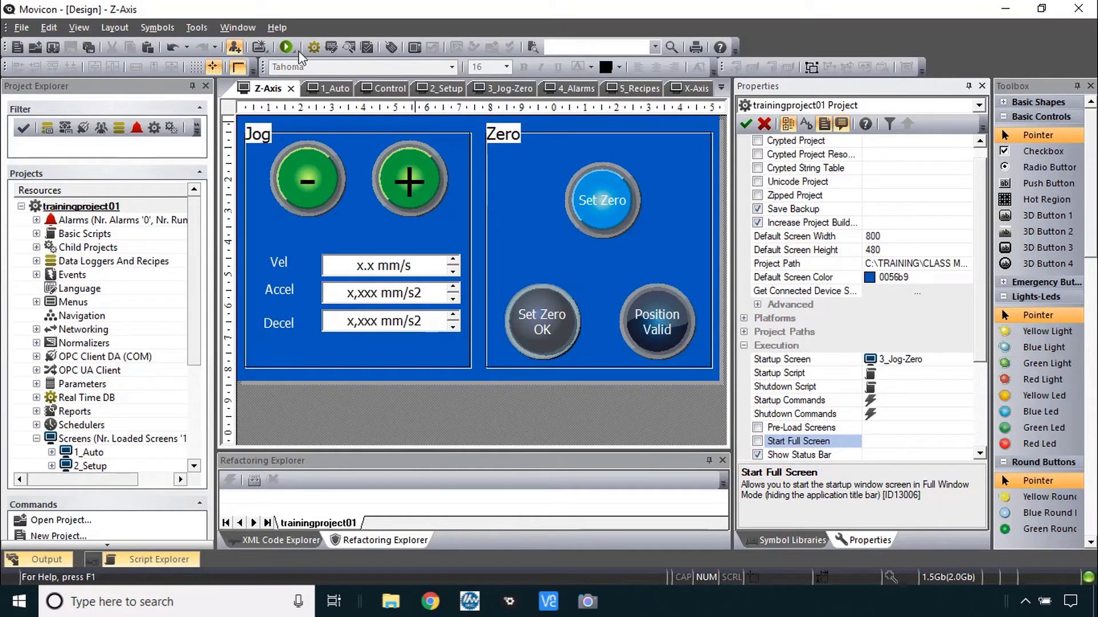
pyautogui.click(286, 47)
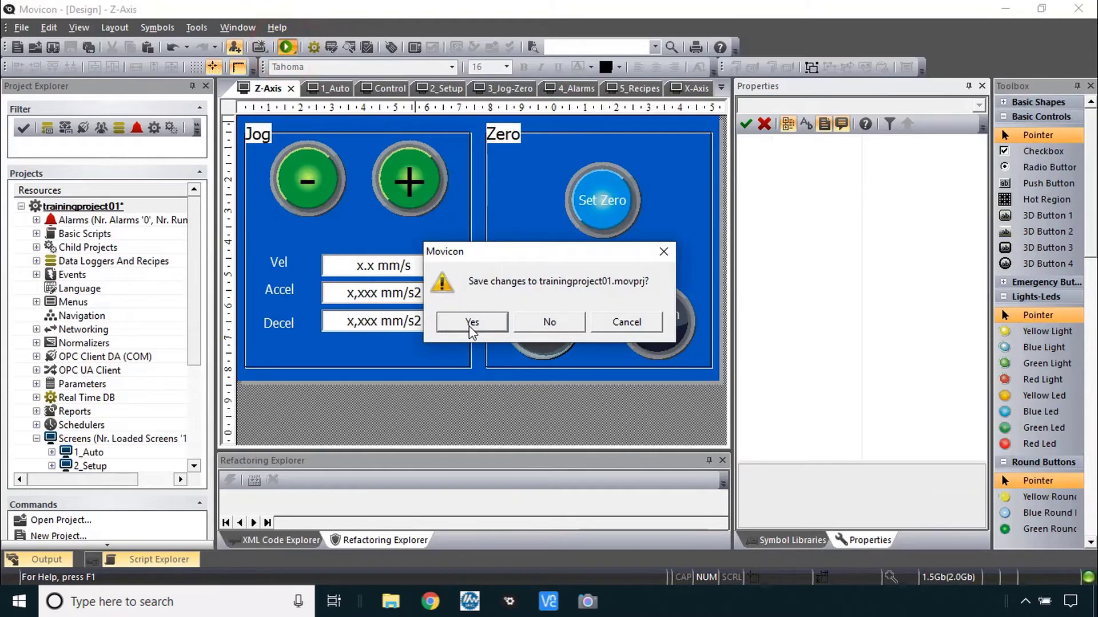
pyautogui.click(471, 322)
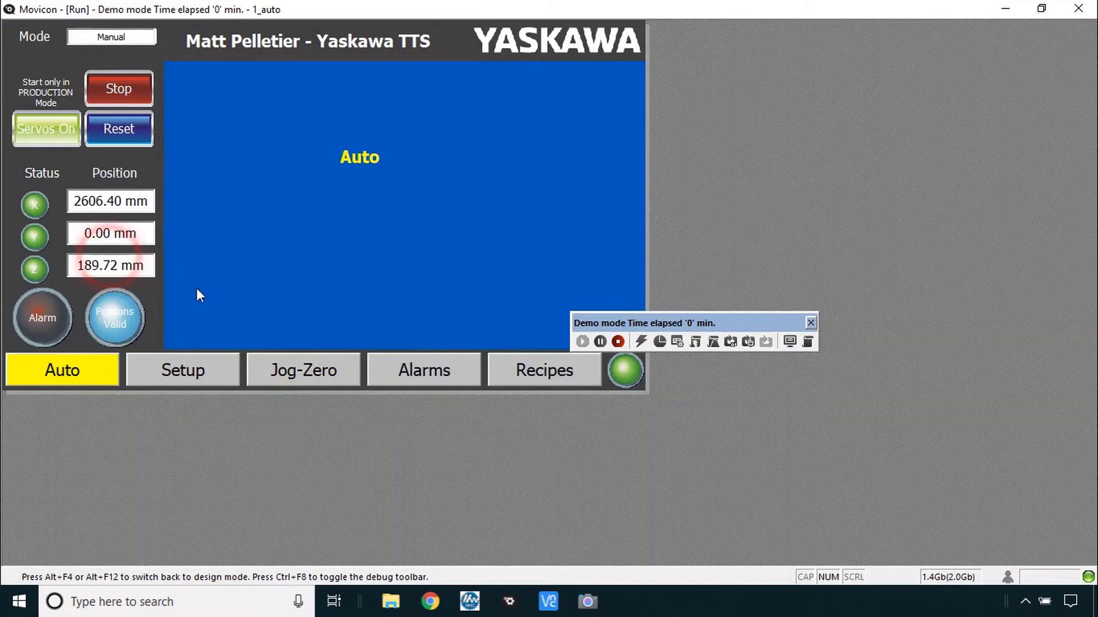
pyautogui.click(302, 370)
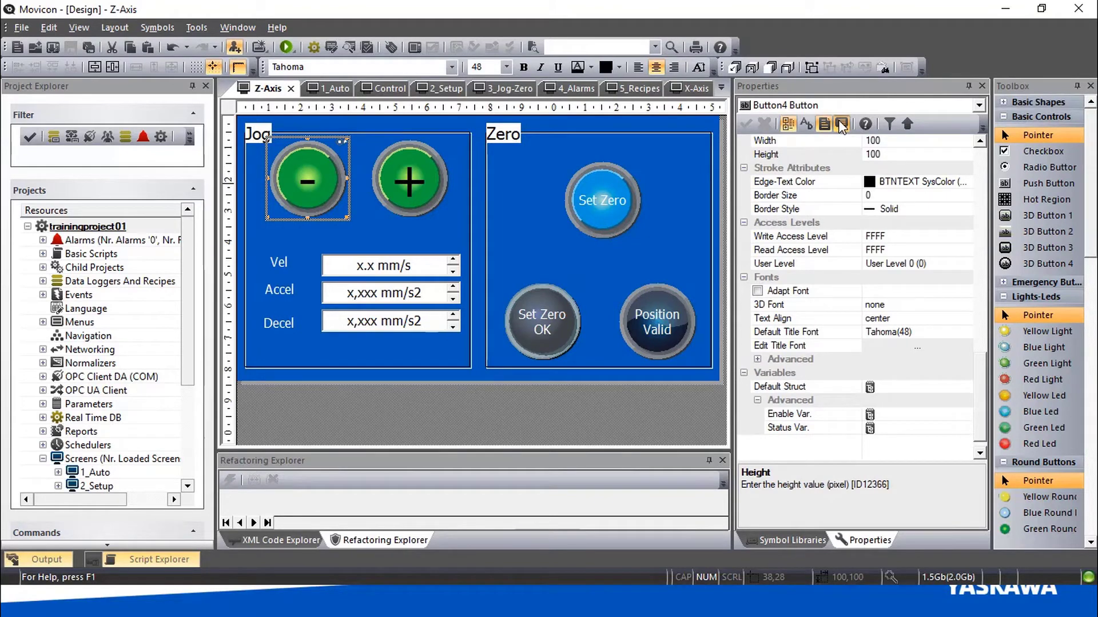
pyautogui.click(329, 88)
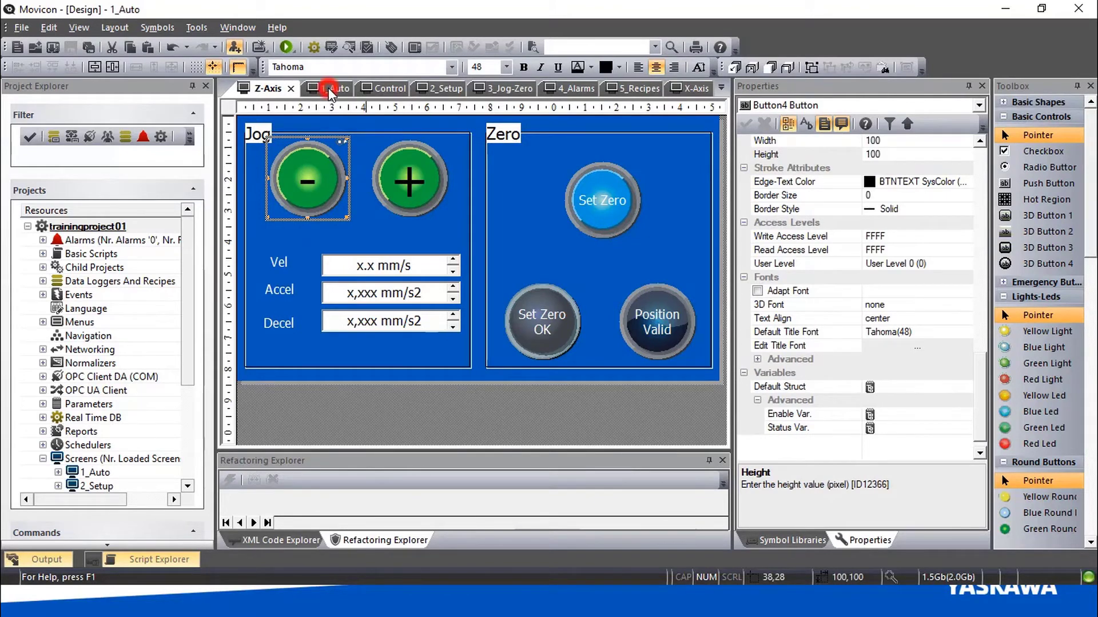
pyautogui.click(329, 89)
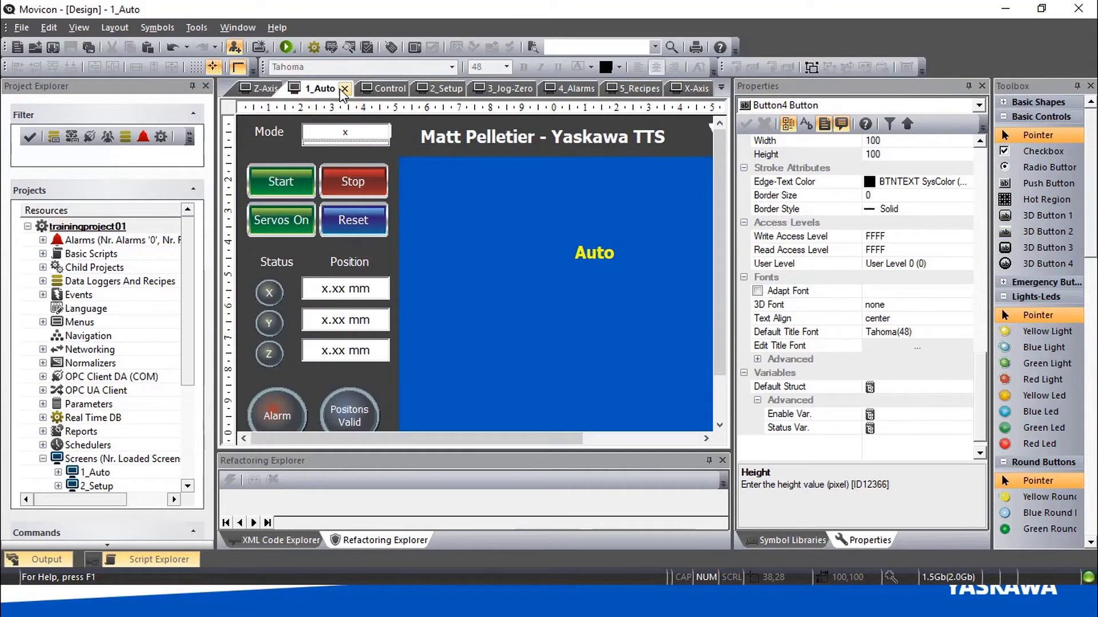
pyautogui.click(374, 88)
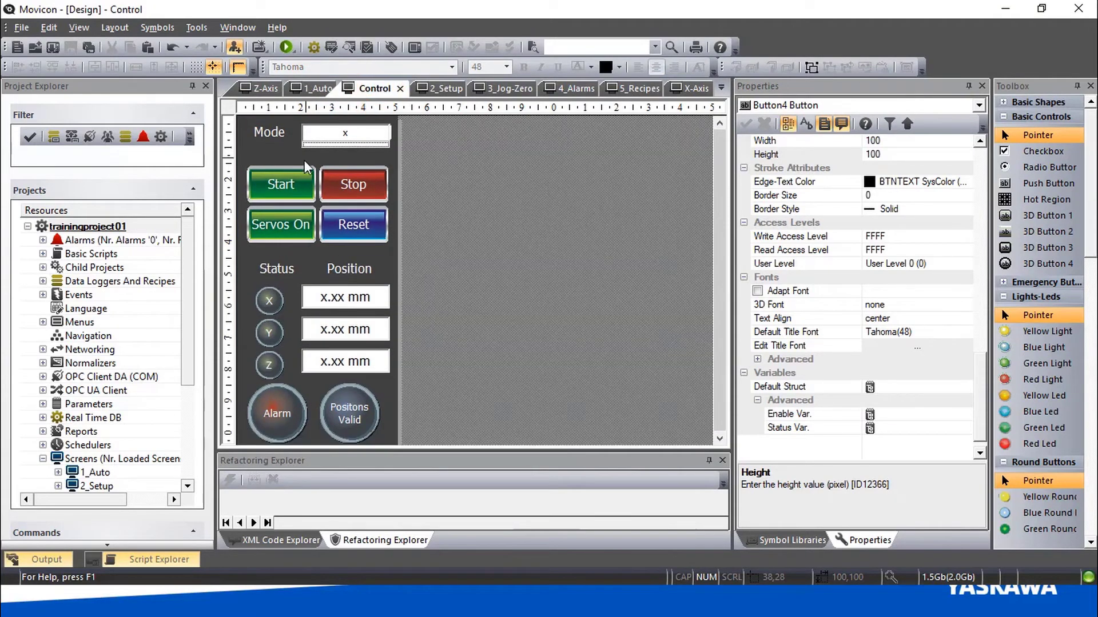
pyautogui.click(281, 184)
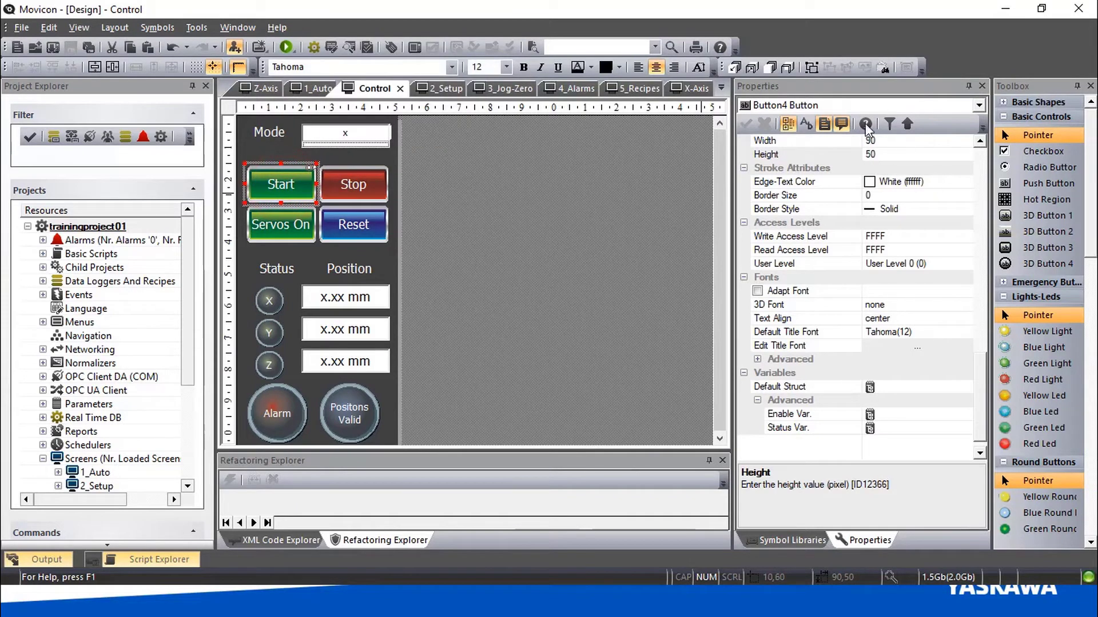
pyautogui.moveTo(781, 112)
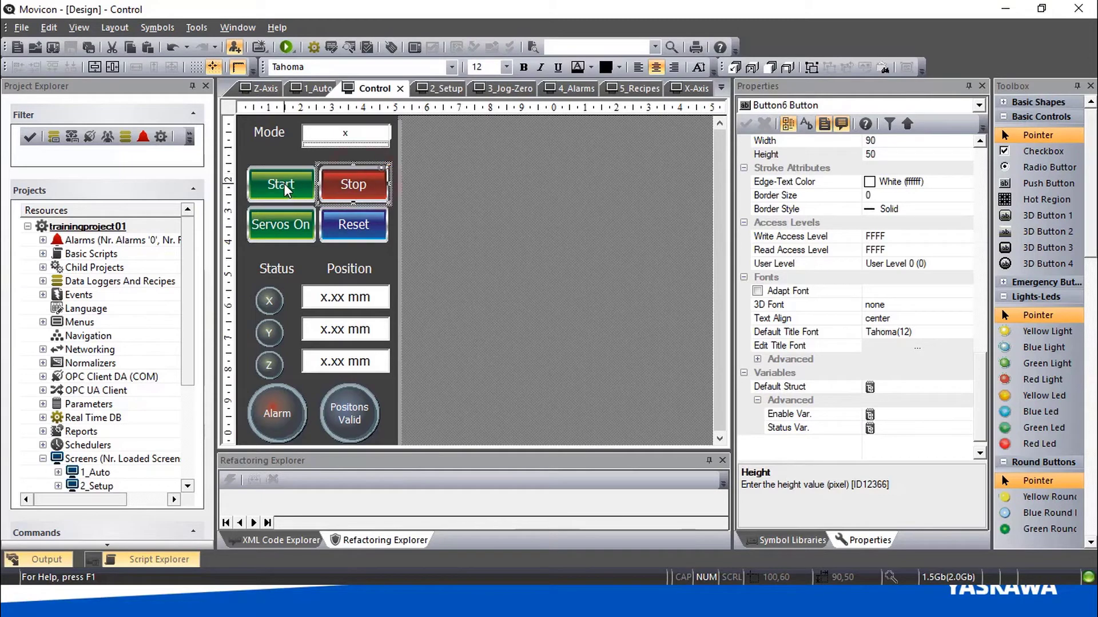
pyautogui.click(280, 184)
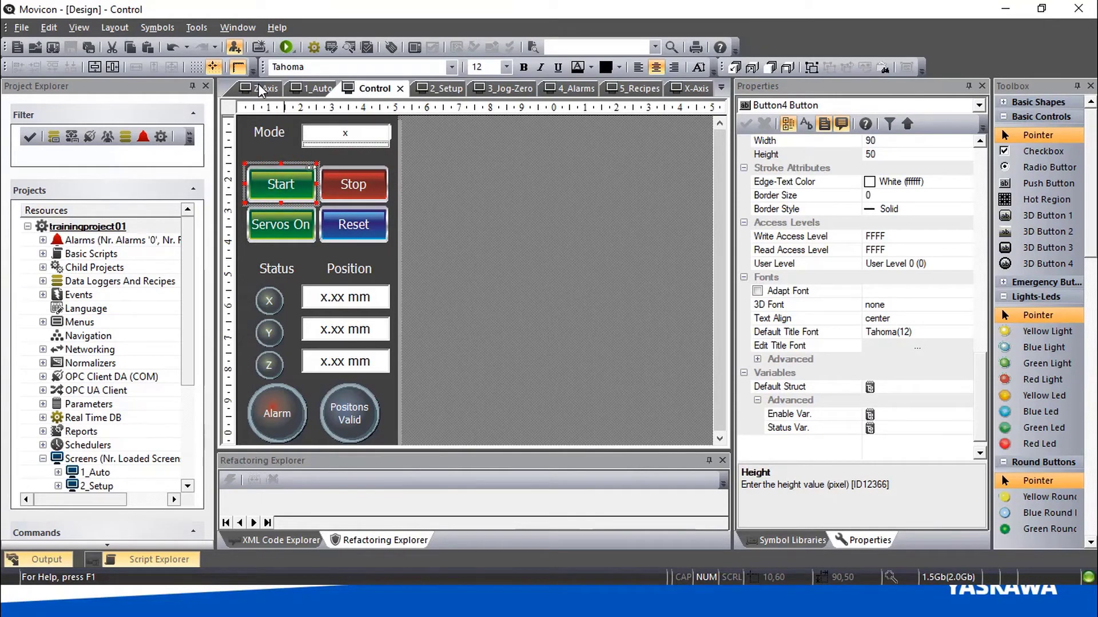
pyautogui.click(258, 88)
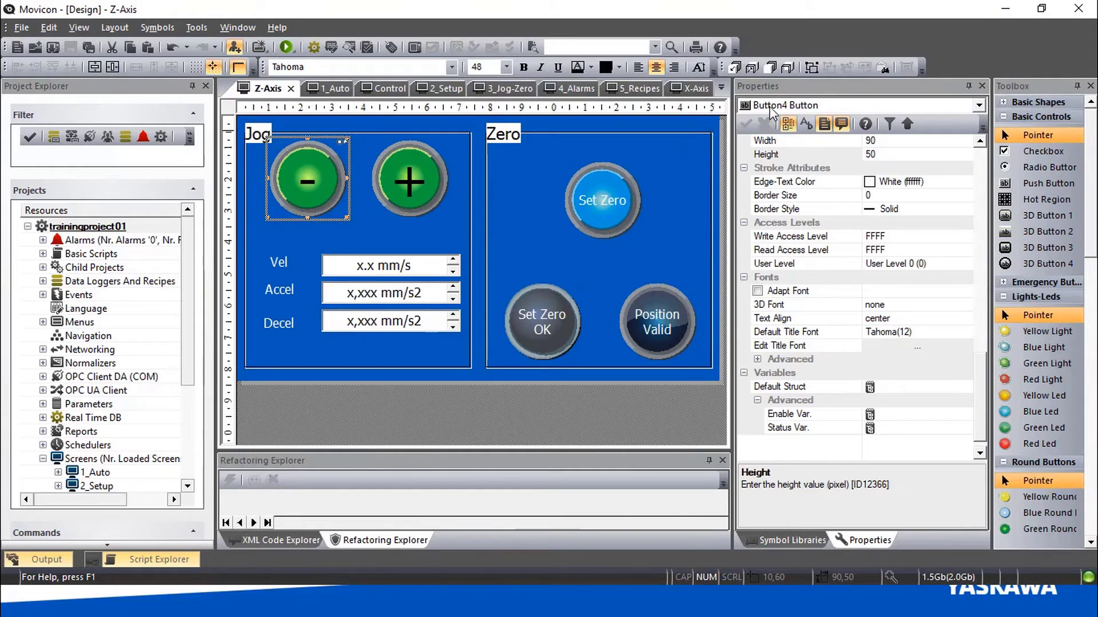
pyautogui.moveTo(804, 117)
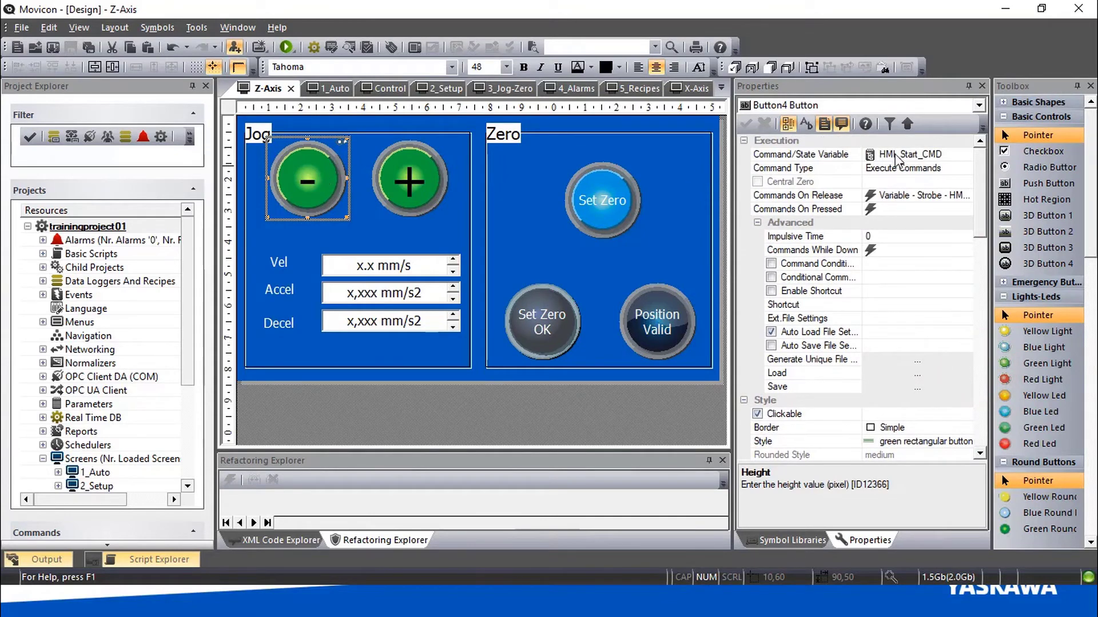
pyautogui.moveTo(802, 112)
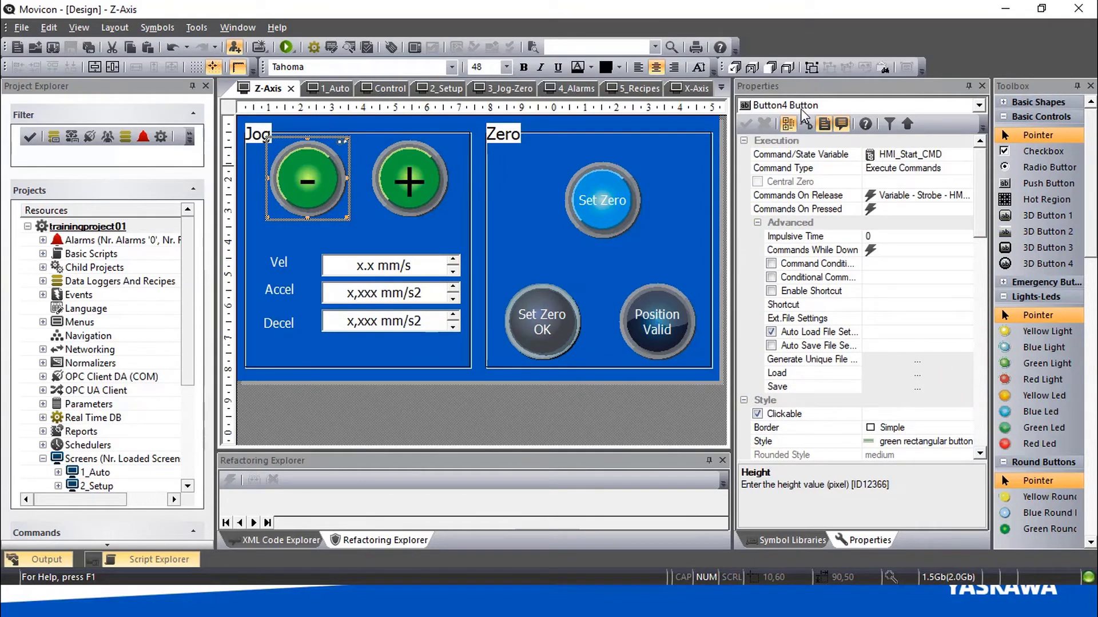
pyautogui.click(377, 88)
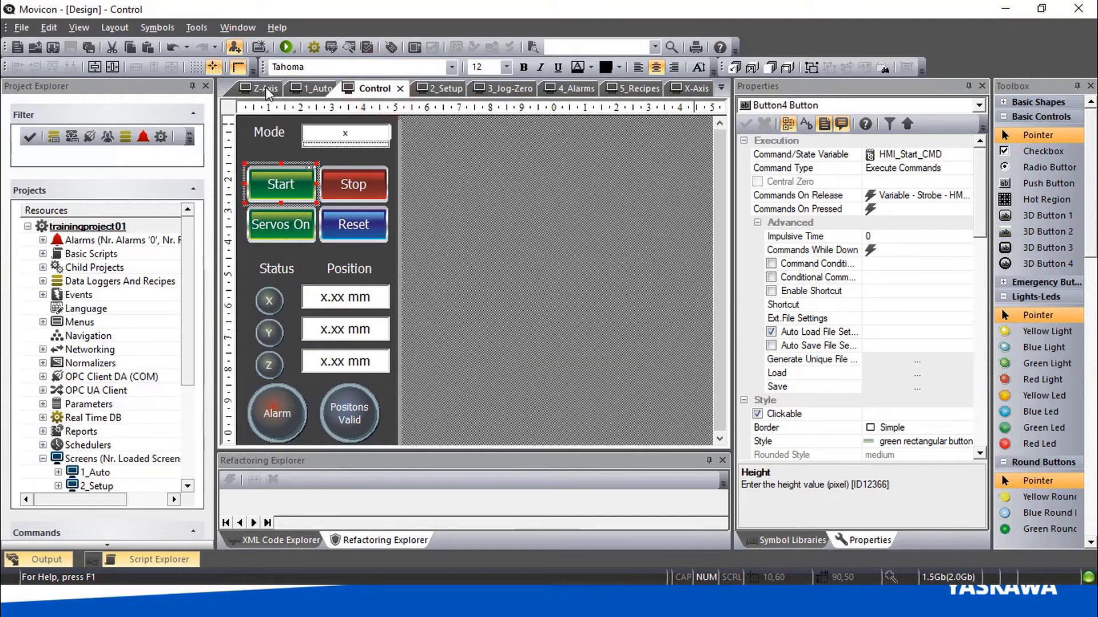
pyautogui.click(263, 88)
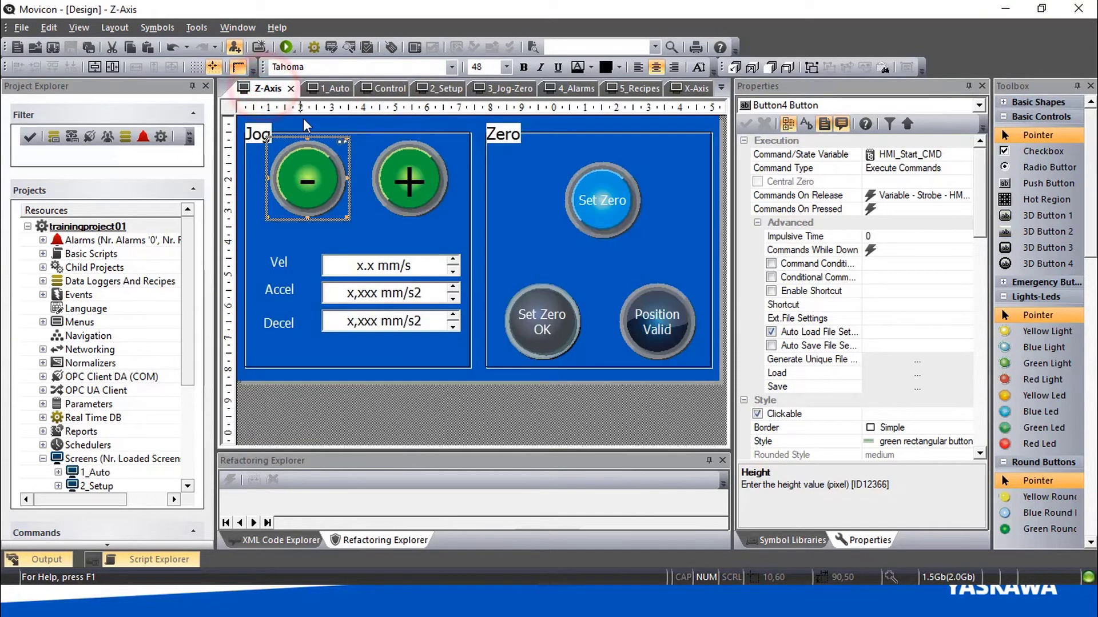
pyautogui.moveTo(371, 199)
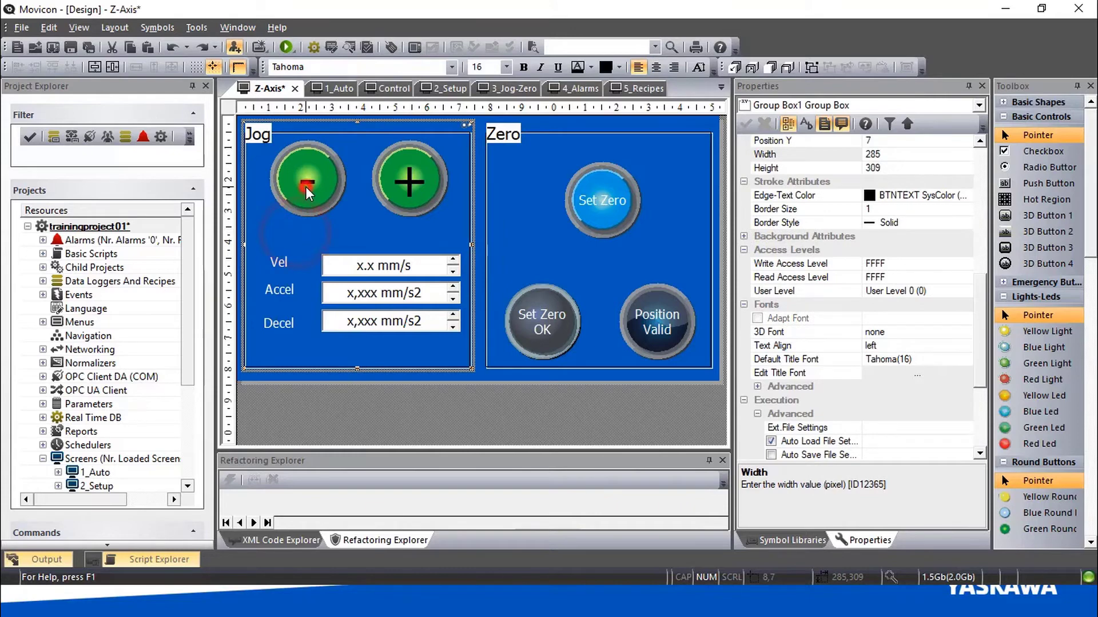
pyautogui.click(306, 181)
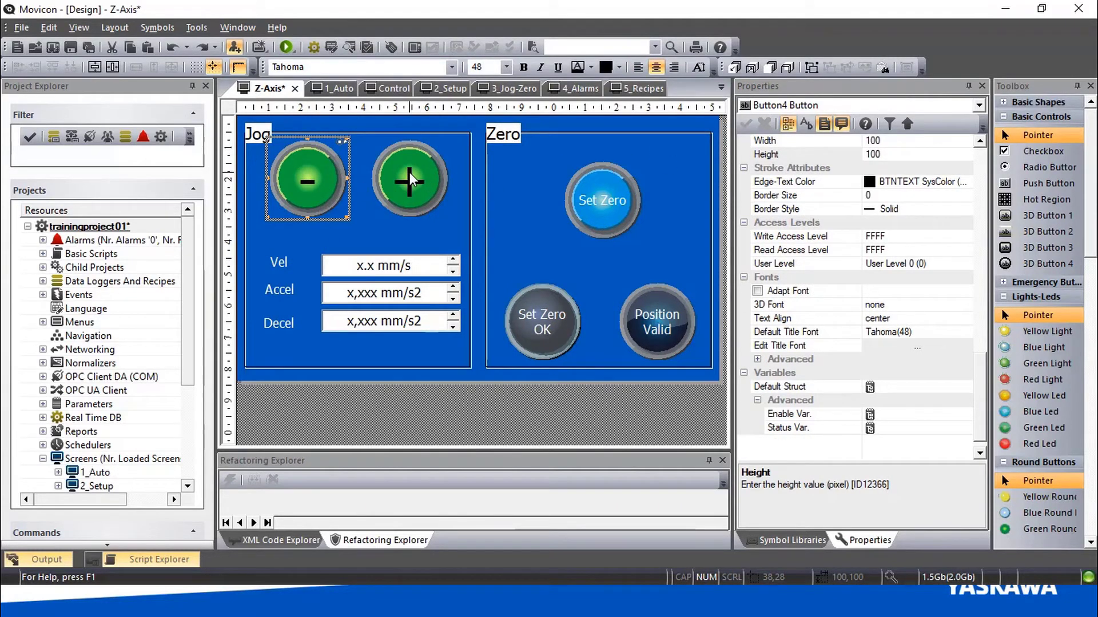
pyautogui.click(409, 179)
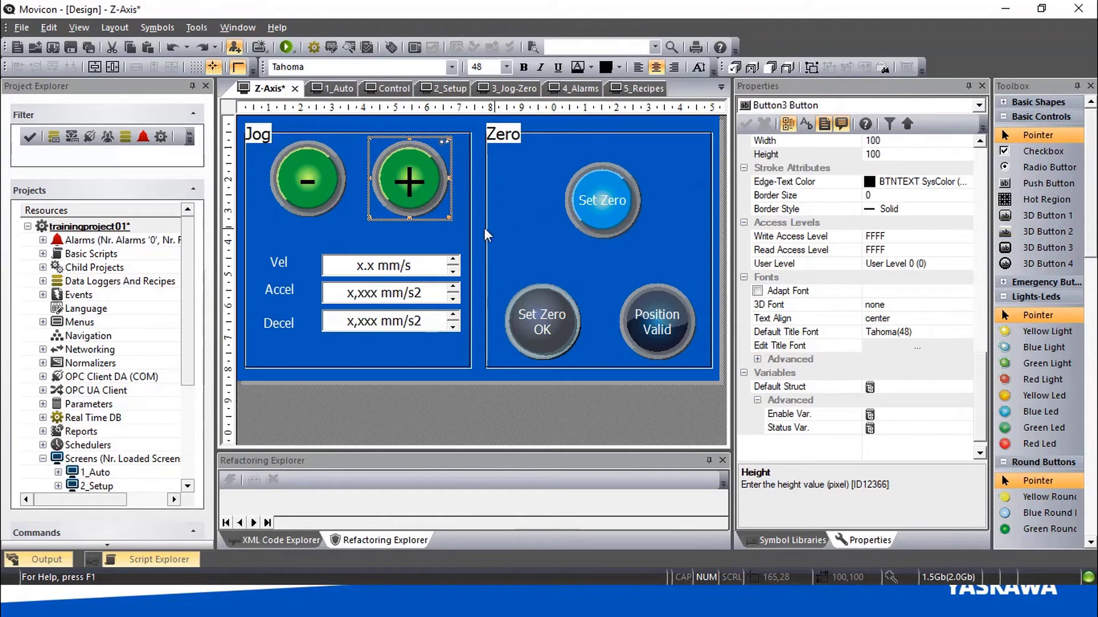
pyautogui.click(306, 181)
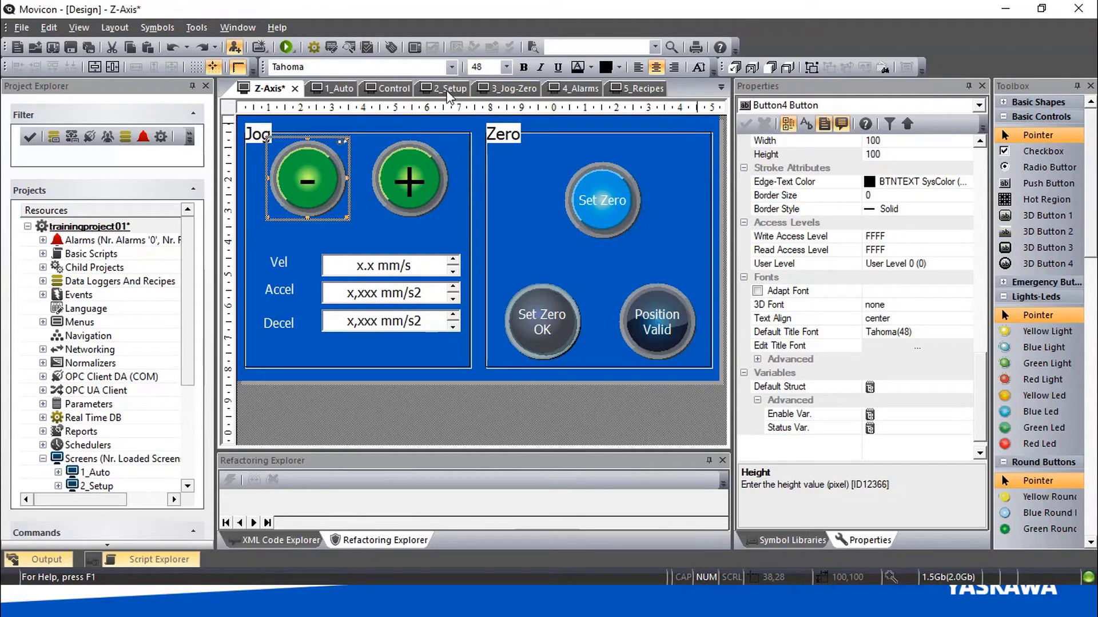
pyautogui.click(511, 88)
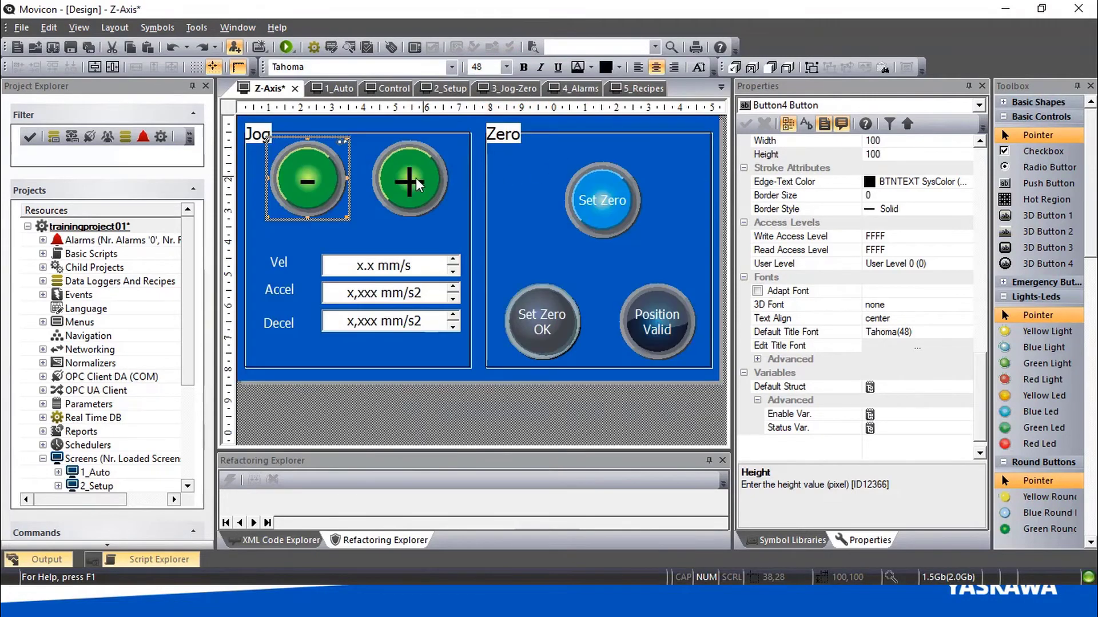
pyautogui.moveTo(861, 175)
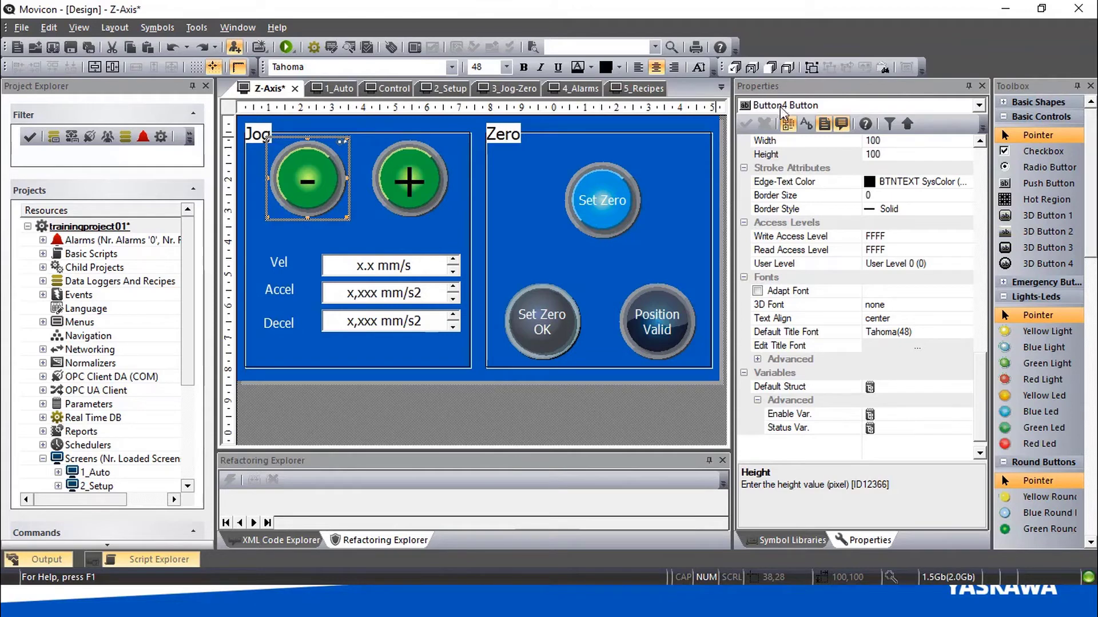
pyautogui.moveTo(801, 112)
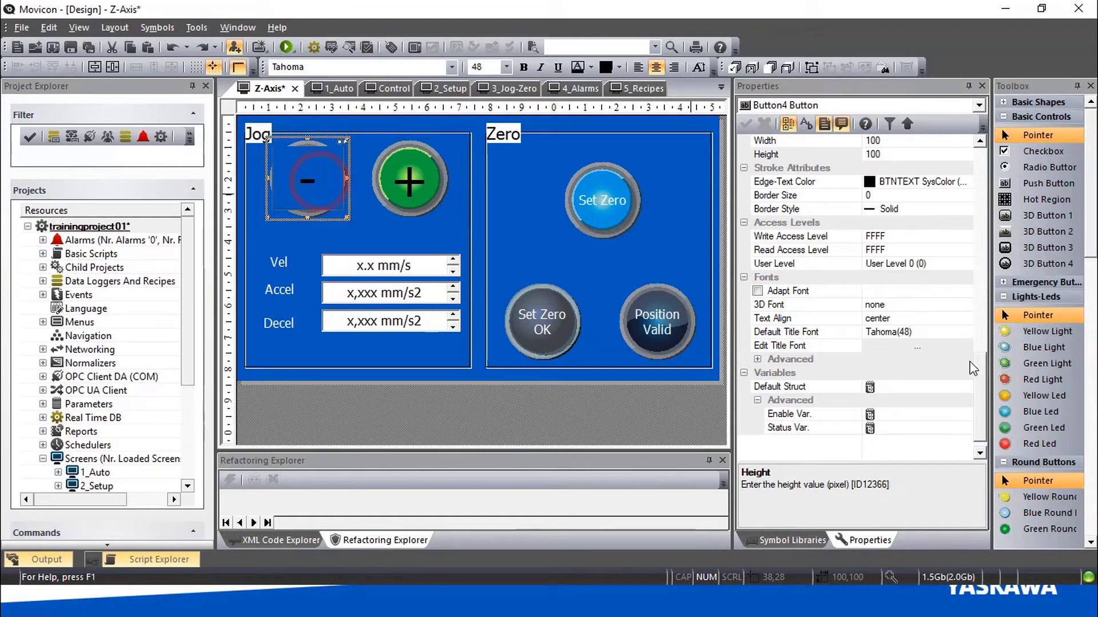
# - Enter Z-JogMinus as the minus jog button's Object Name under General properties
pyautogui.scroll(-3)
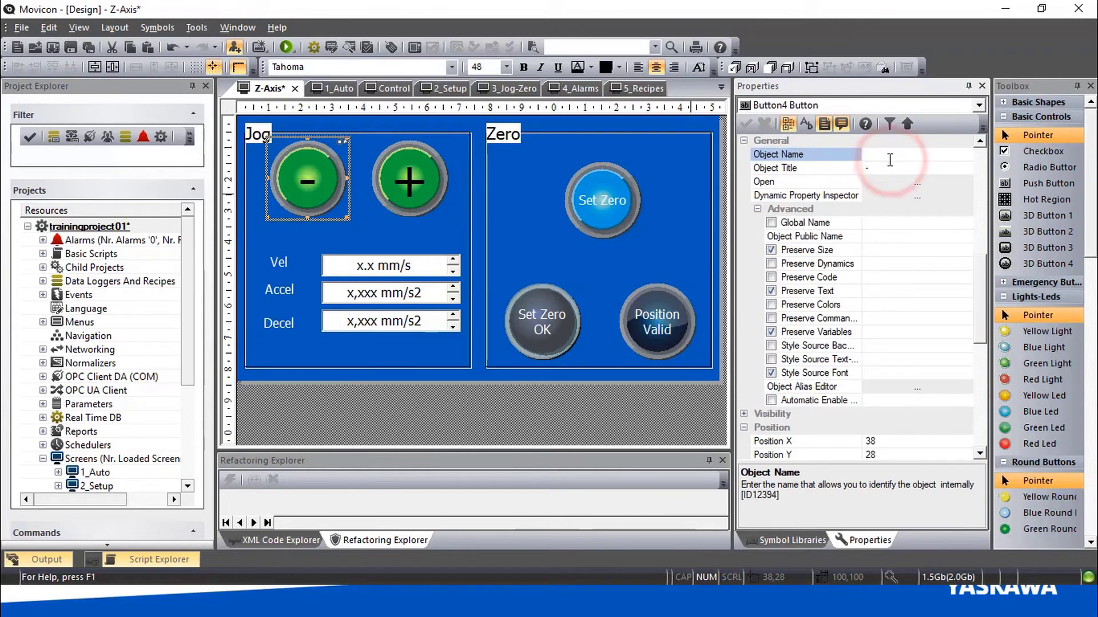
pyautogui.write('z')
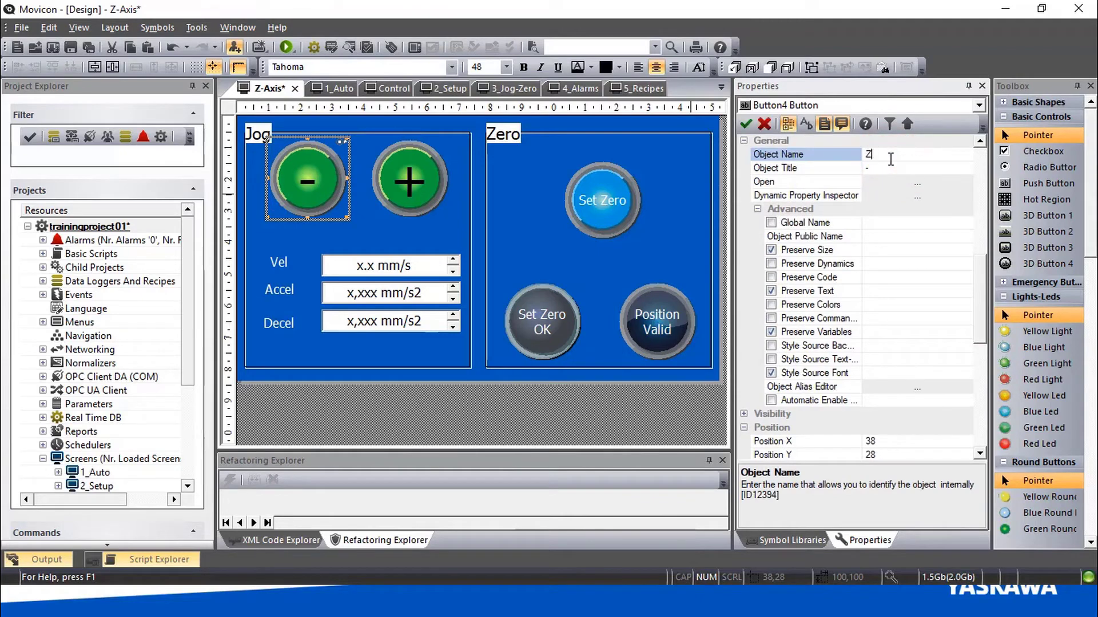
pyautogui.write('-Jog')
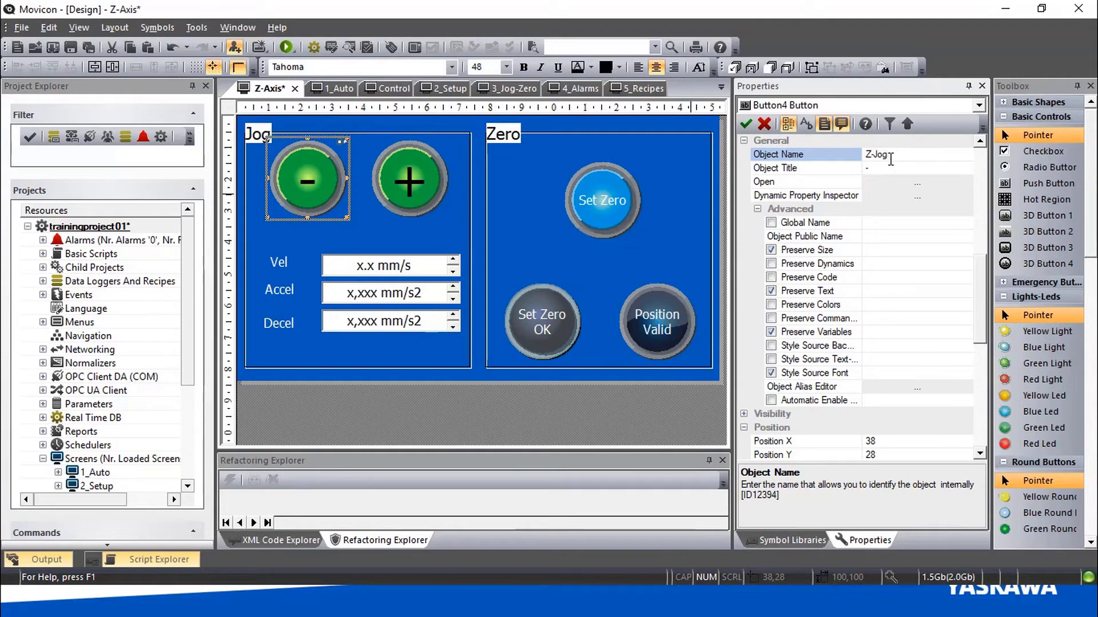
pyautogui.write('Minual')
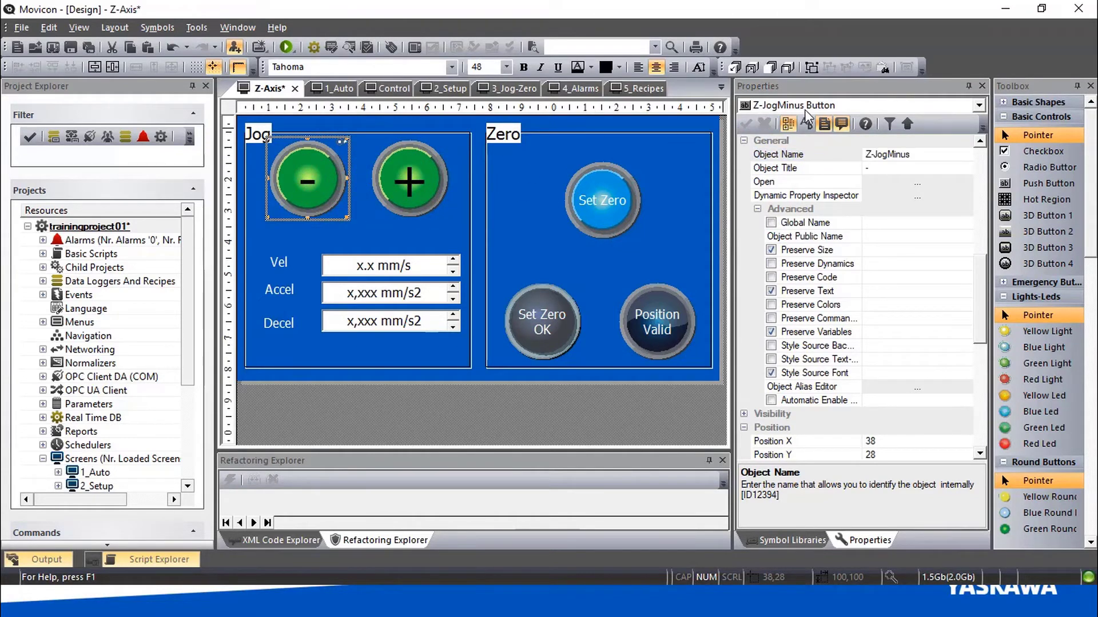
pyautogui.click(409, 180)
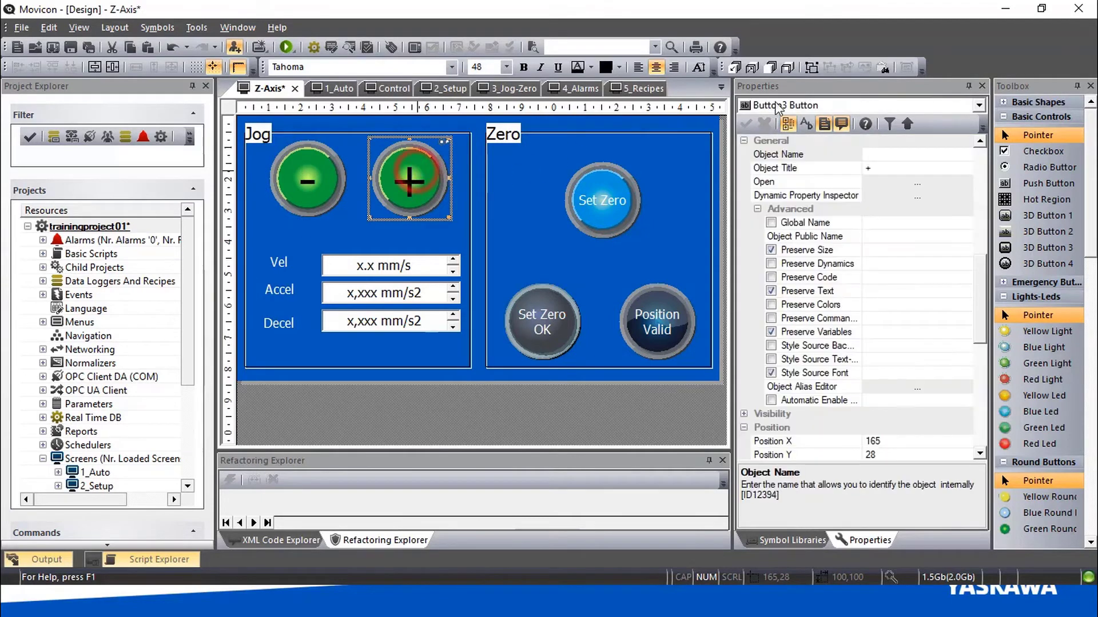
pyautogui.click(307, 181)
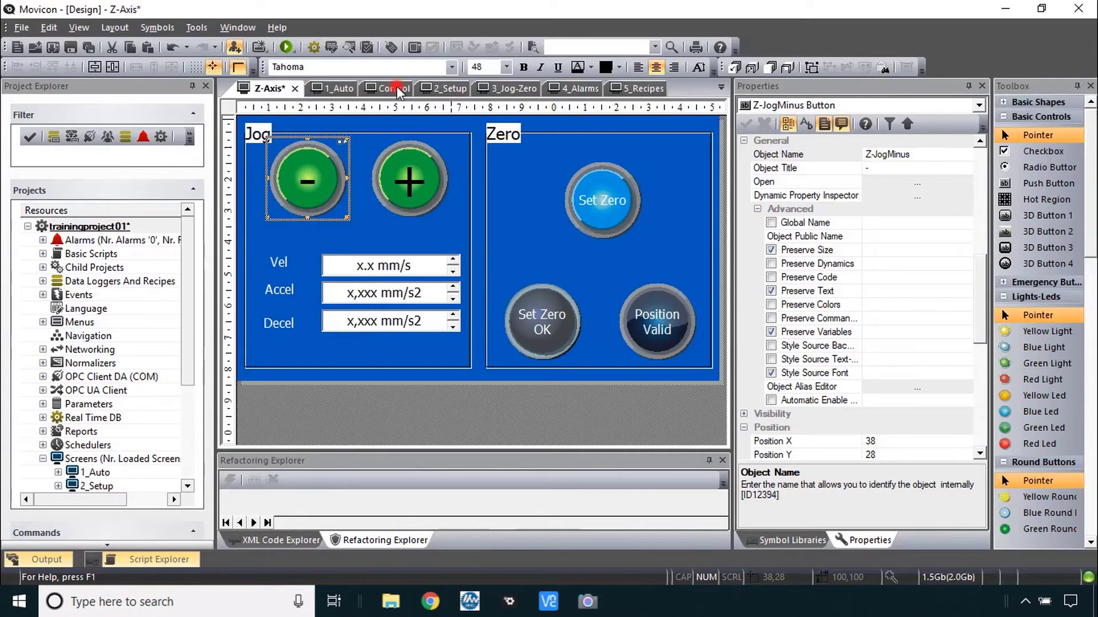
pyautogui.click(383, 88)
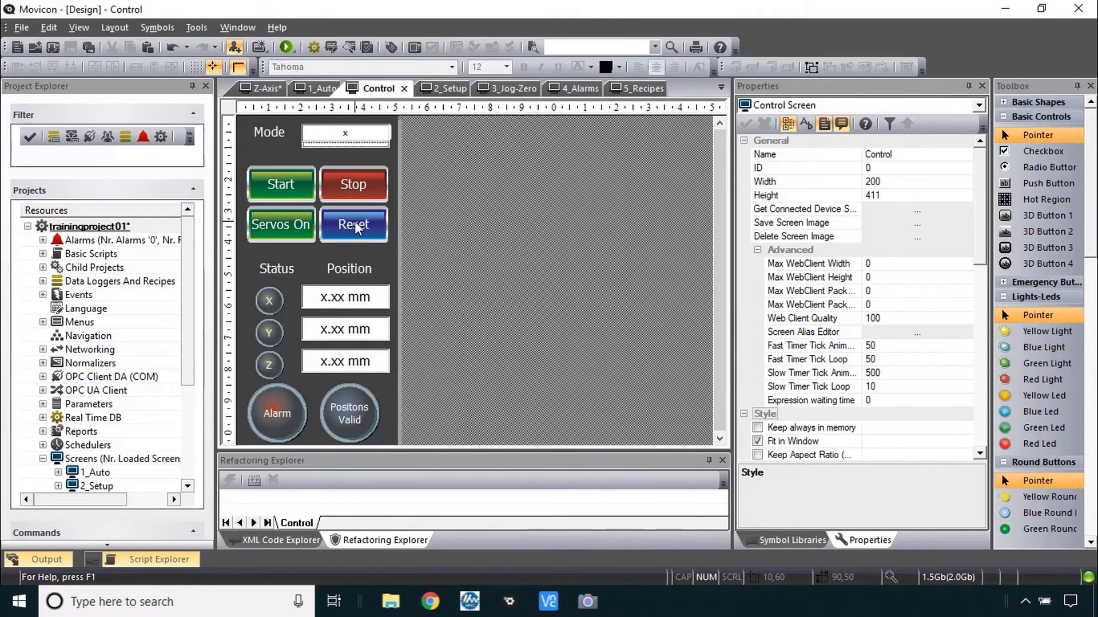
pyautogui.moveTo(280, 225)
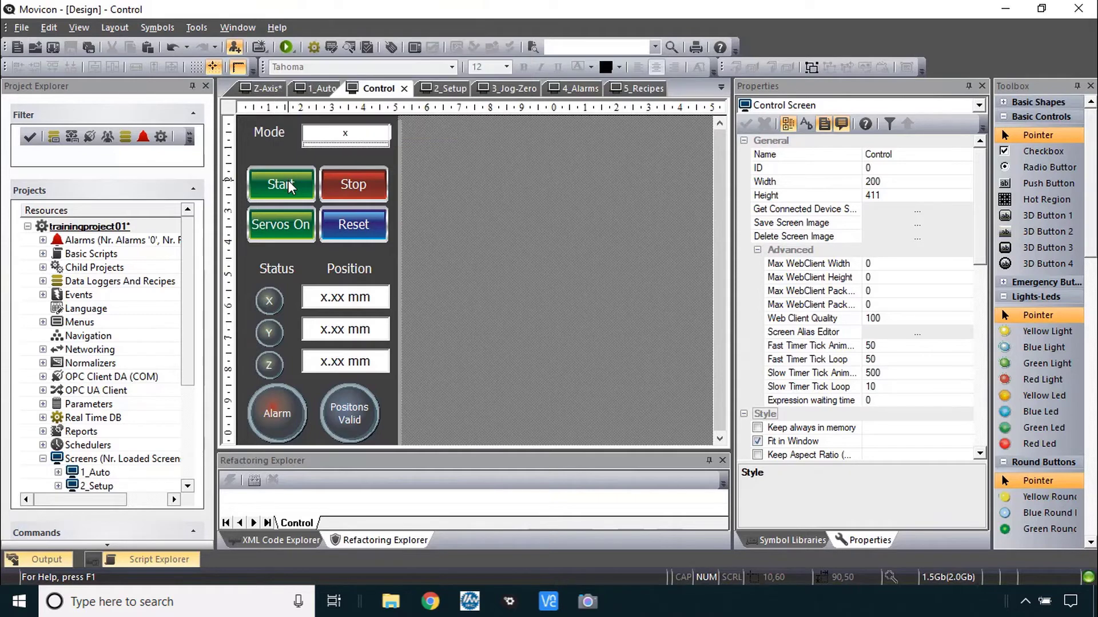
pyautogui.doubleClick(281, 184)
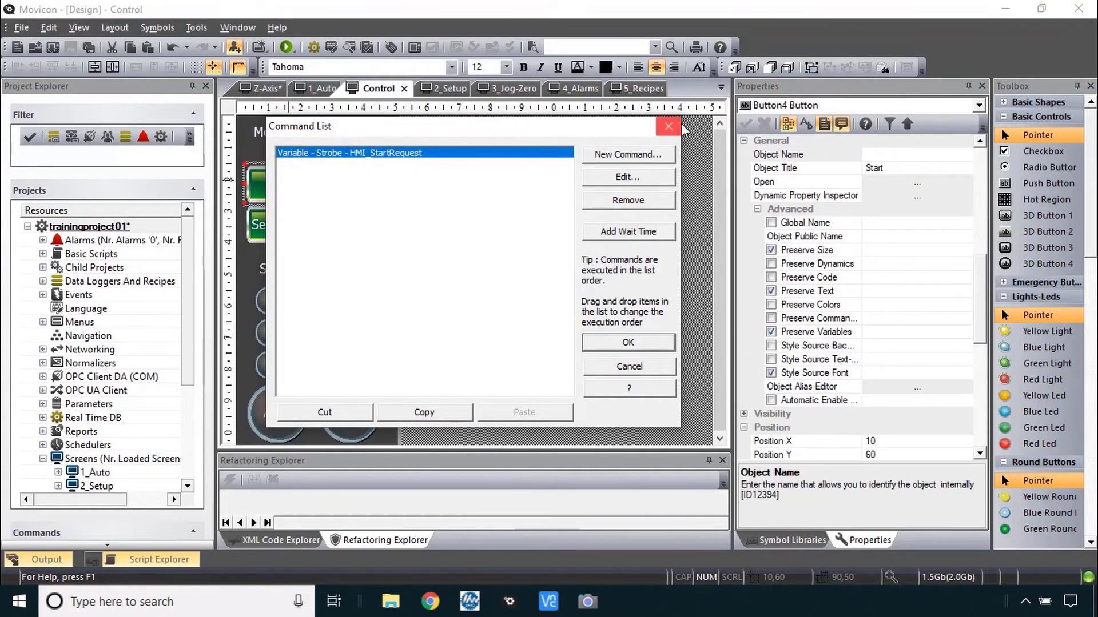
pyautogui.click(668, 127)
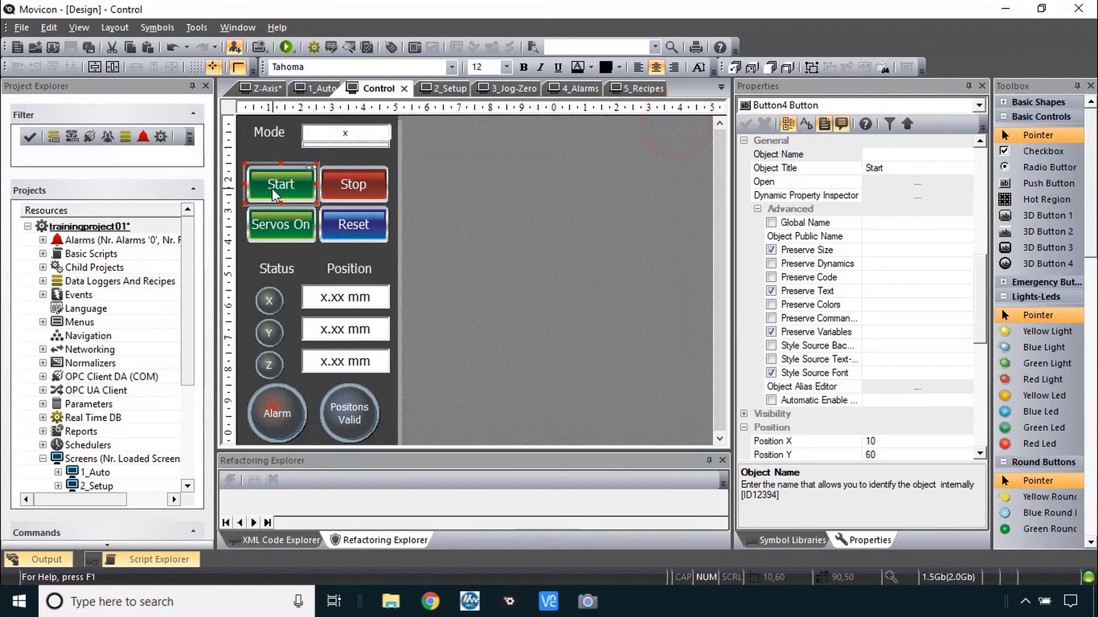
pyautogui.moveTo(985, 203)
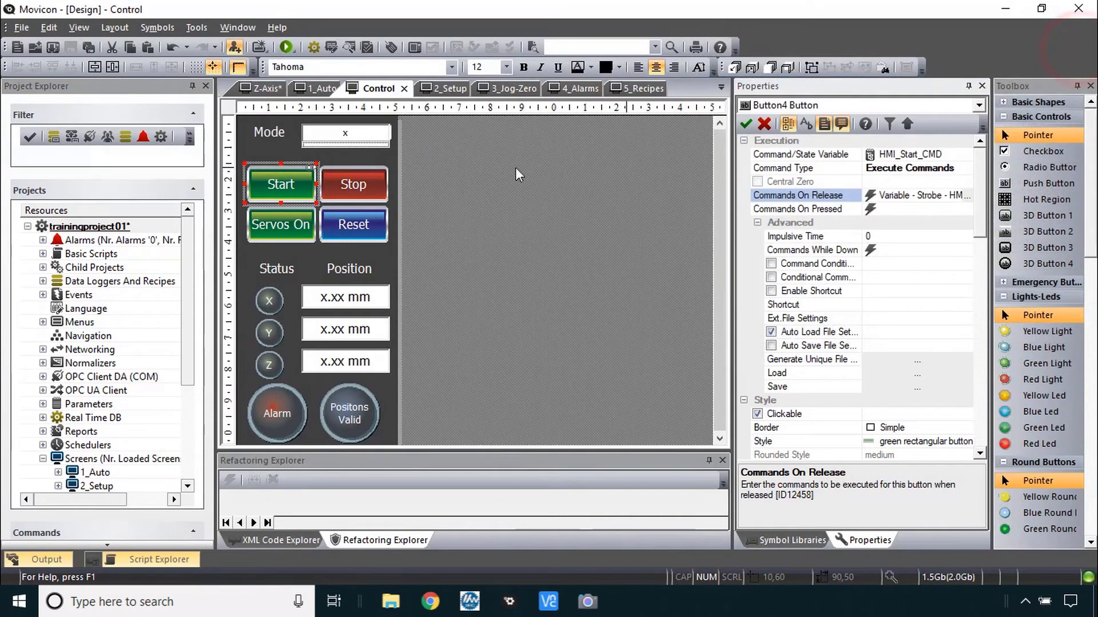
pyautogui.click(353, 184)
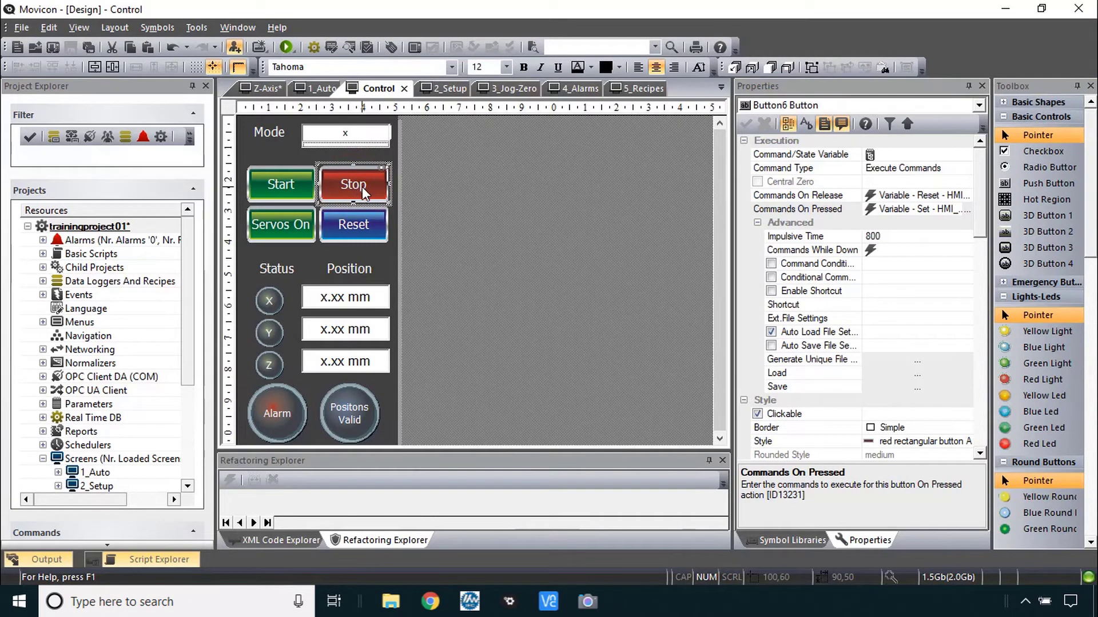
pyautogui.click(917, 209)
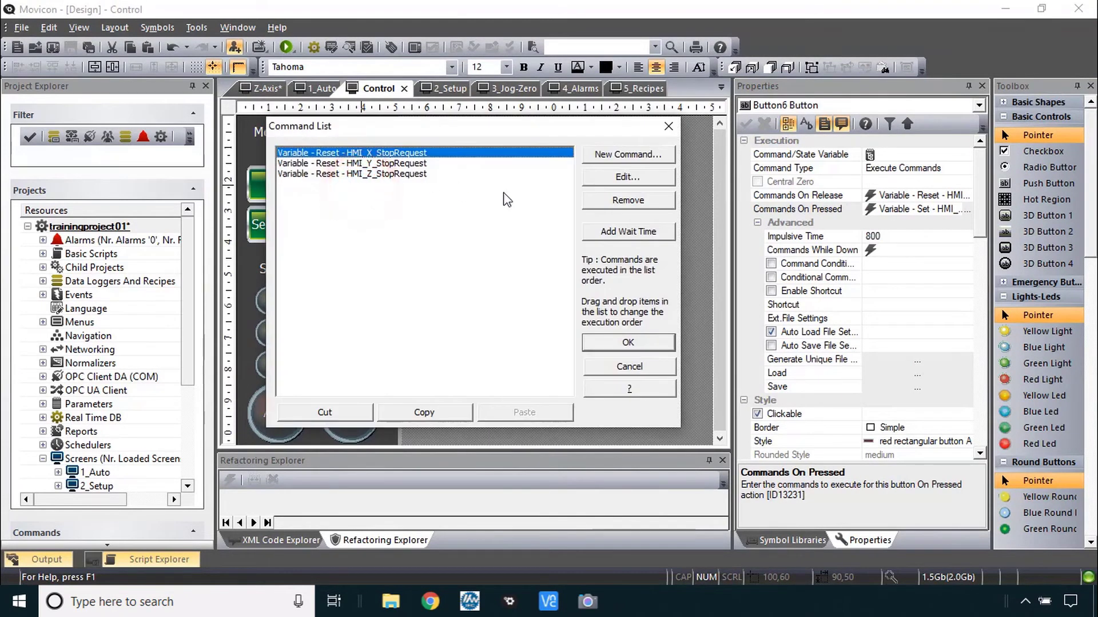
pyautogui.moveTo(579, 263)
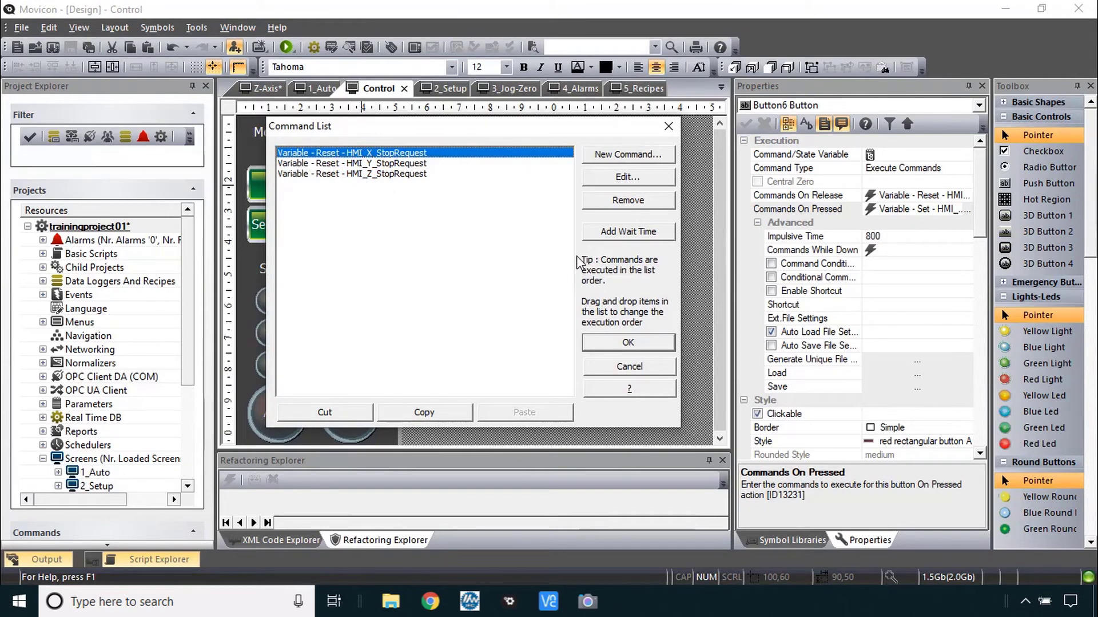
pyautogui.click(626, 342)
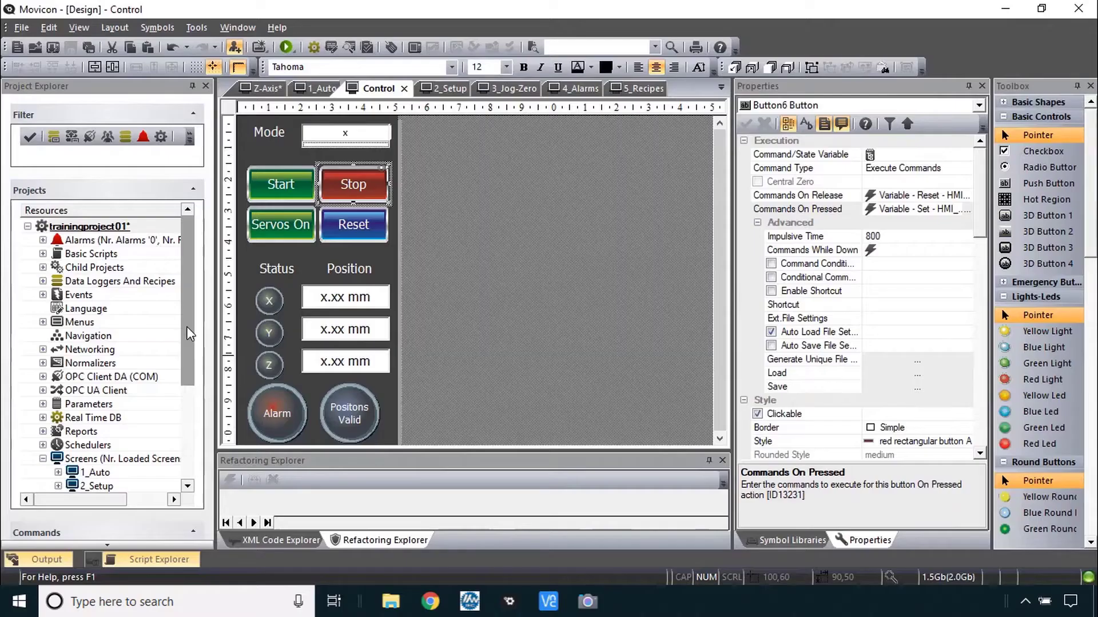
# - Create a new variable named Temp1 under Real Time DB Variables (Tags)
pyautogui.scroll(-3)
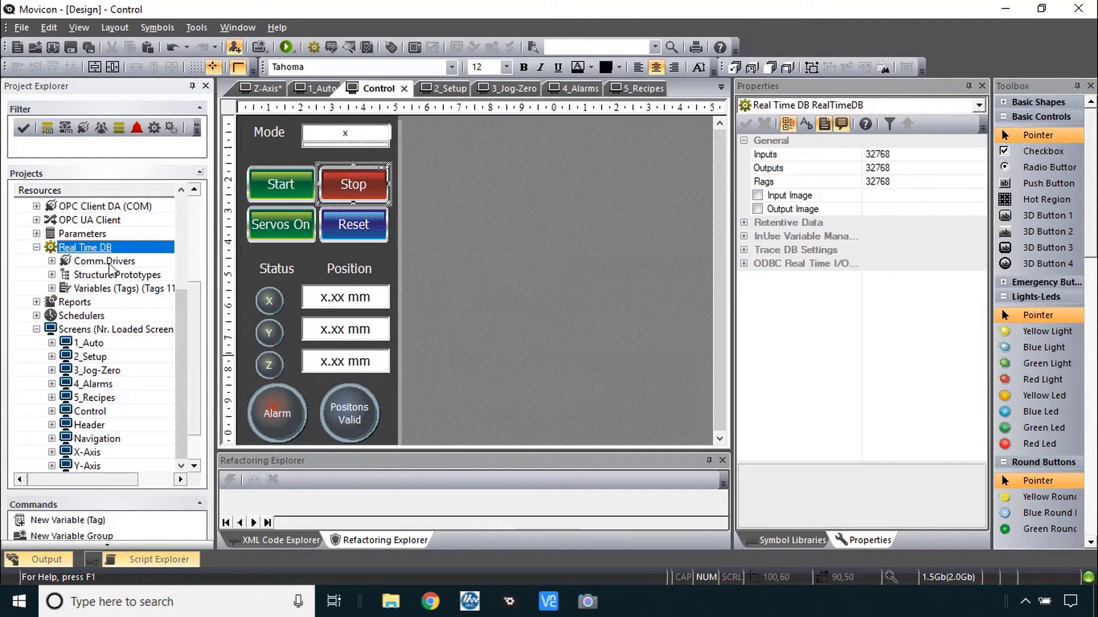
pyautogui.click(50, 288)
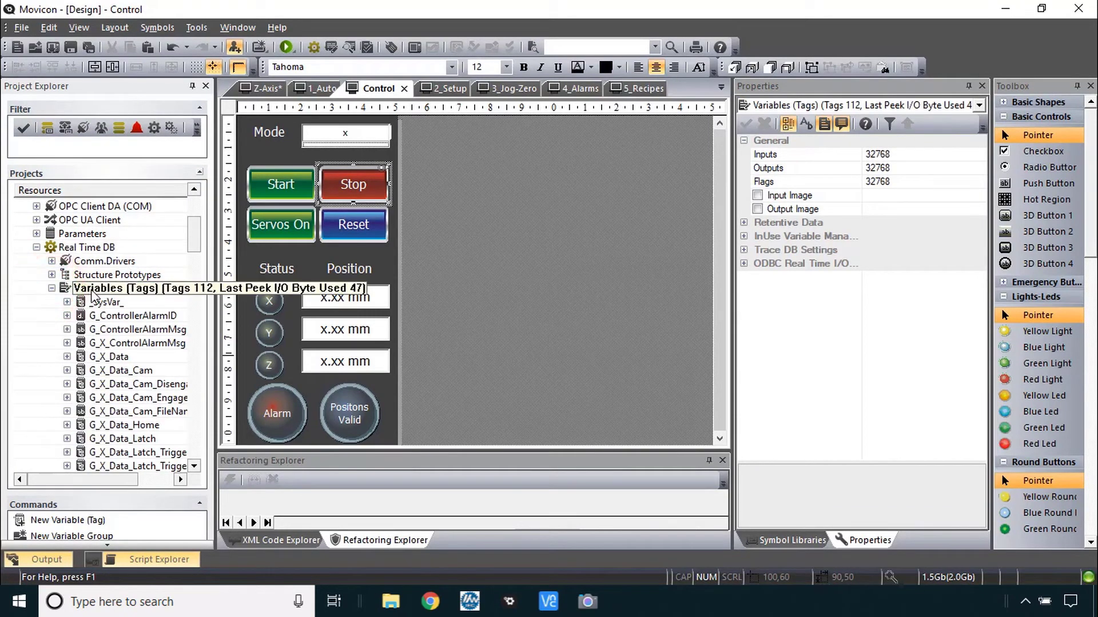
pyautogui.rightClick(139, 288)
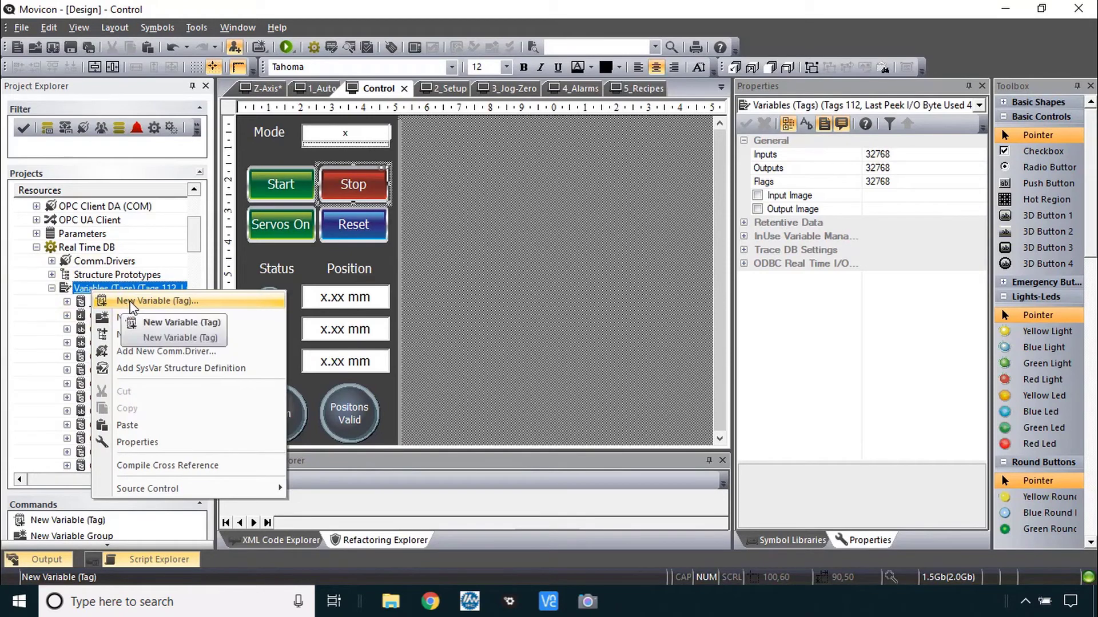
pyautogui.click(164, 301)
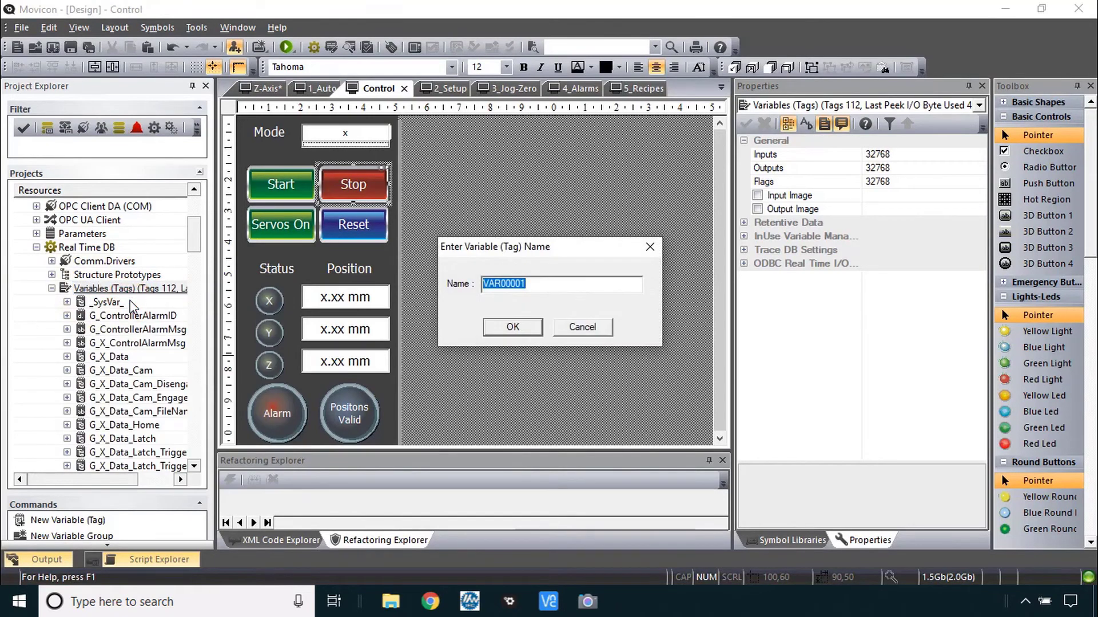
pyautogui.write('Temp')
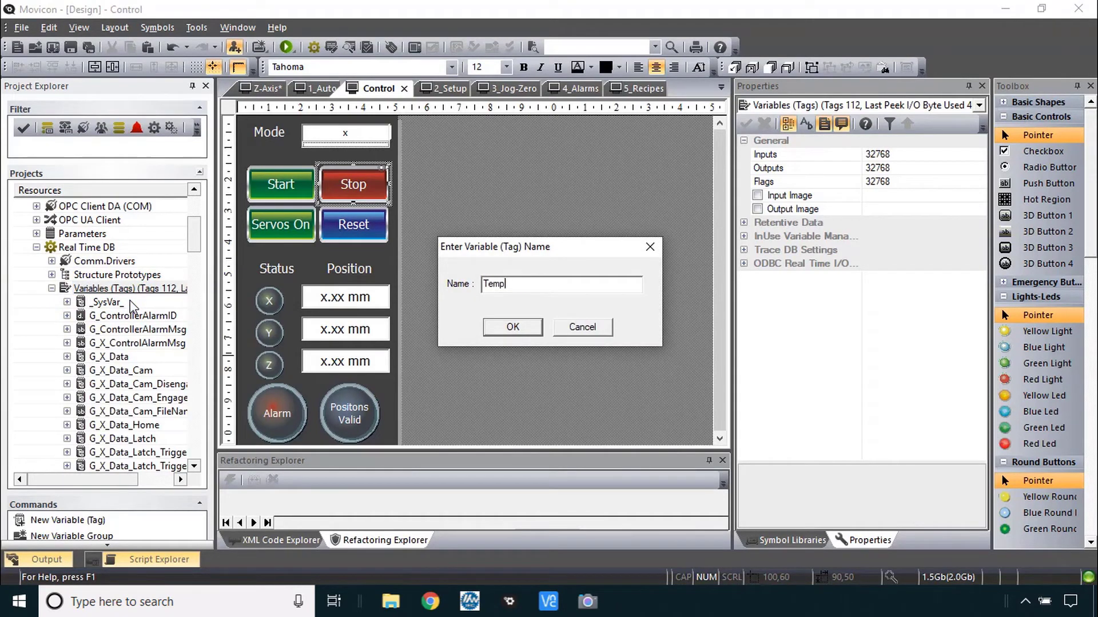
pyautogui.write('1')
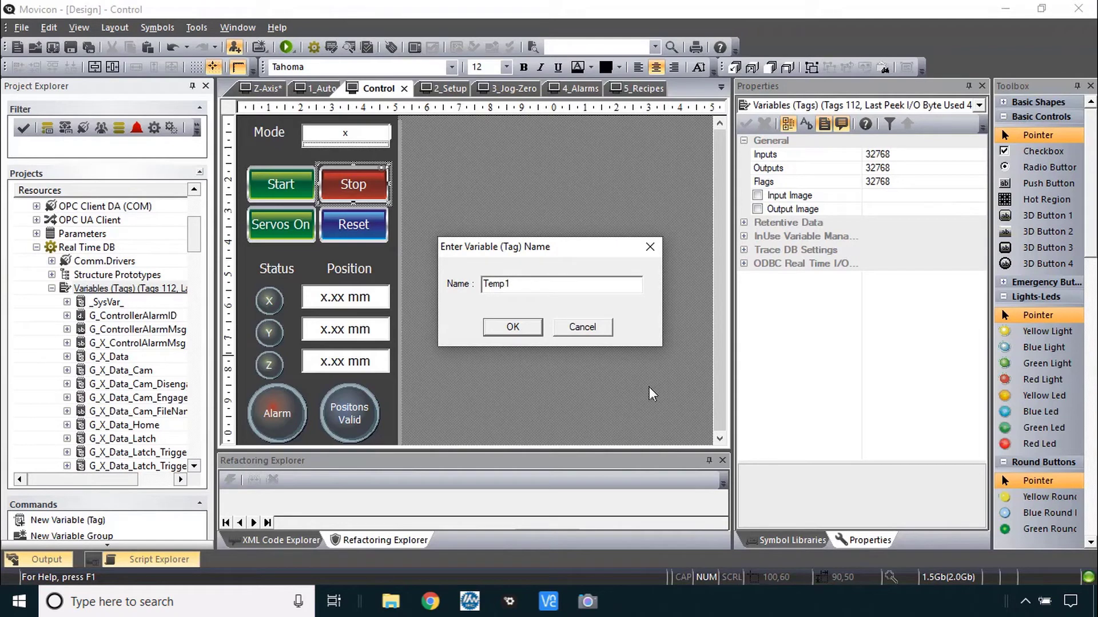
pyautogui.click(512, 327)
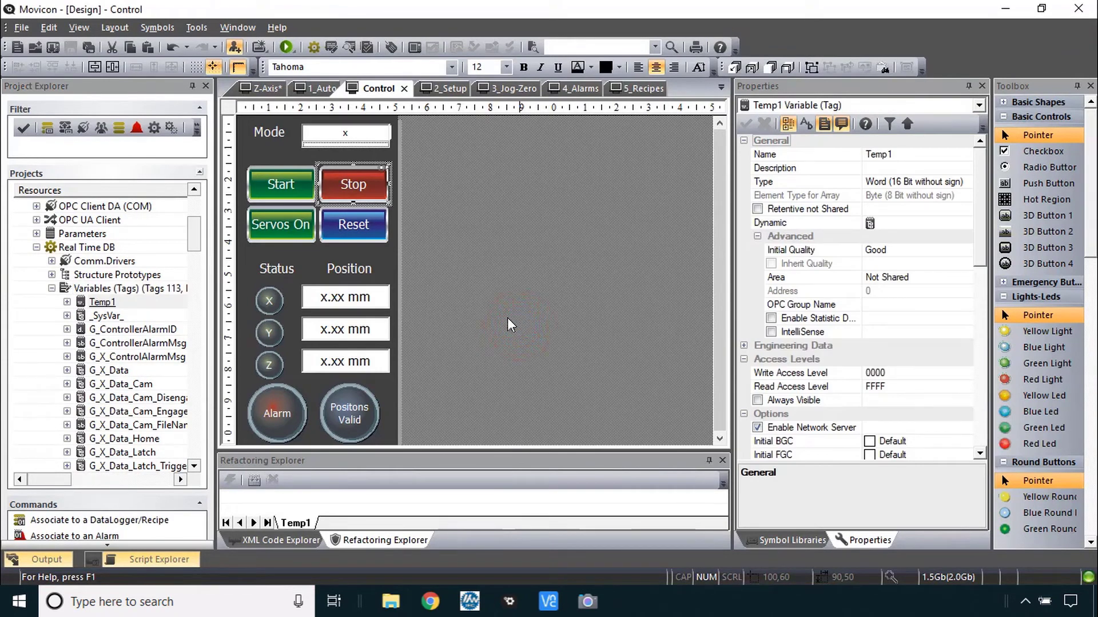
pyautogui.moveTo(857, 127)
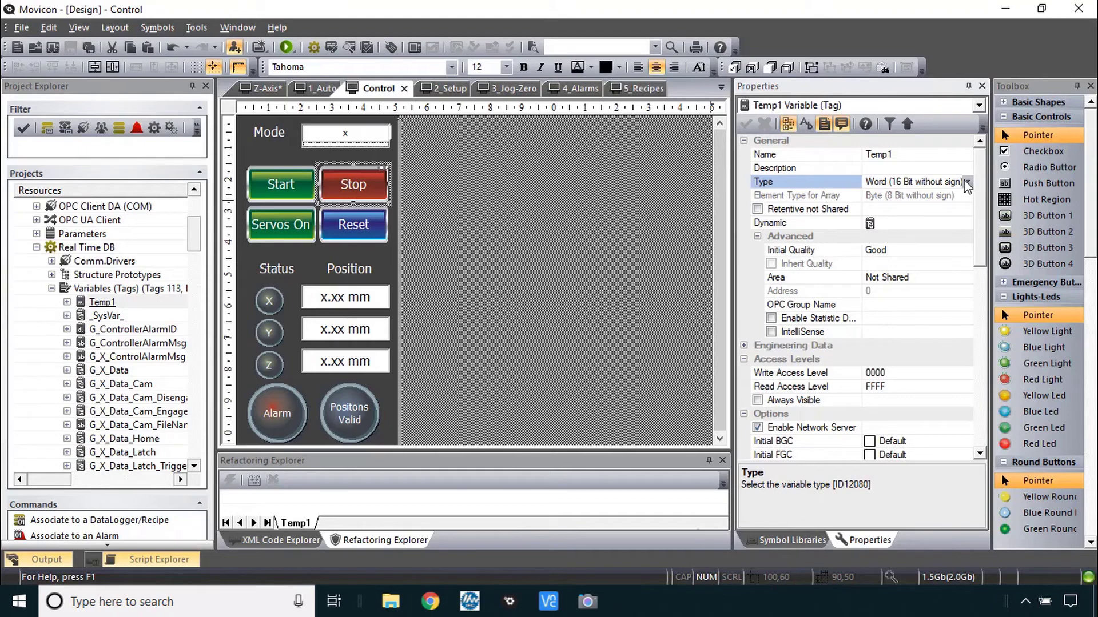
# - Set Temp1's type to Float (32 bit single precision) and tick Retentive not Shared
pyautogui.click(969, 182)
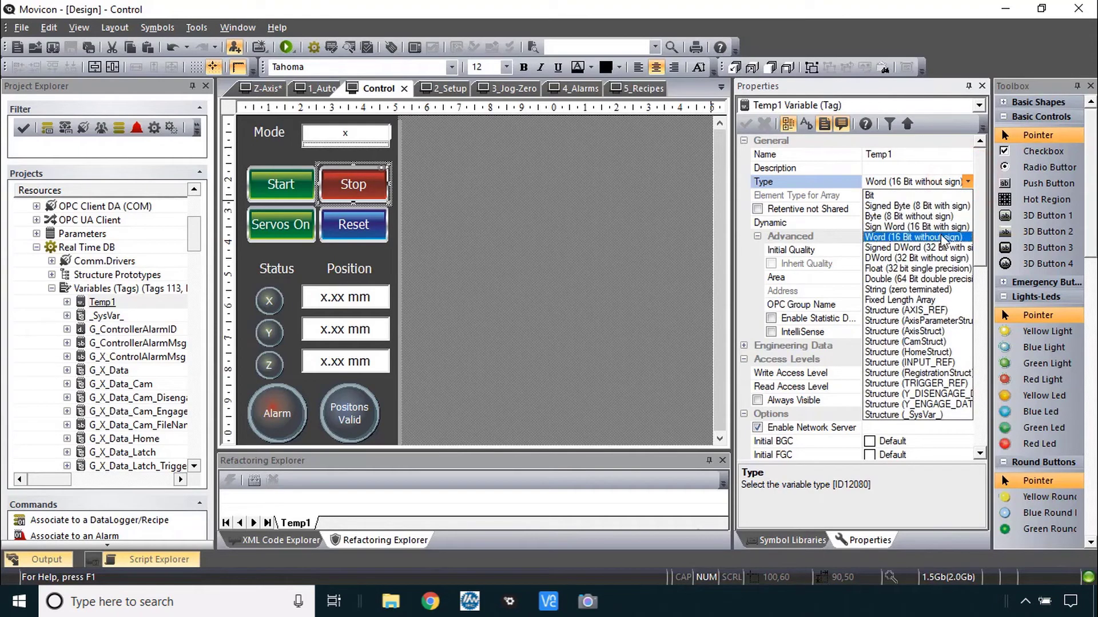
pyautogui.click(872, 195)
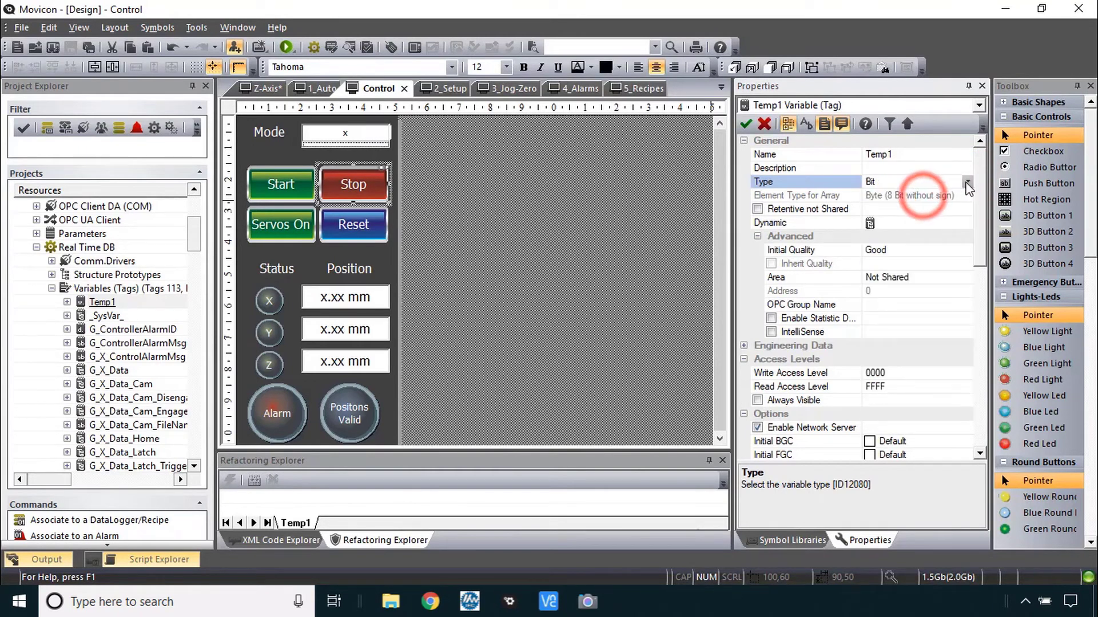
pyautogui.click(968, 181)
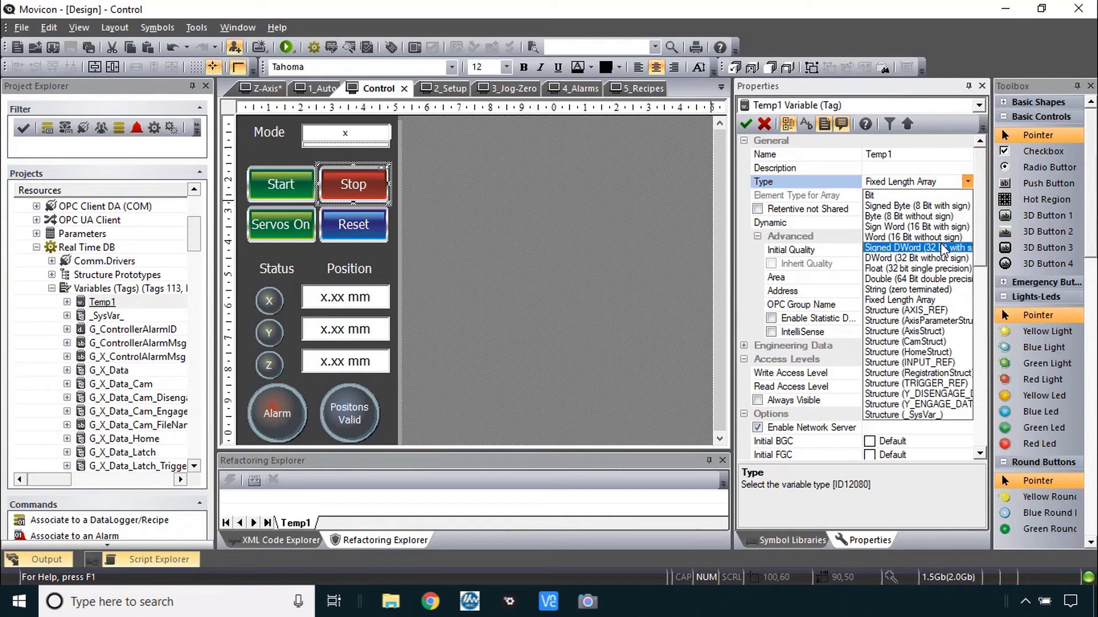
pyautogui.click(914, 267)
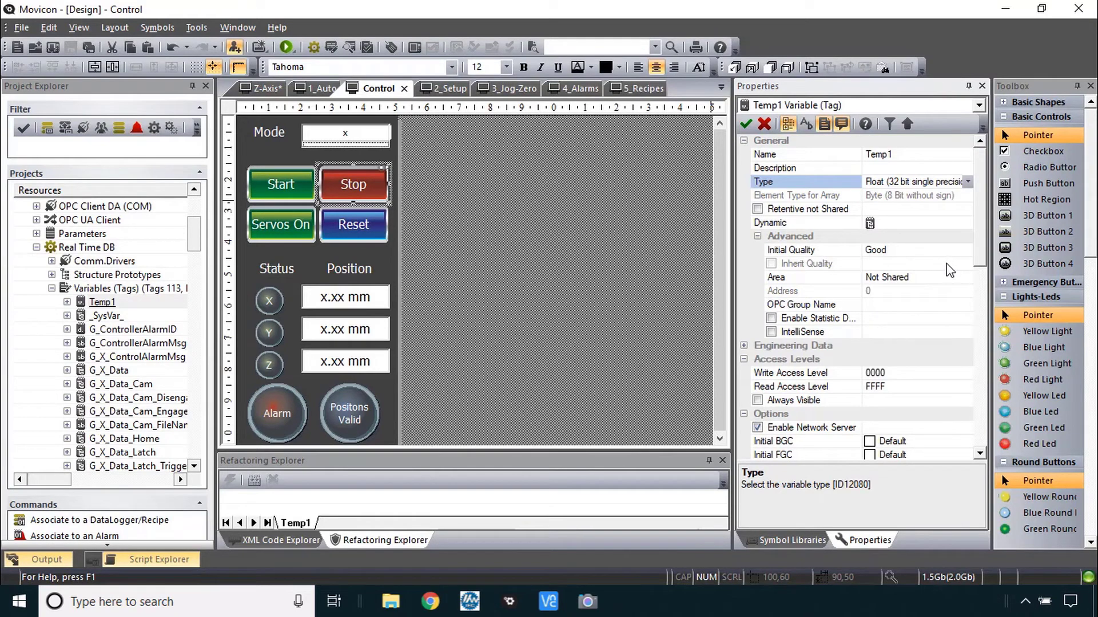
pyautogui.click(809, 208)
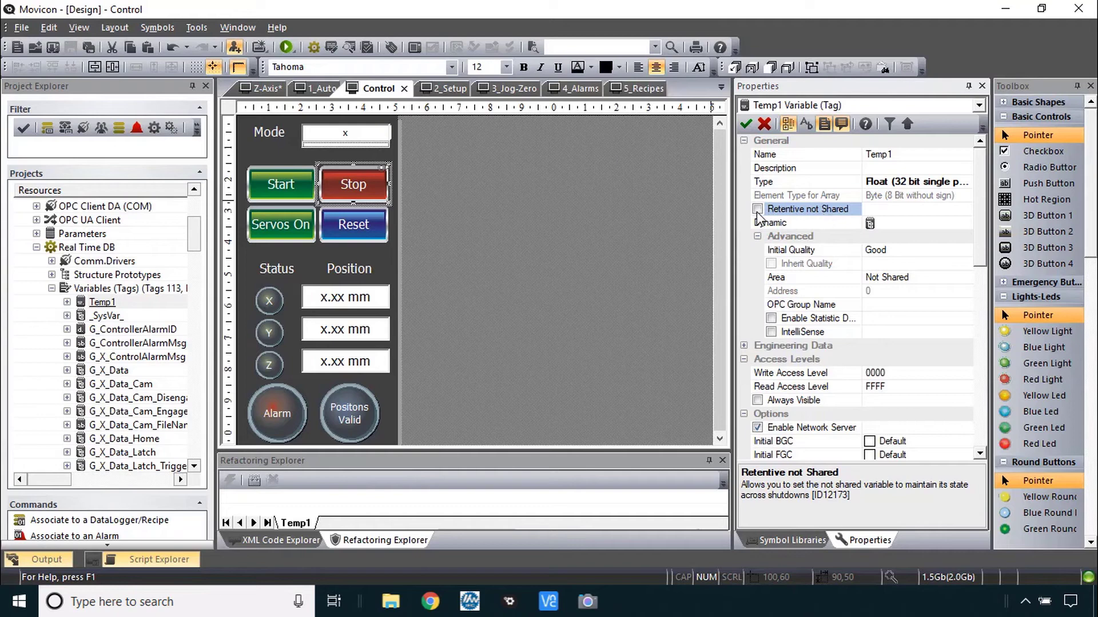
pyautogui.click(757, 208)
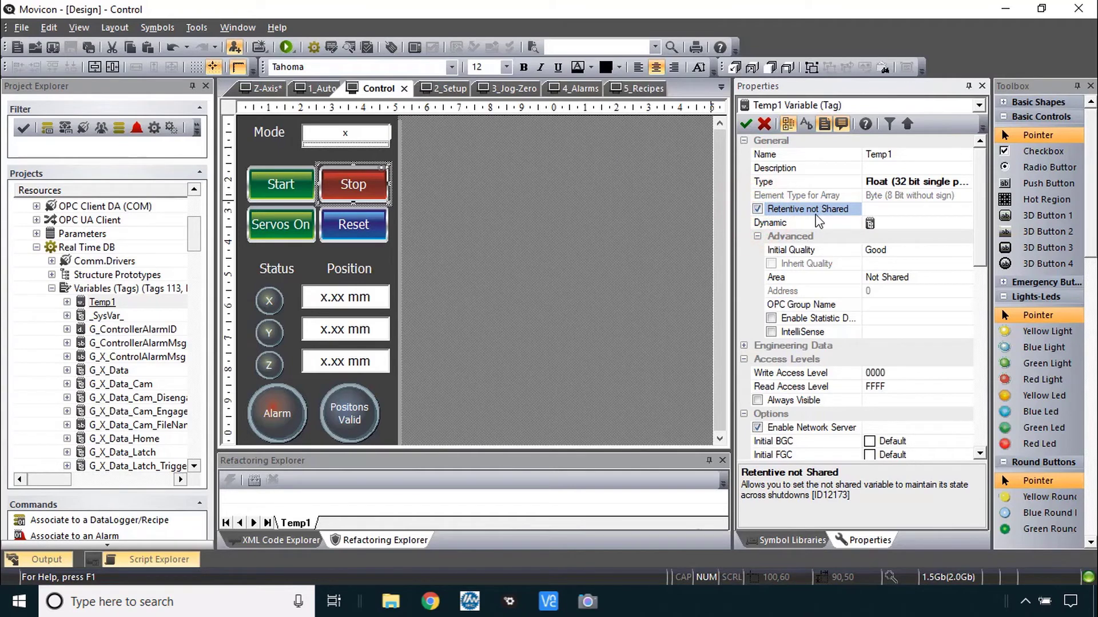
pyautogui.moveTo(853, 180)
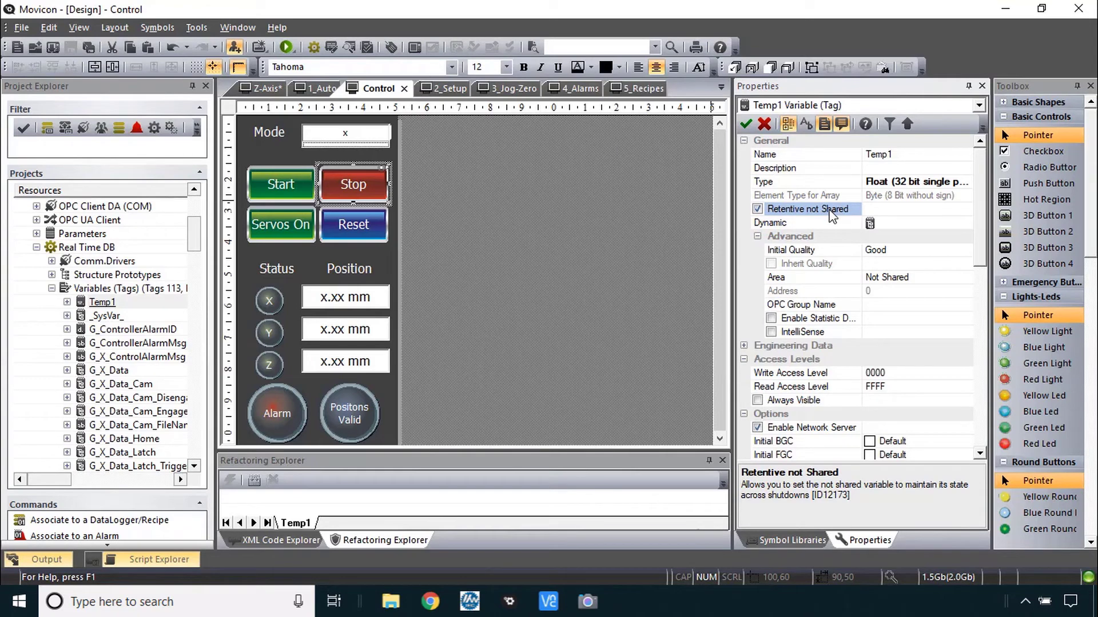
pyautogui.moveTo(819, 216)
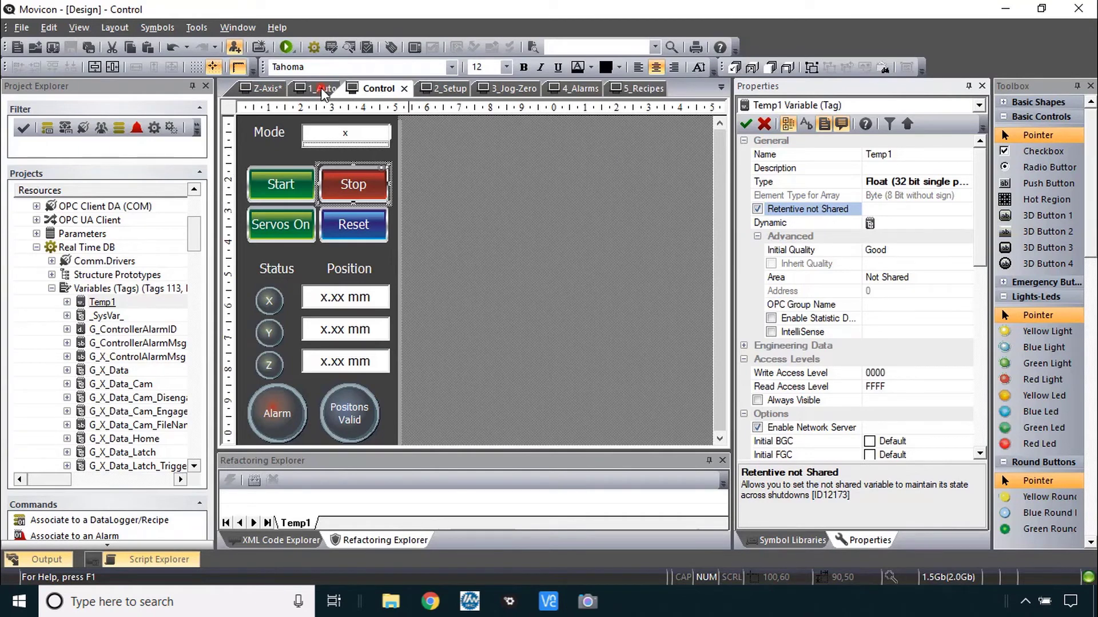
# - From the Auto screen edit box's Tag Browser, create a new variable Temp2
pyautogui.click(320, 88)
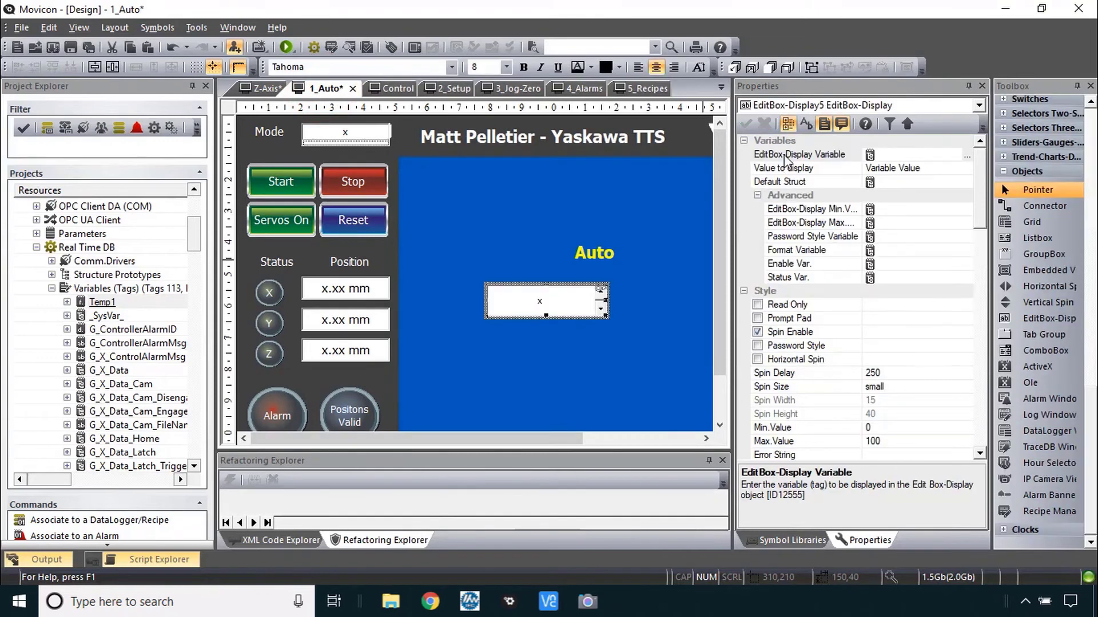
pyautogui.click(870, 154)
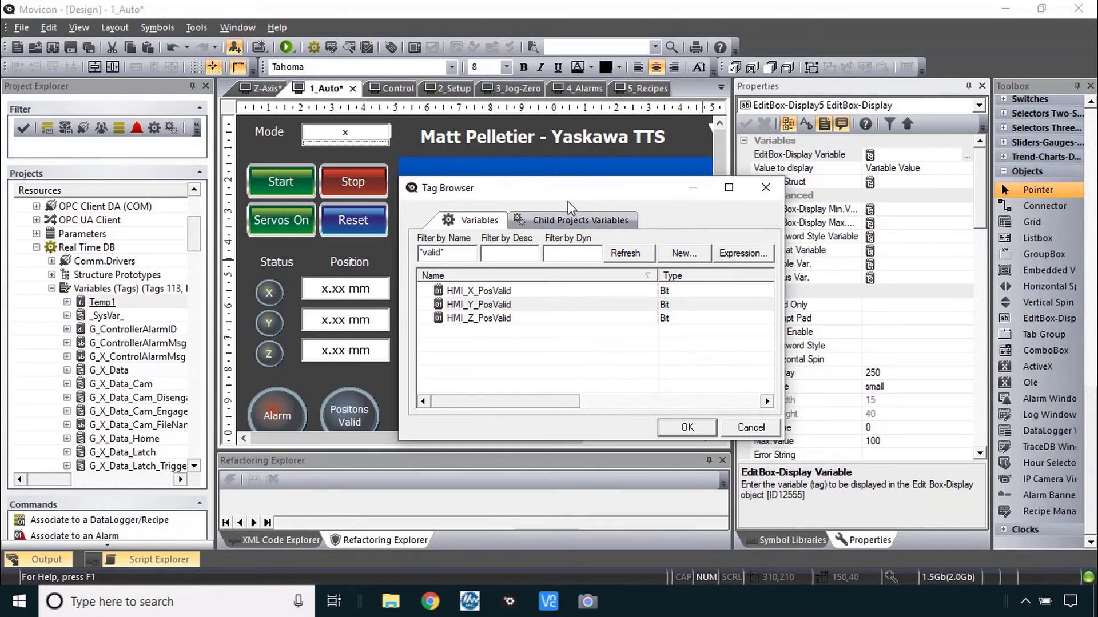
pyautogui.moveTo(684, 259)
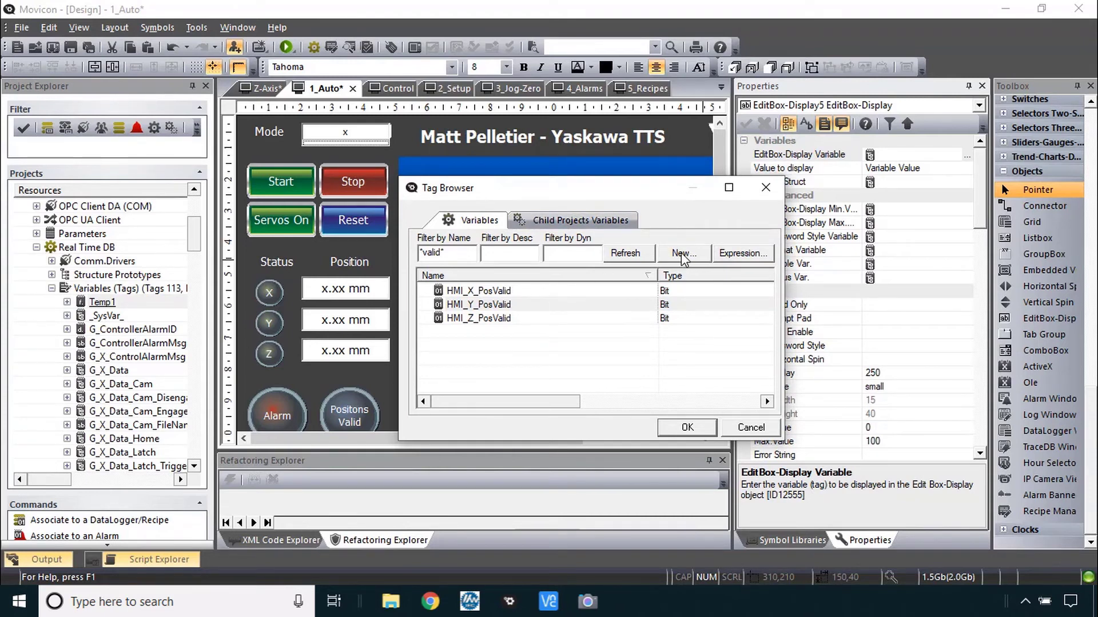
pyautogui.click(684, 254)
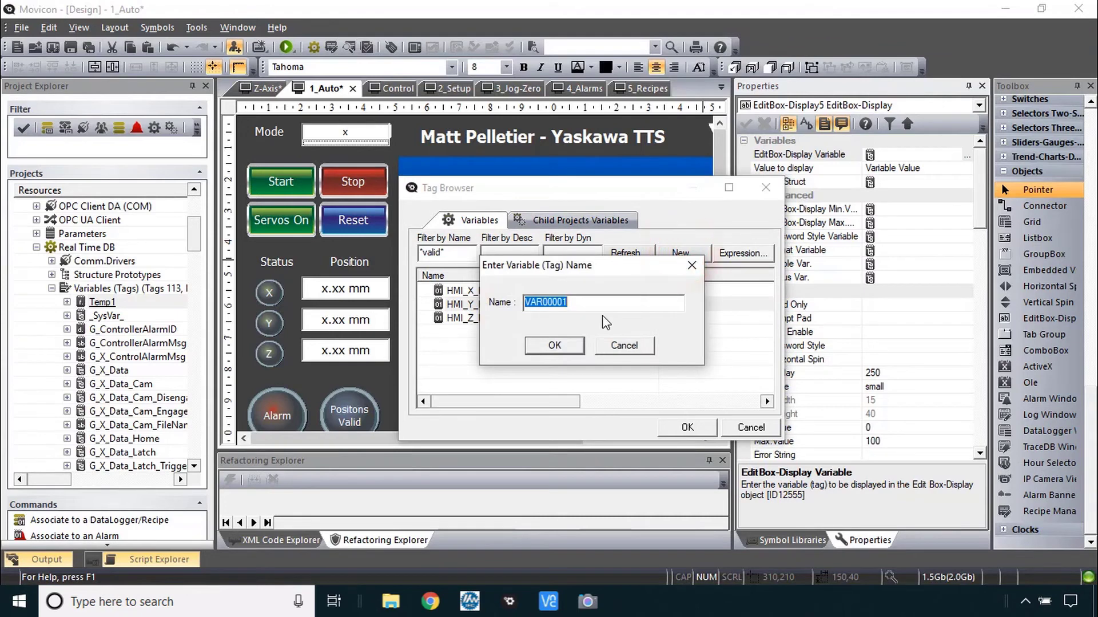
pyautogui.write('Temp2')
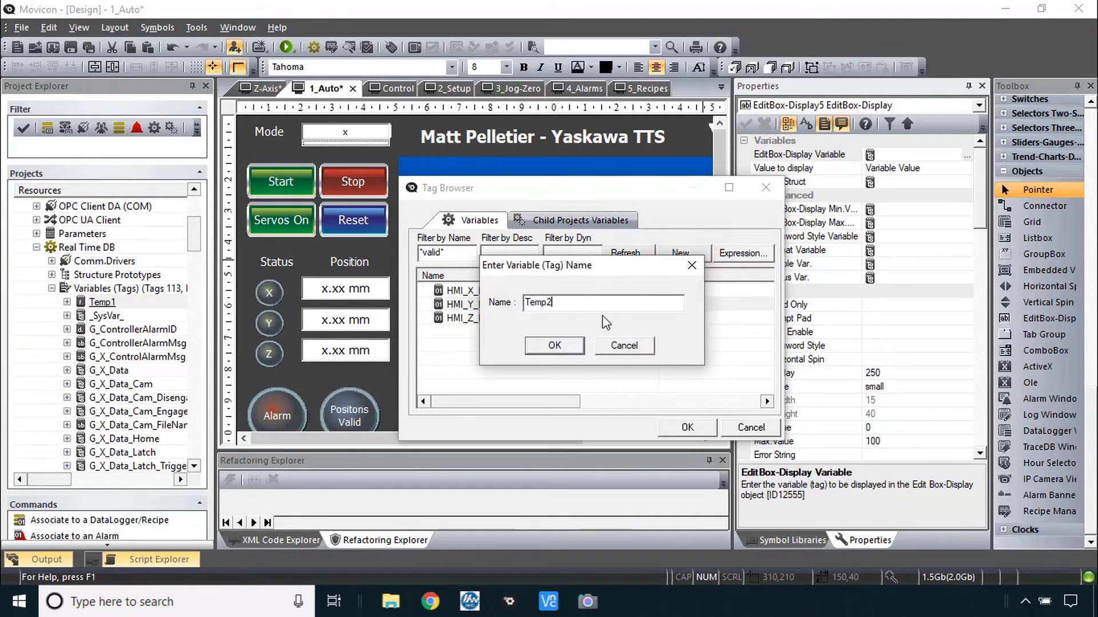
pyautogui.click(553, 345)
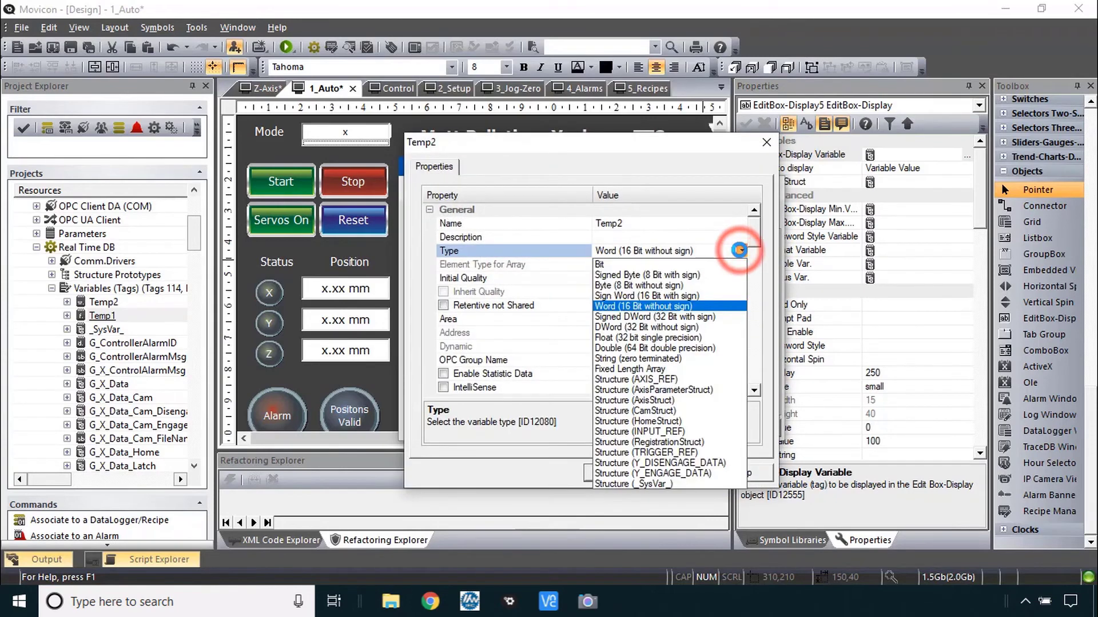
# - Make Temp2 a retentive Float and link it as the edit box's display variable
pyautogui.click(647, 337)
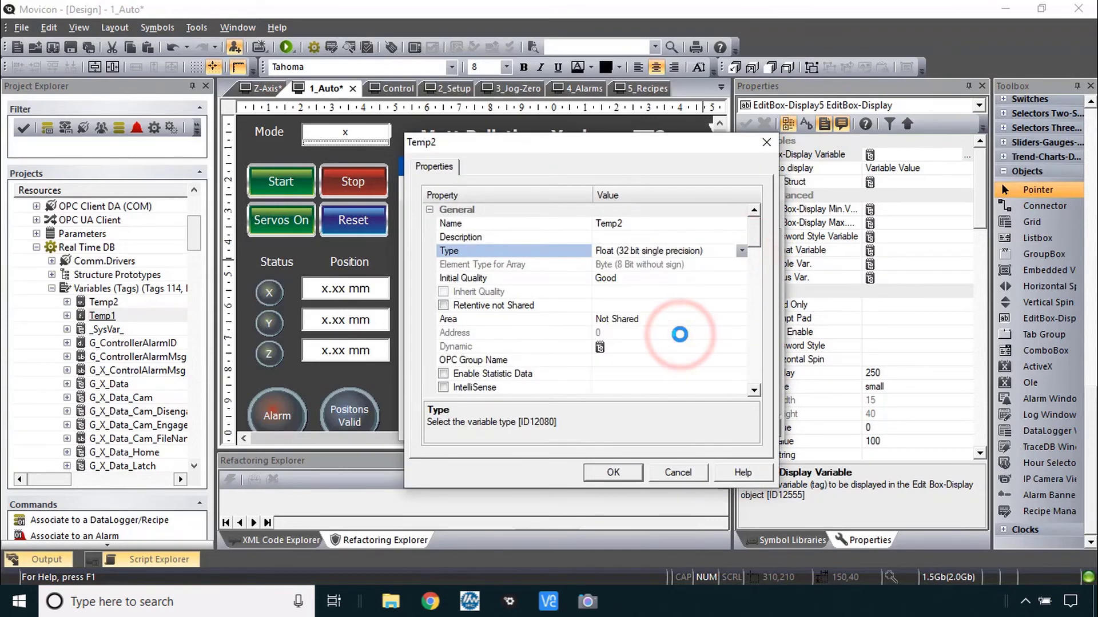
pyautogui.click(444, 306)
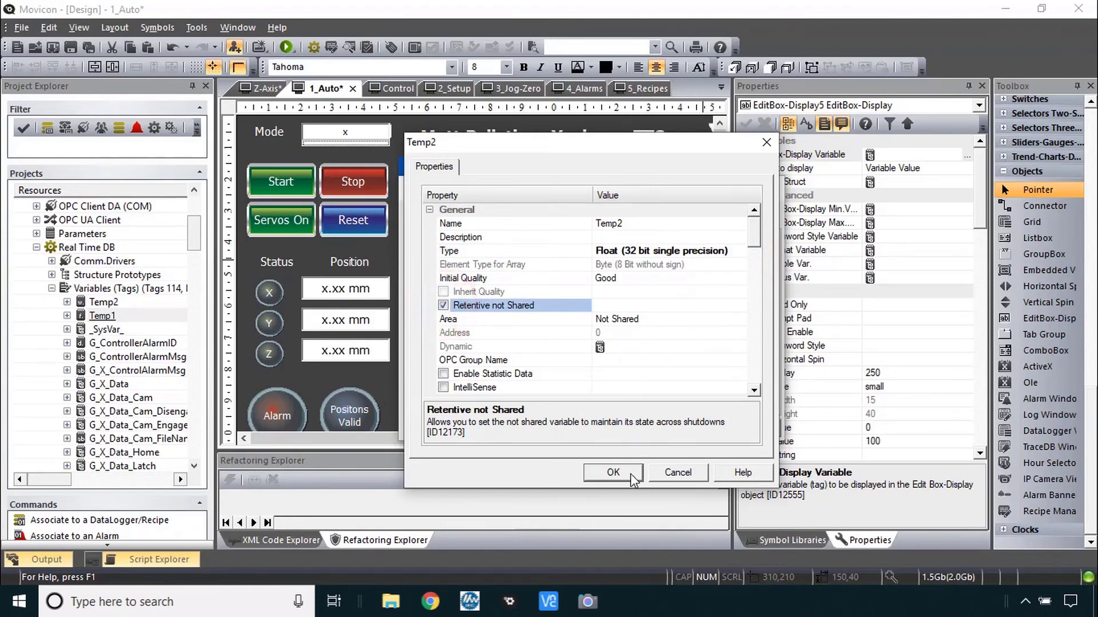
pyautogui.click(613, 472)
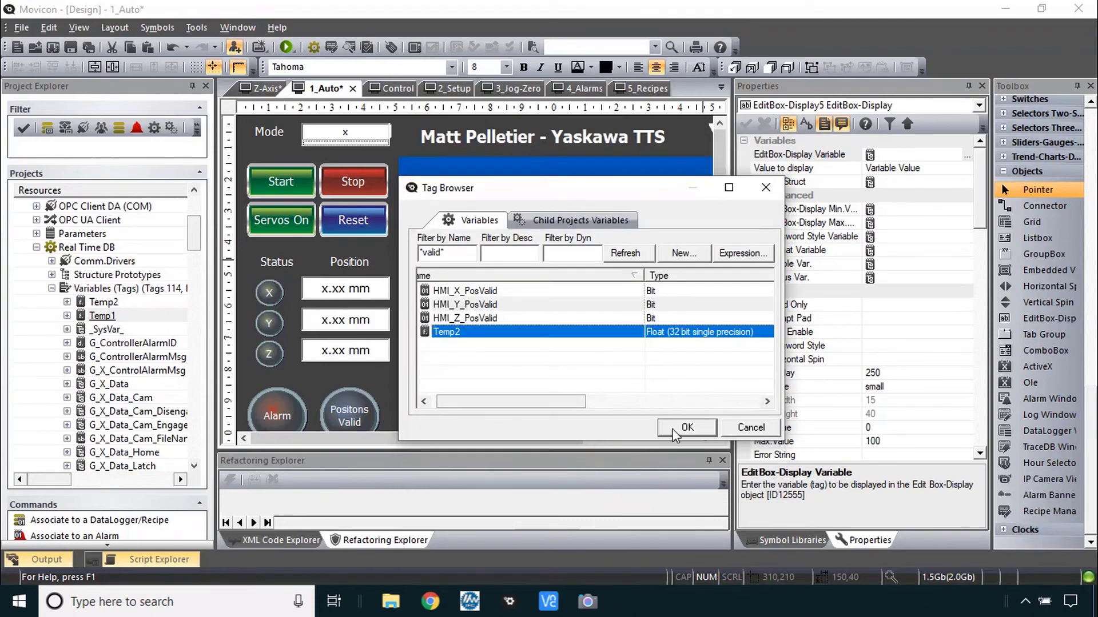
pyautogui.click(686, 428)
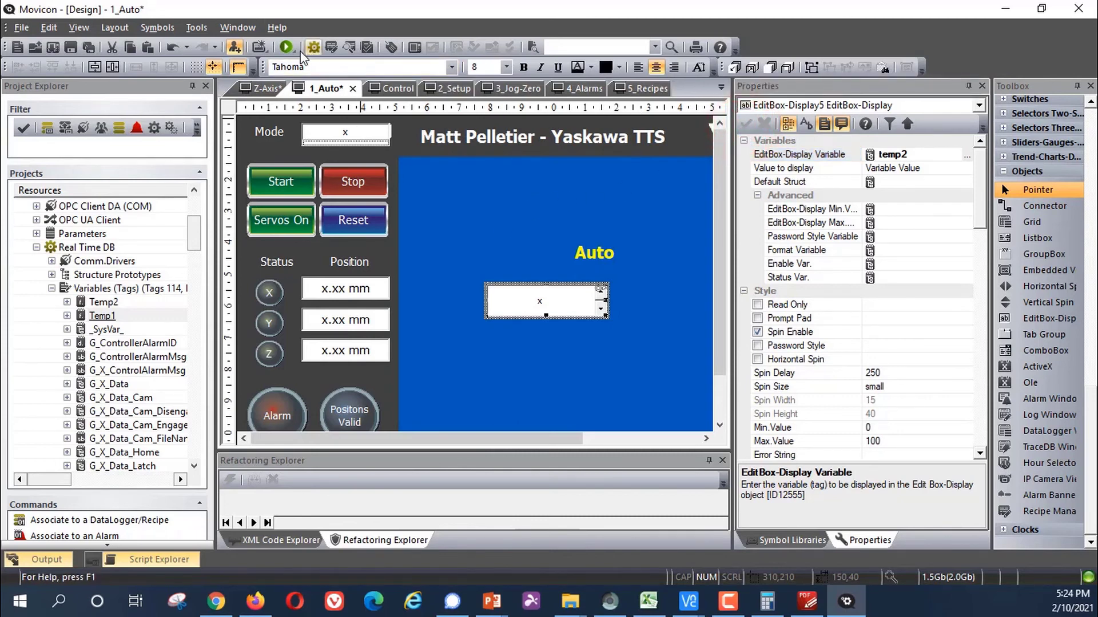
pyautogui.moveTo(286, 47)
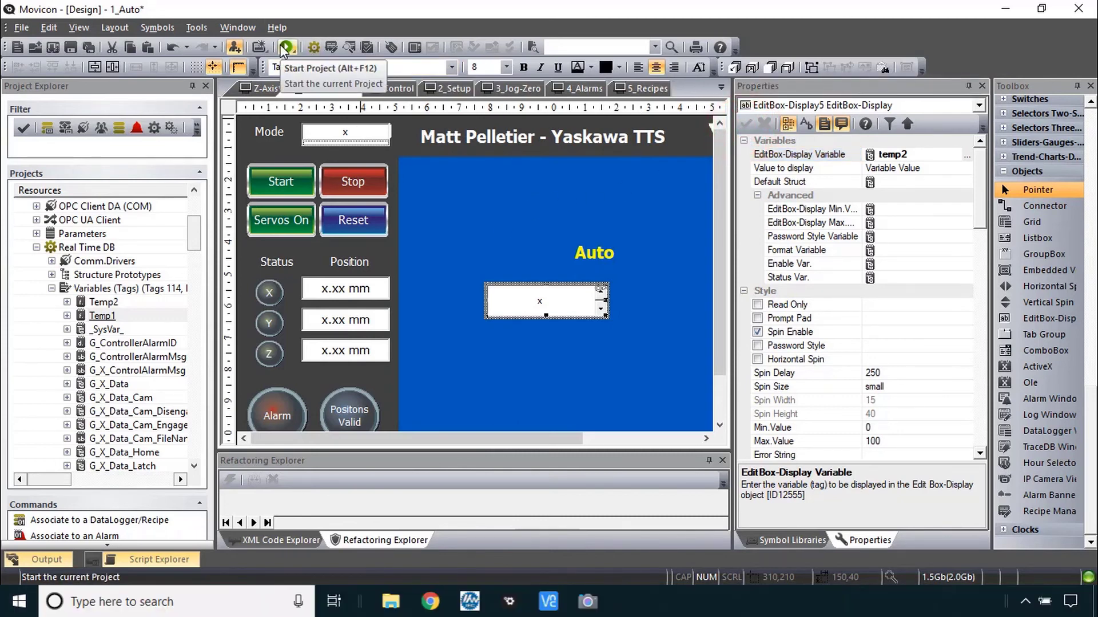
pyautogui.click(285, 47)
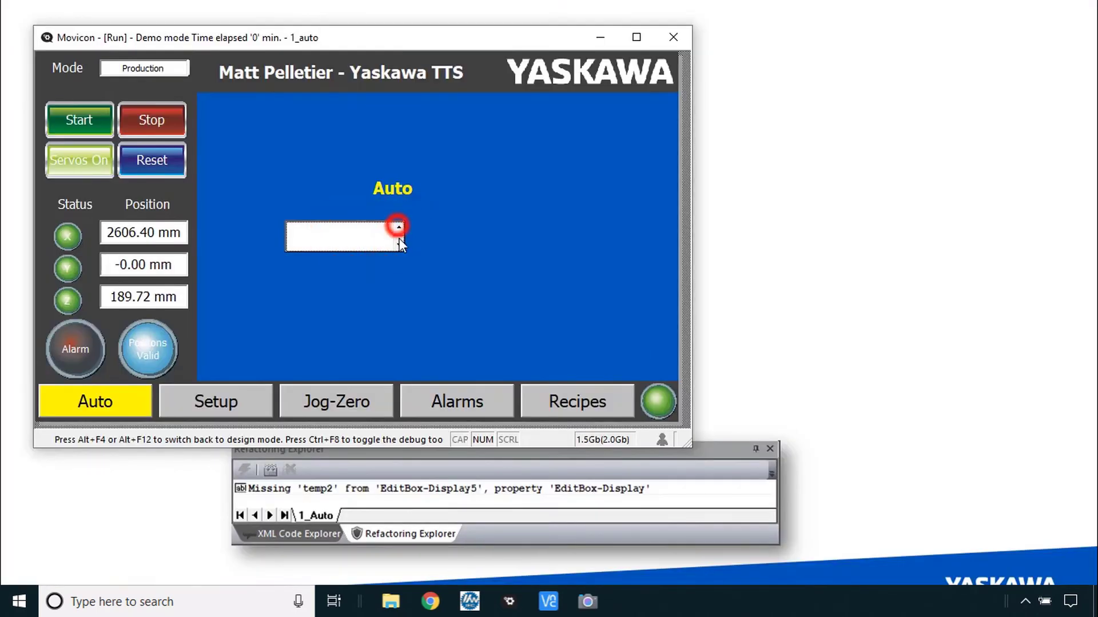
pyautogui.click(398, 245)
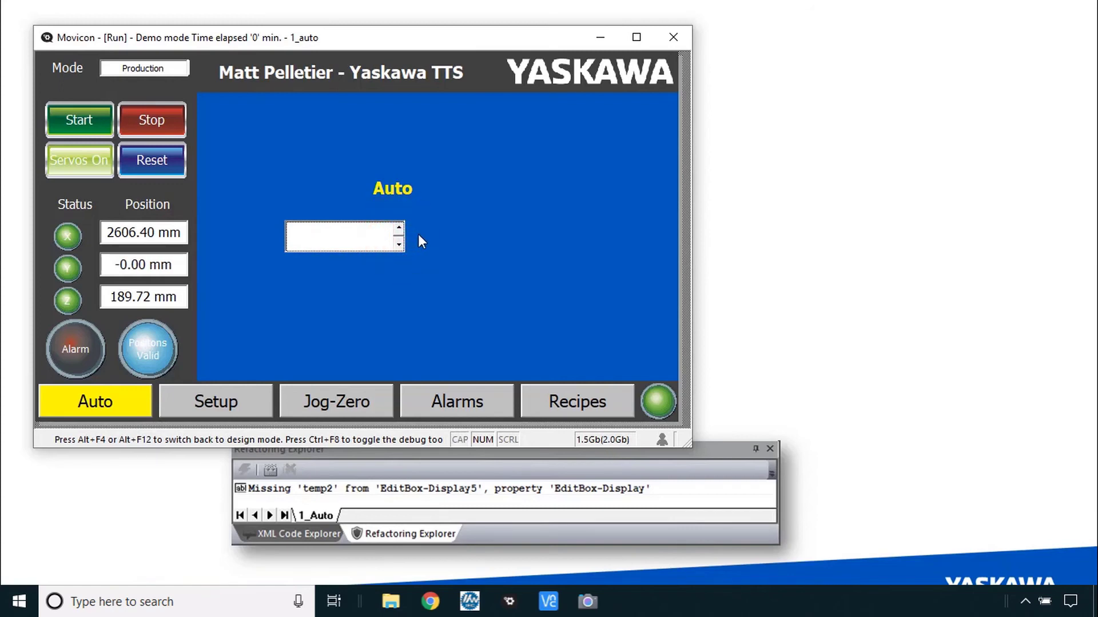
pyautogui.click(672, 37)
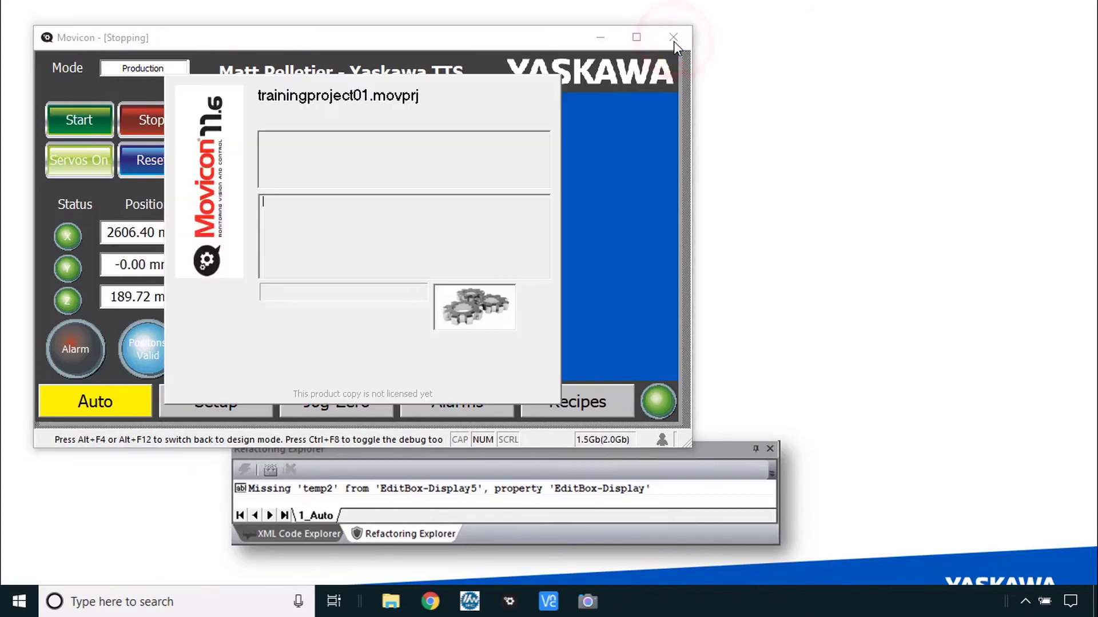
pyautogui.click(672, 37)
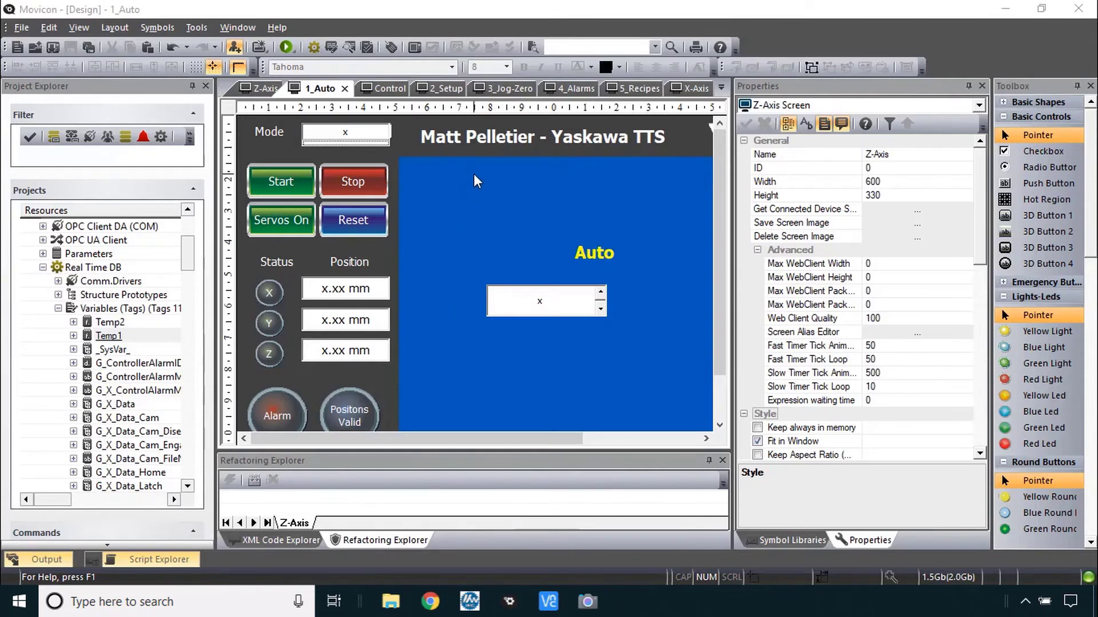
pyautogui.moveTo(284, 469)
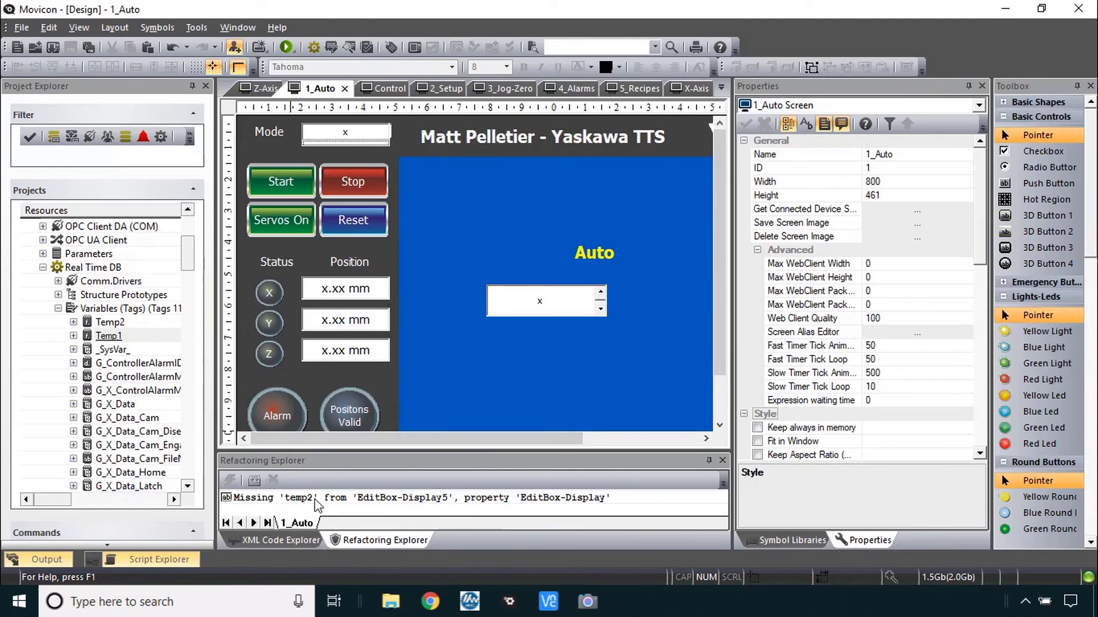
pyautogui.moveTo(555, 503)
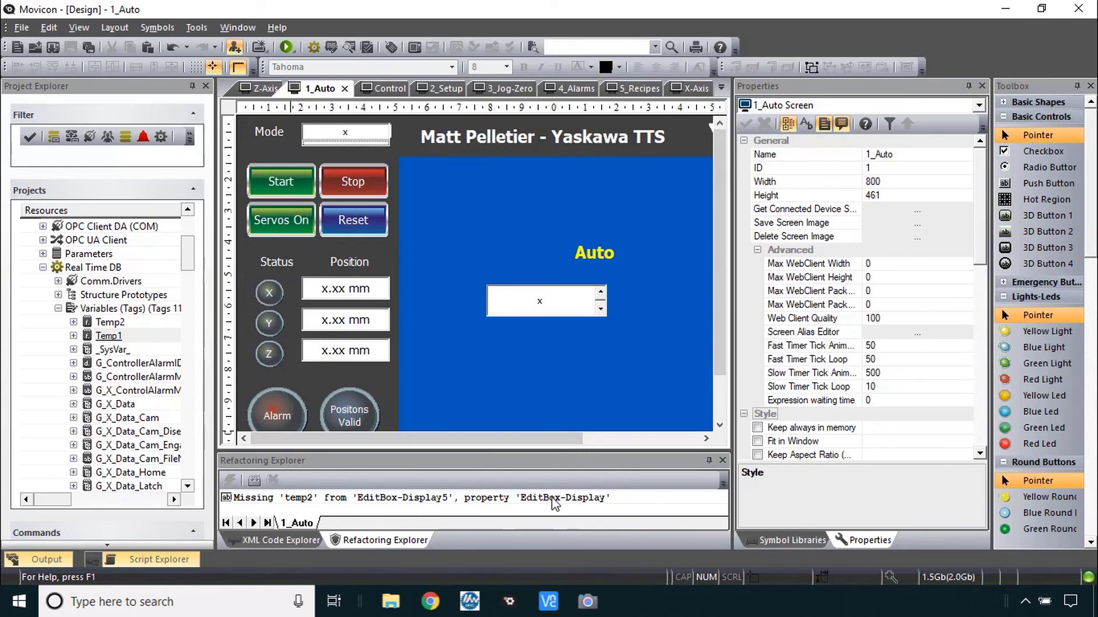
# - Show the Refactoring Explorer from the View menu
pyautogui.click(79, 28)
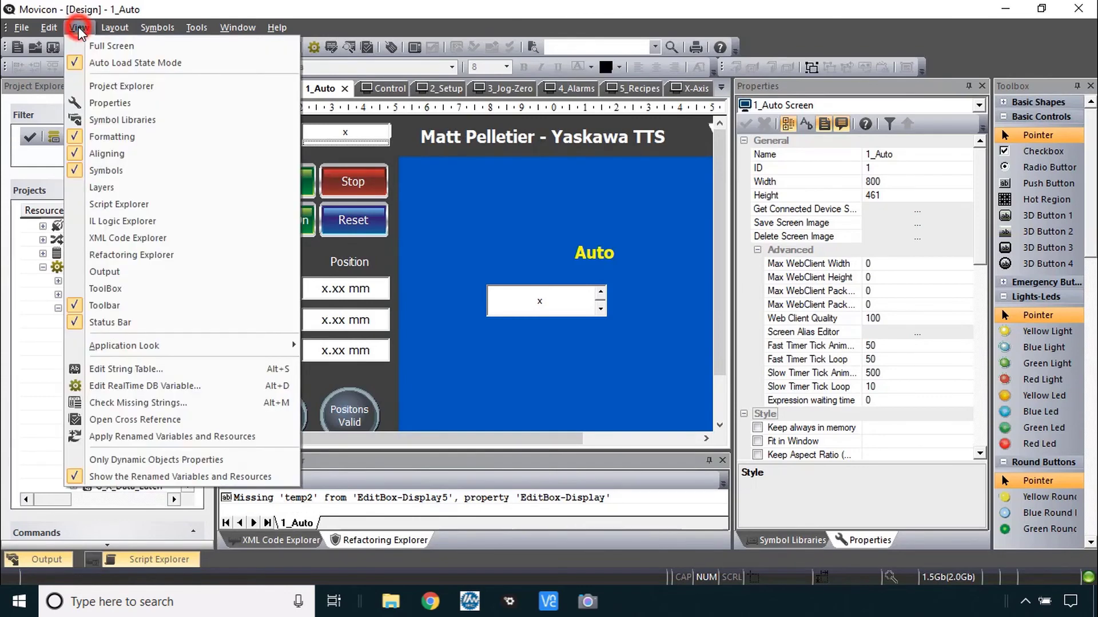
pyautogui.moveTo(129, 253)
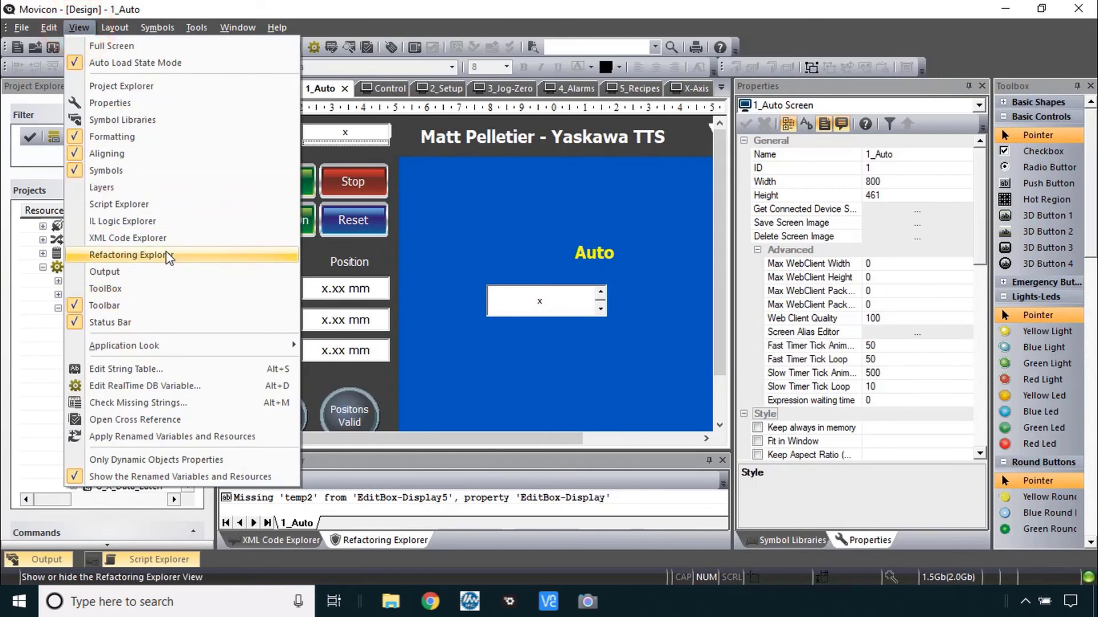
pyautogui.moveTo(217, 263)
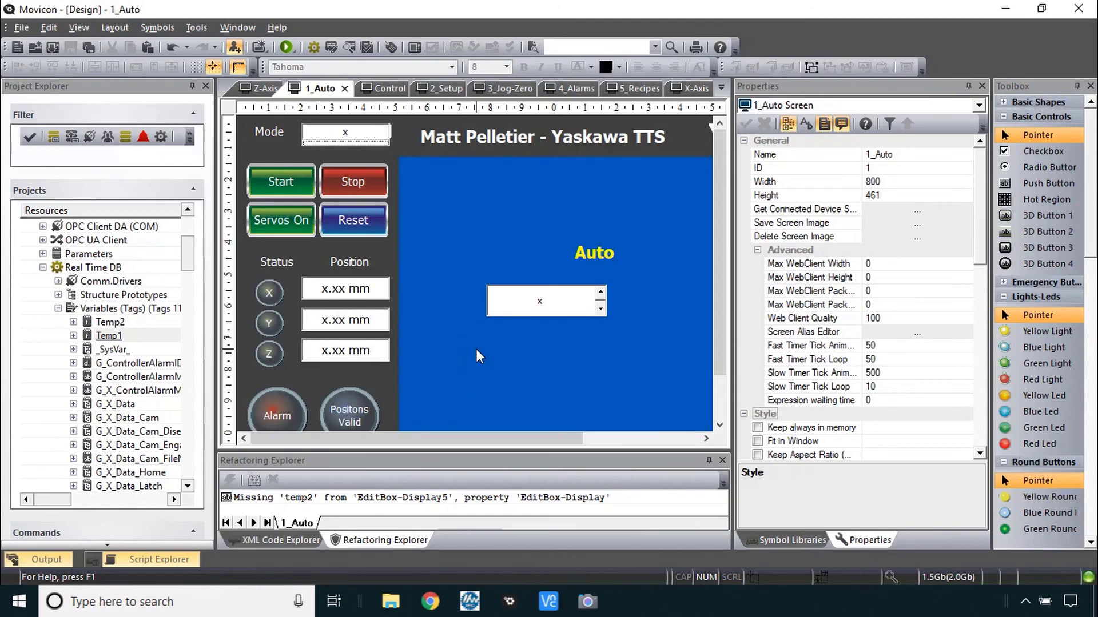
pyautogui.moveTo(489, 366)
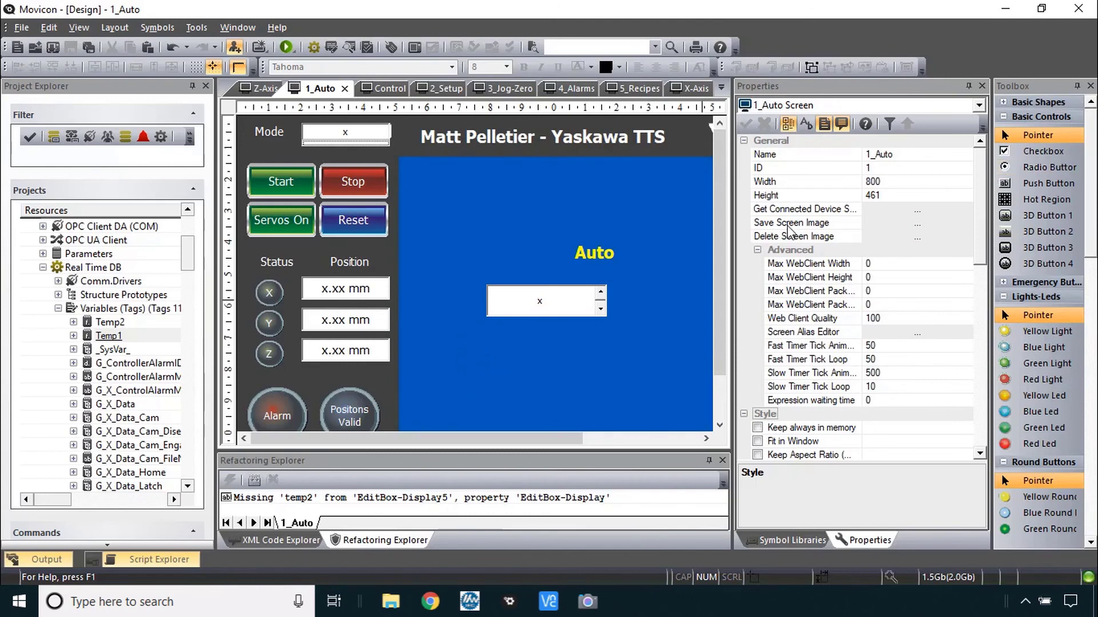
# - Correct the edit box's variable to Temp2 and filter the Tag Browser by temp*
pyautogui.click(547, 301)
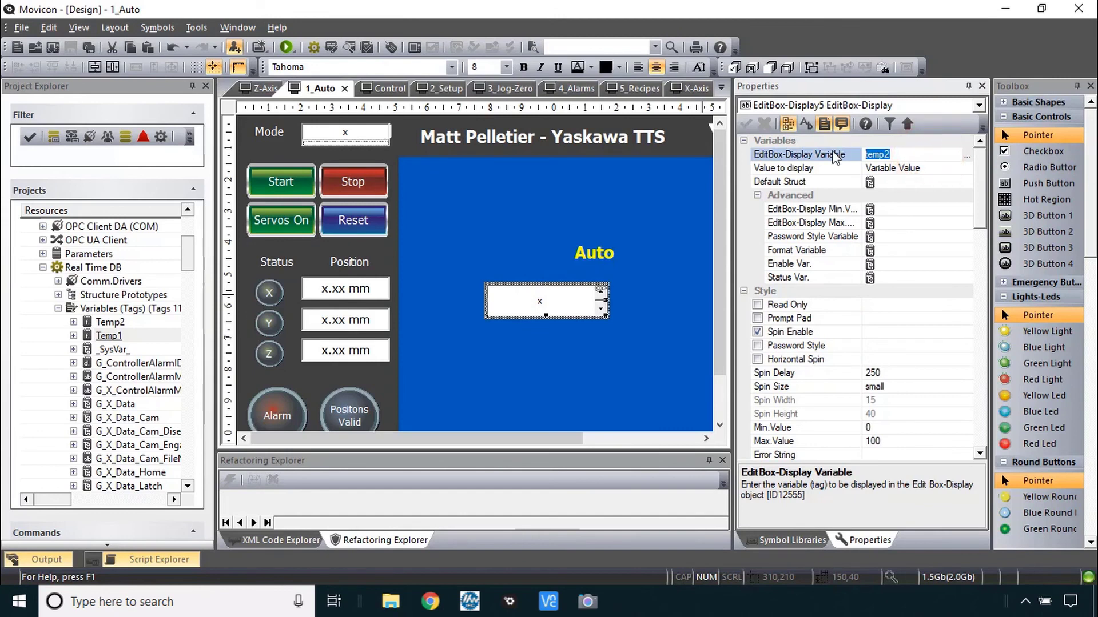
pyautogui.write('Temp')
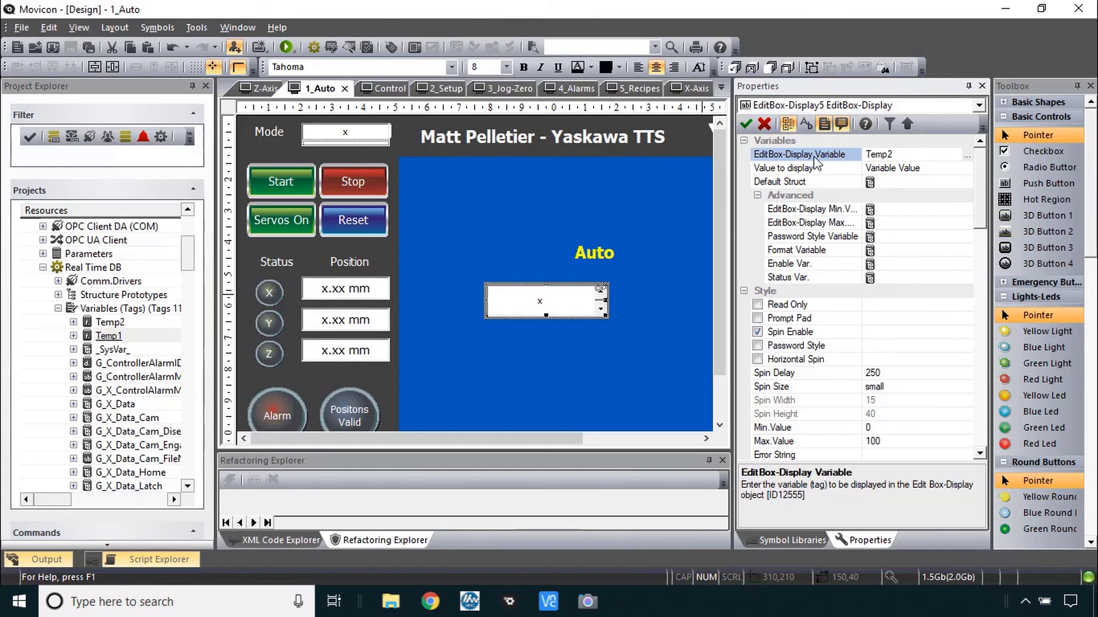
pyautogui.click(984, 155)
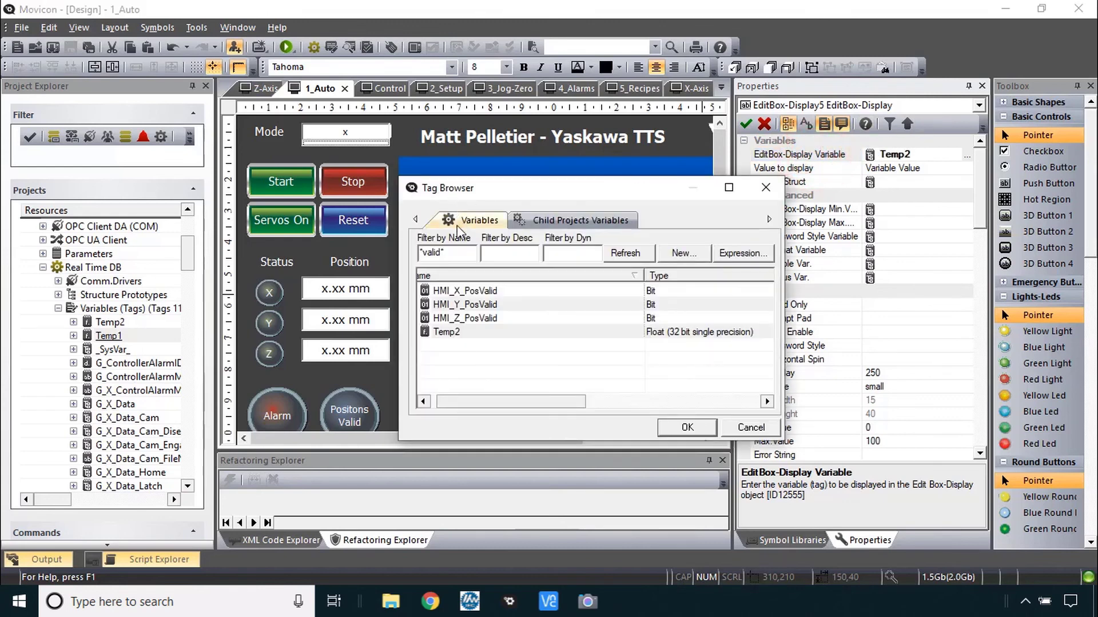
pyautogui.click(446, 331)
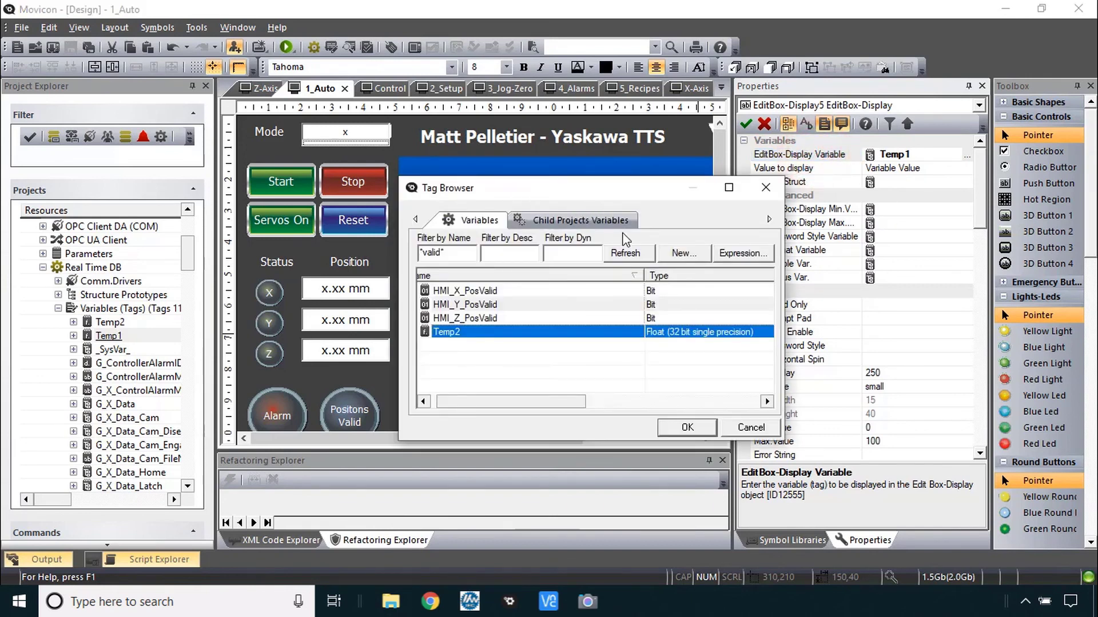
pyautogui.moveTo(466, 304)
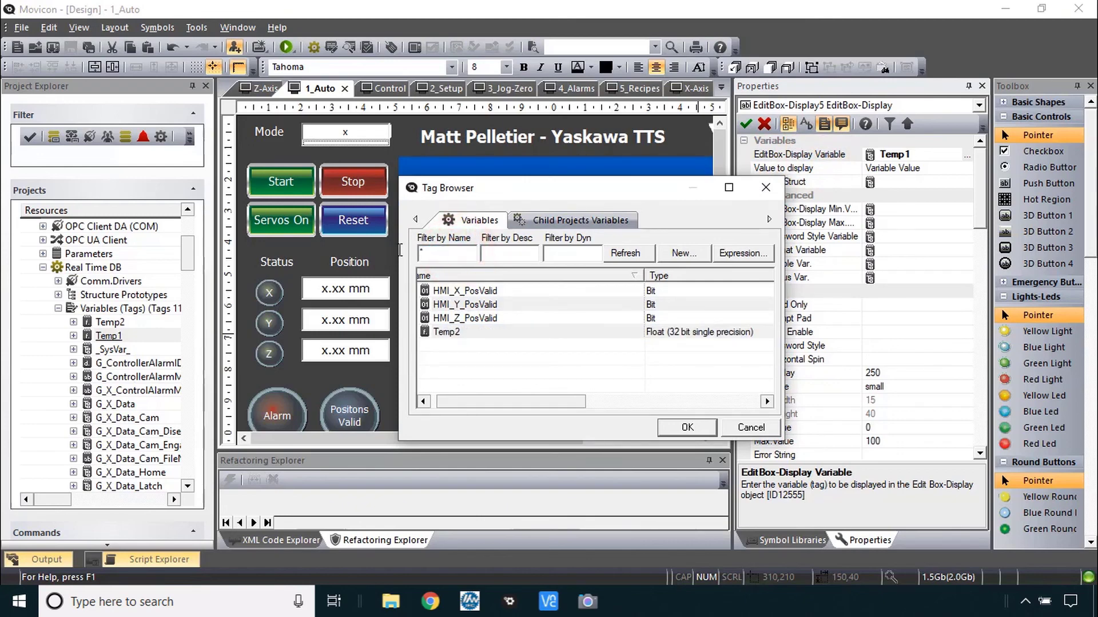
pyautogui.write('temp*')
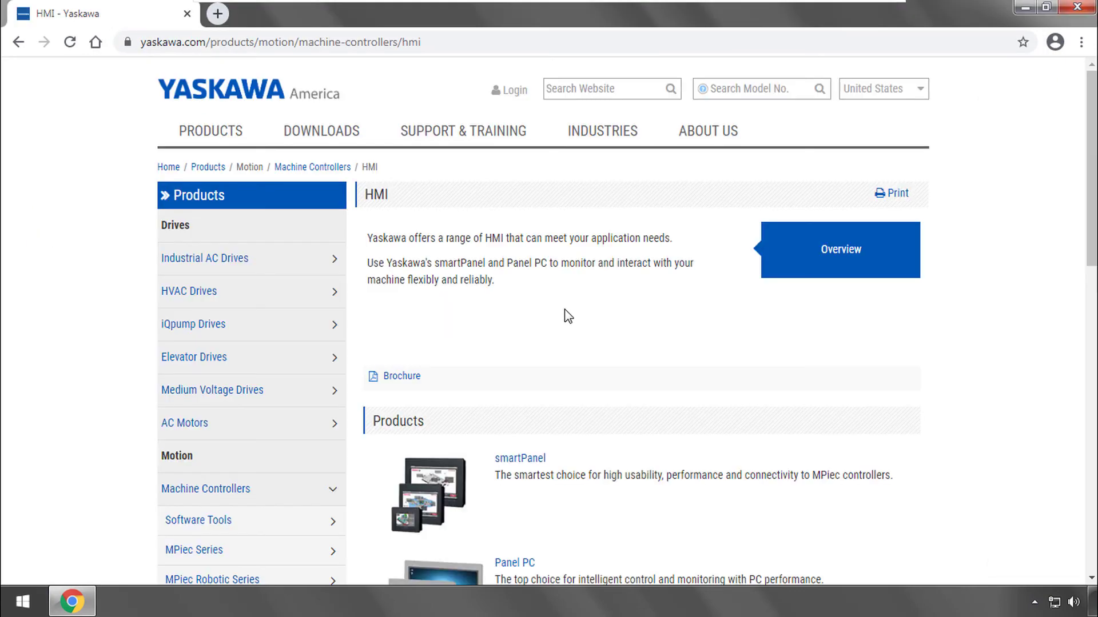
# - Open the smartPanel product page from the Yaskawa HMI products list
pyautogui.scroll(-3)
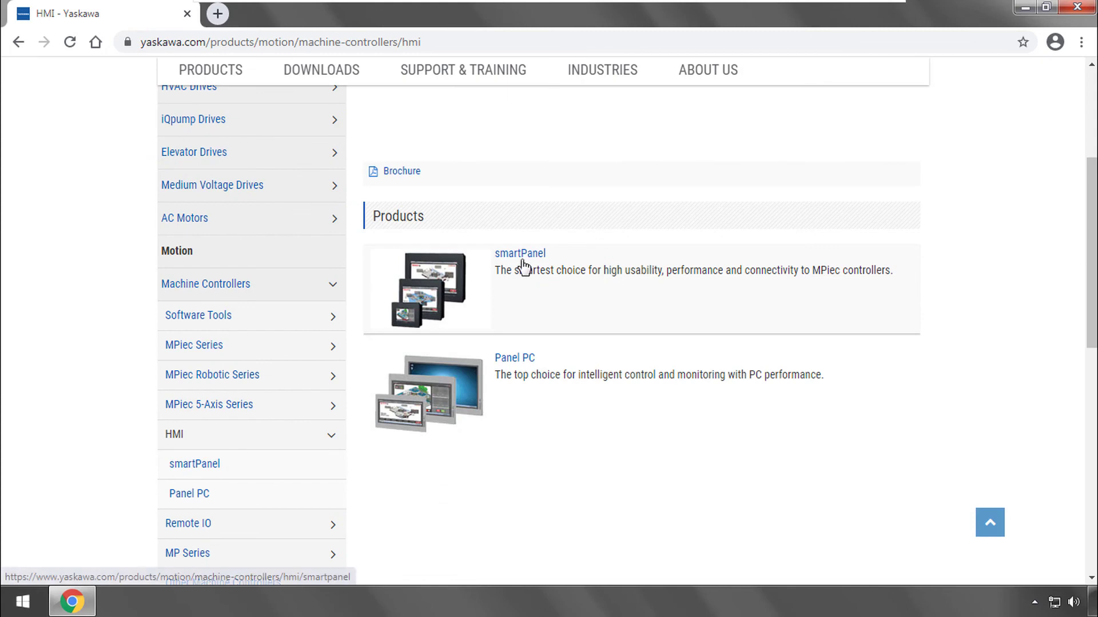
pyautogui.click(519, 253)
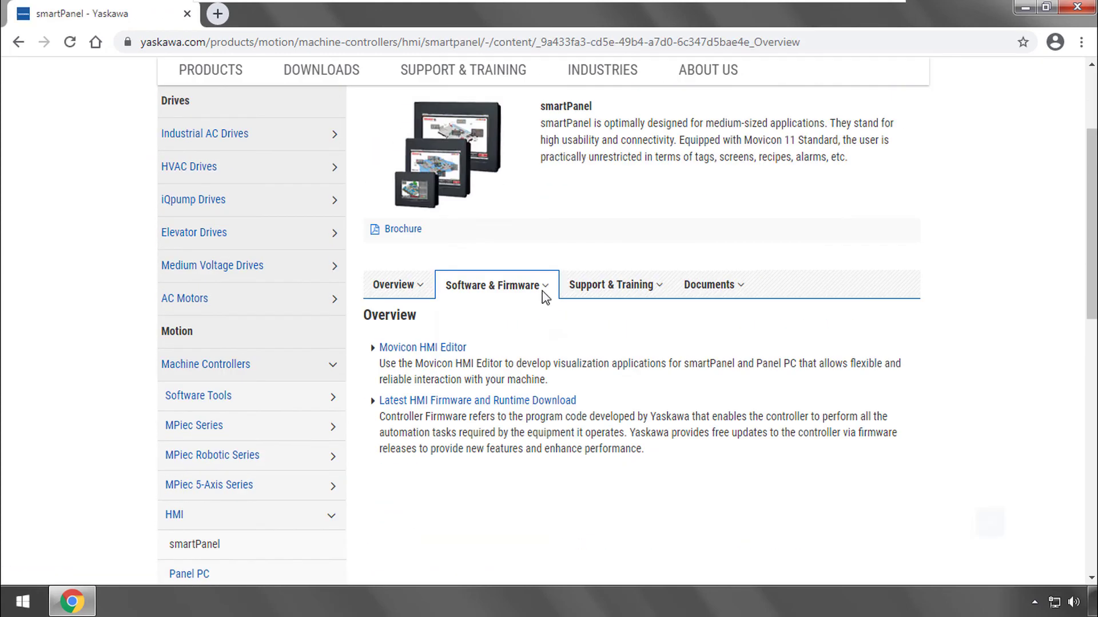